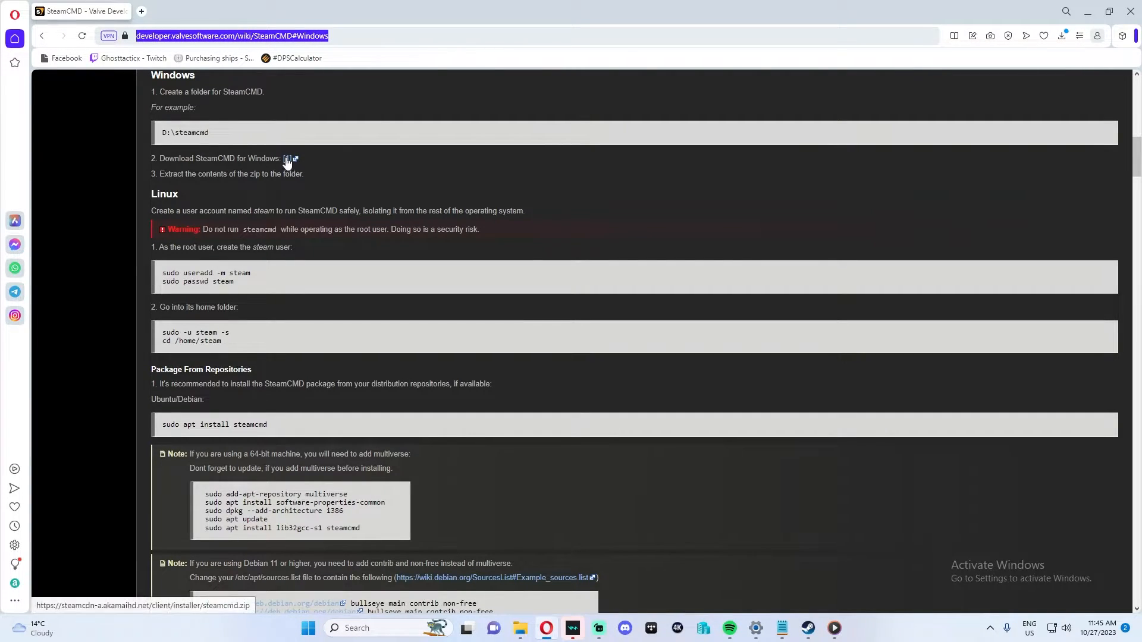
# Download the SteamCMD zip for Windows and extract it to the suggested folder.
pyautogui.click(288, 161)
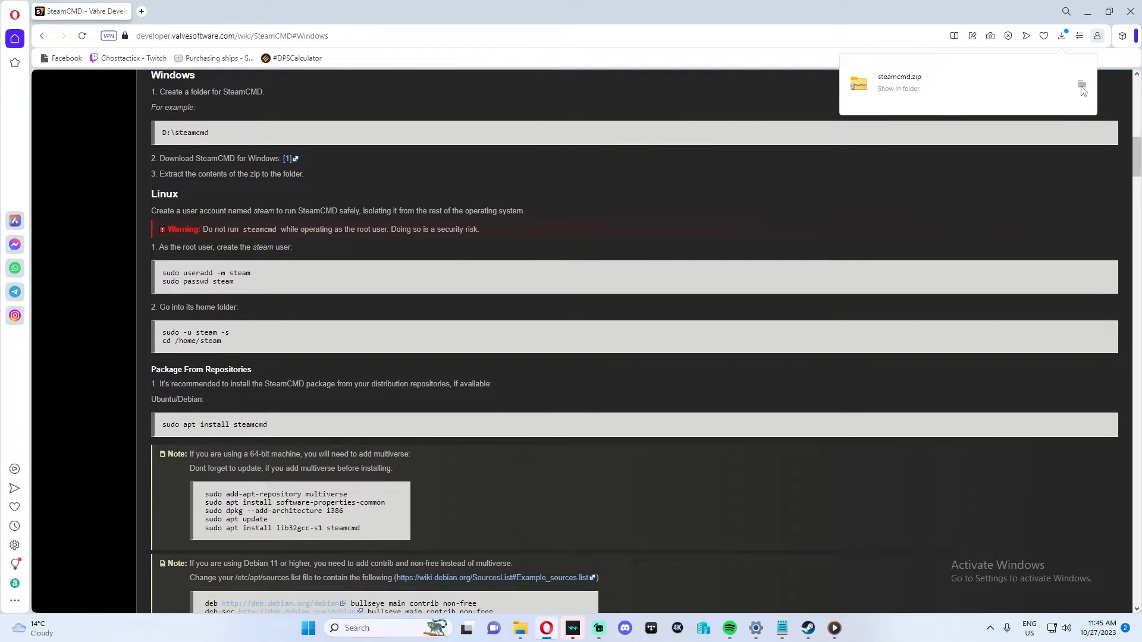
pyautogui.click(898, 88)
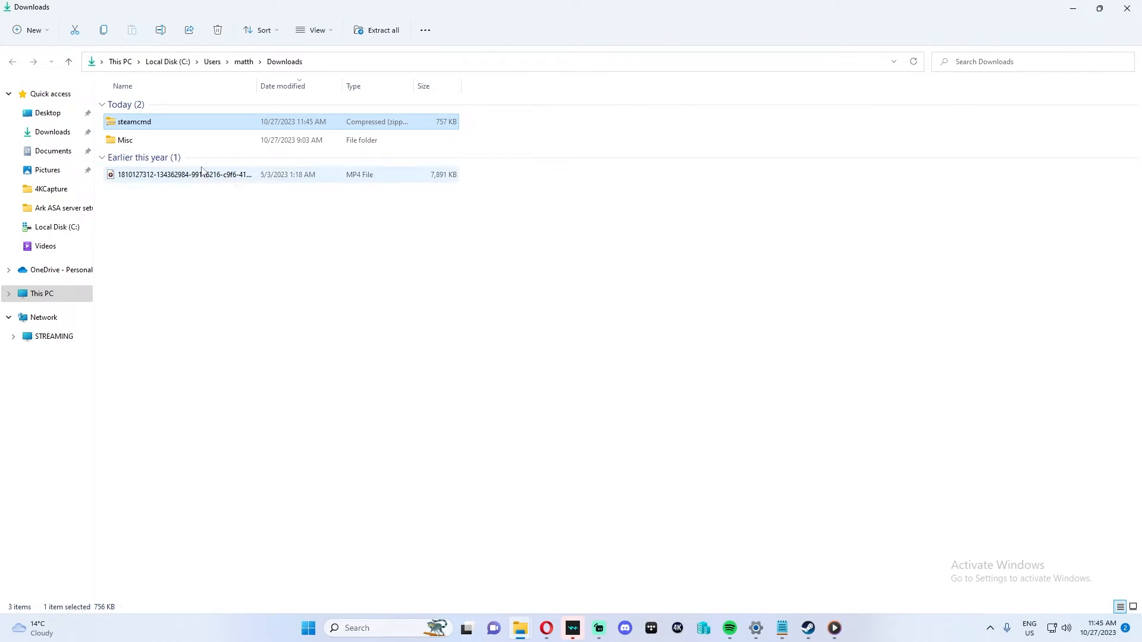
pyautogui.rightClick(133, 122)
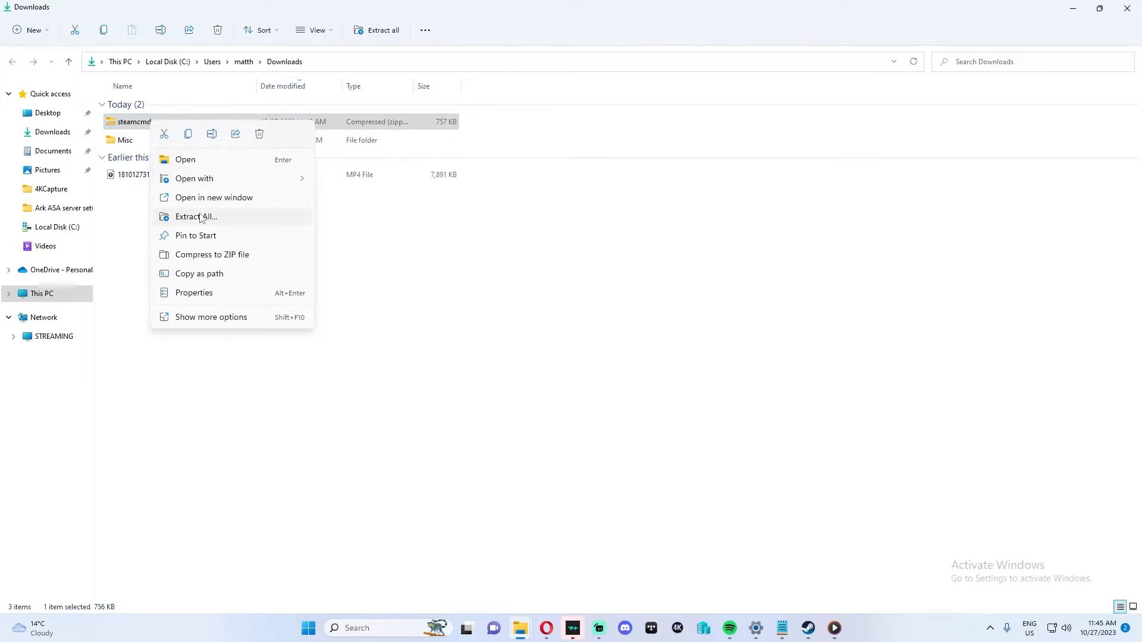
pyautogui.click(195, 217)
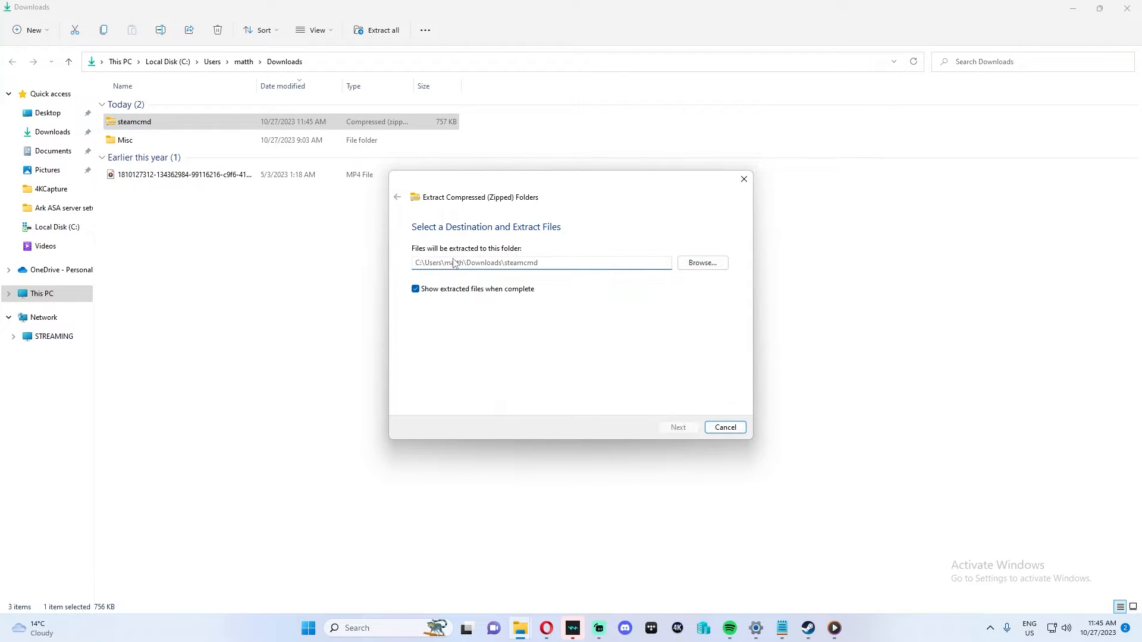
pyautogui.click(677, 427)
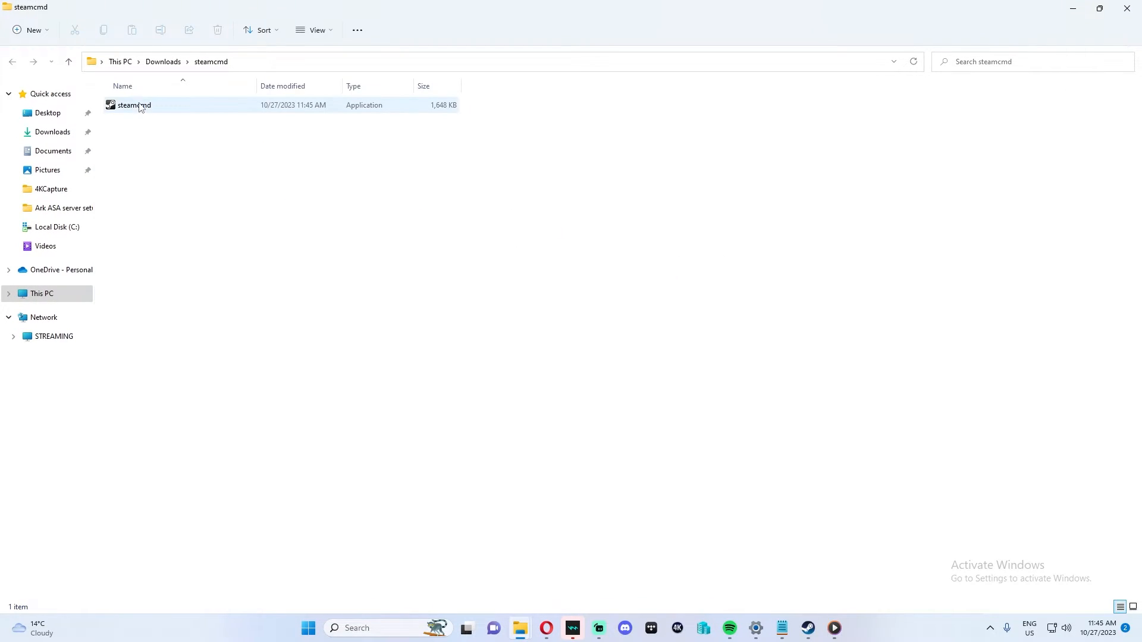
# Copy the extracted steamcmd application.
pyautogui.click(133, 104)
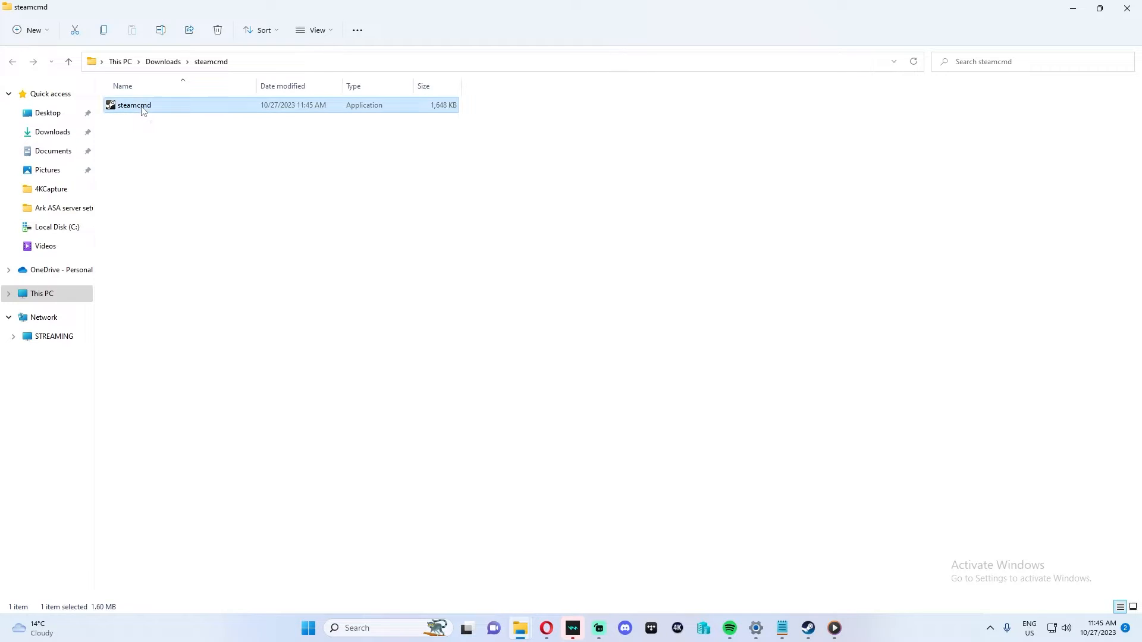
pyautogui.rightClick(133, 105)
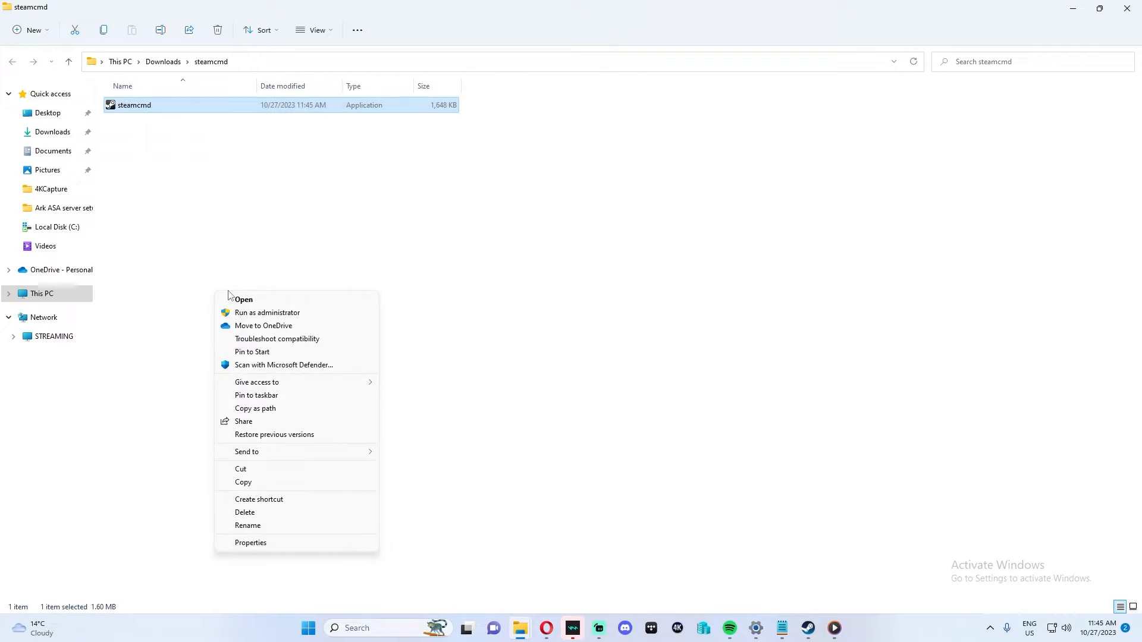
pyautogui.click(41, 293)
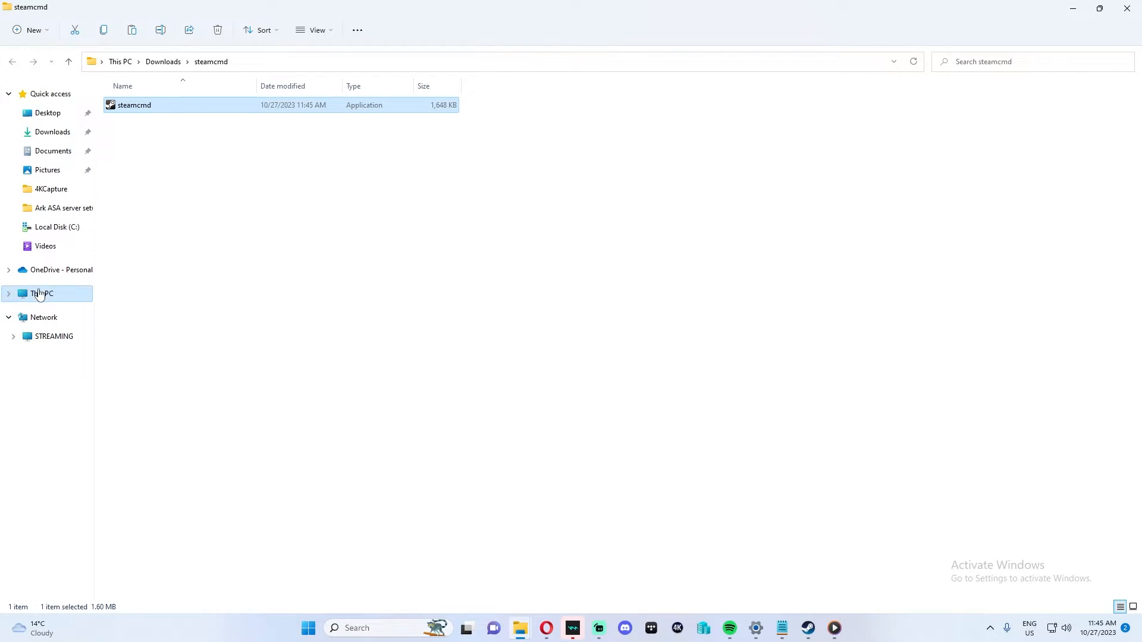
# Create a new folder named SteamCMD on the C: drive.
pyautogui.click(42, 292)
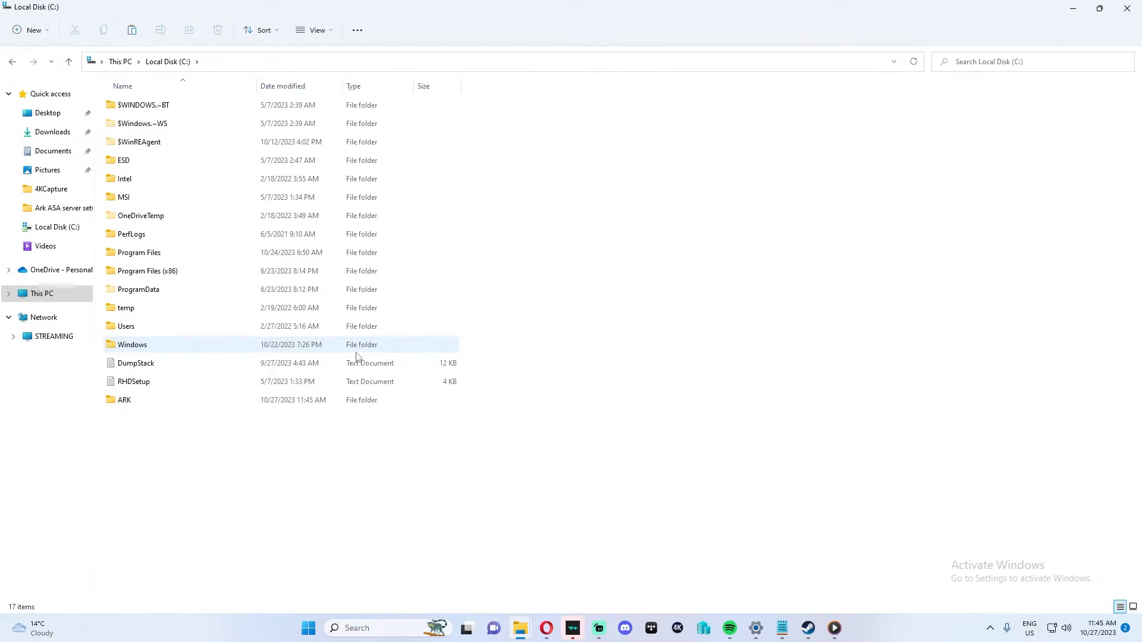
pyautogui.write('SteamC')
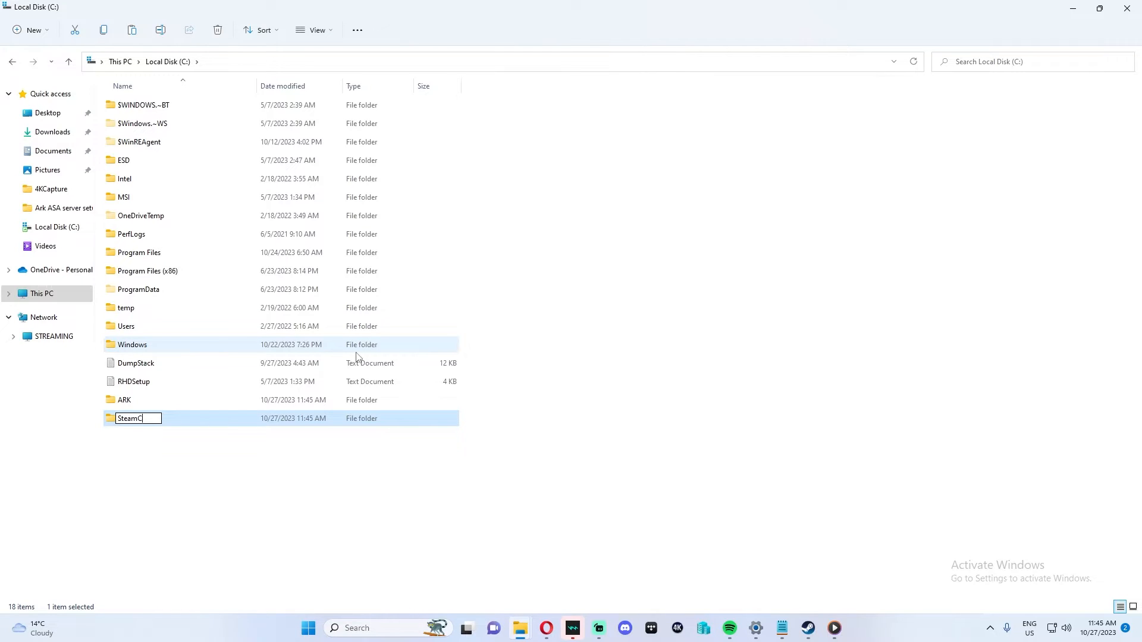
pyautogui.write('MD')
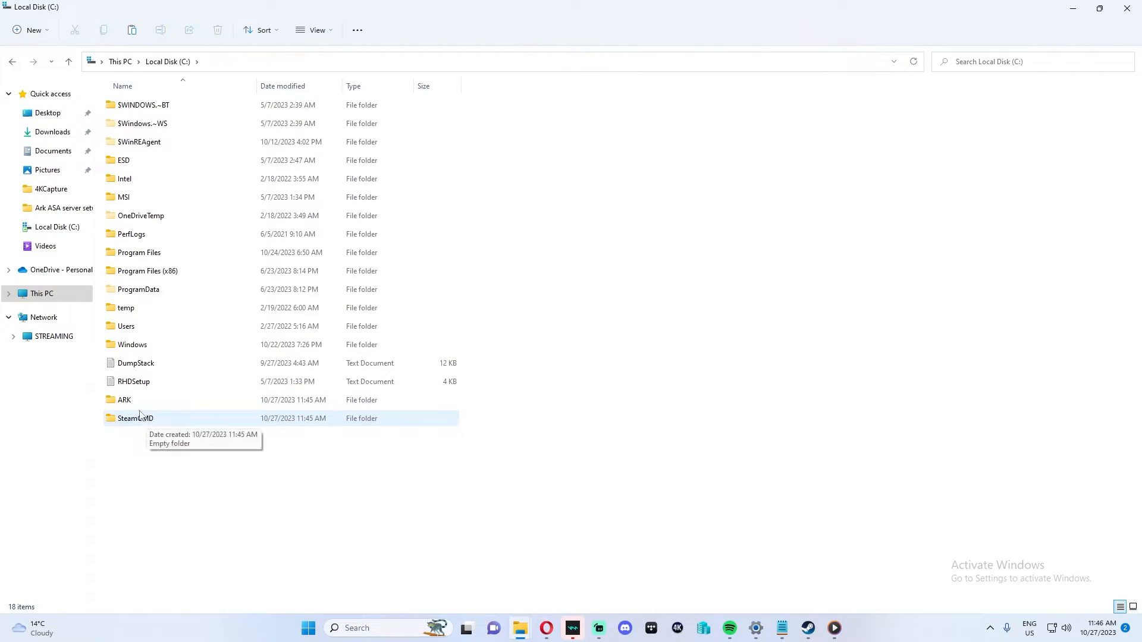
pyautogui.click(145, 400)
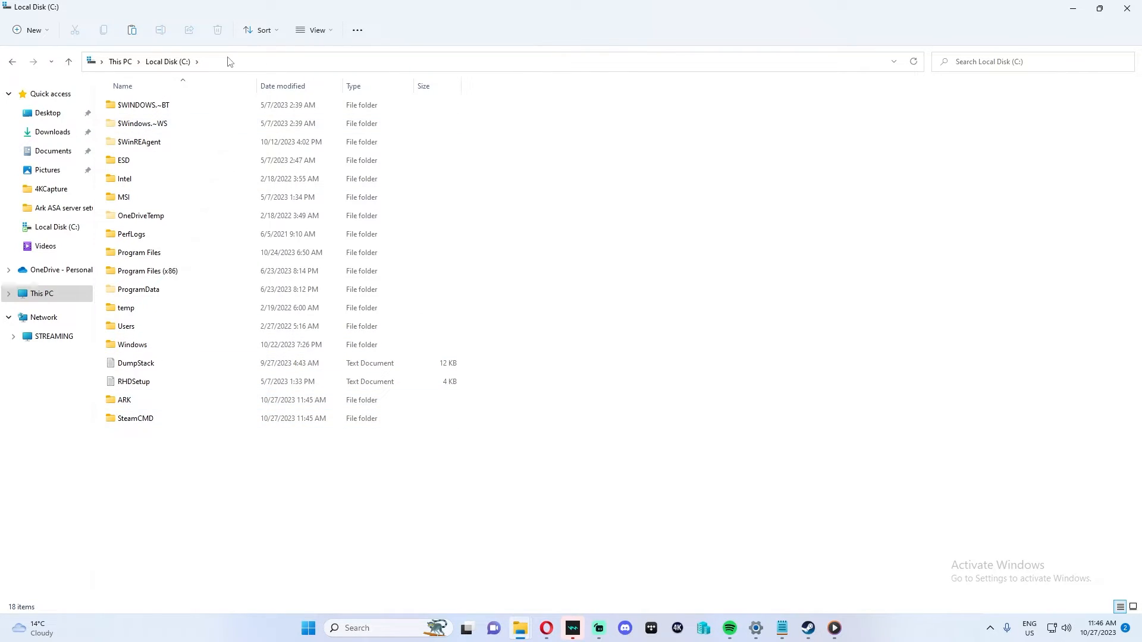
pyautogui.click(133, 345)
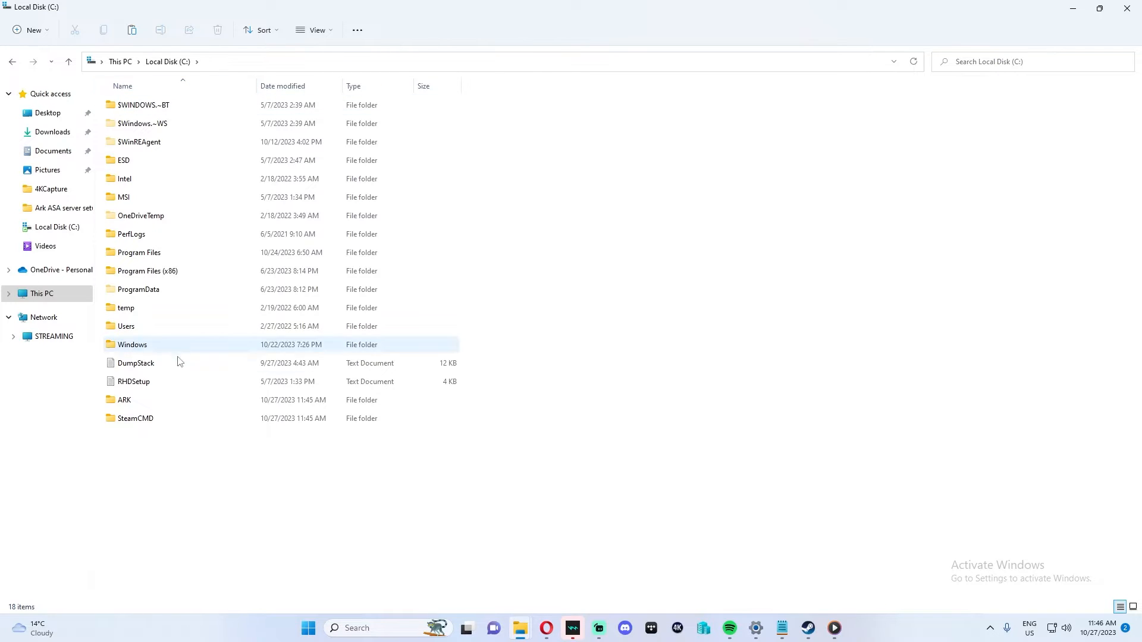
pyautogui.click(138, 400)
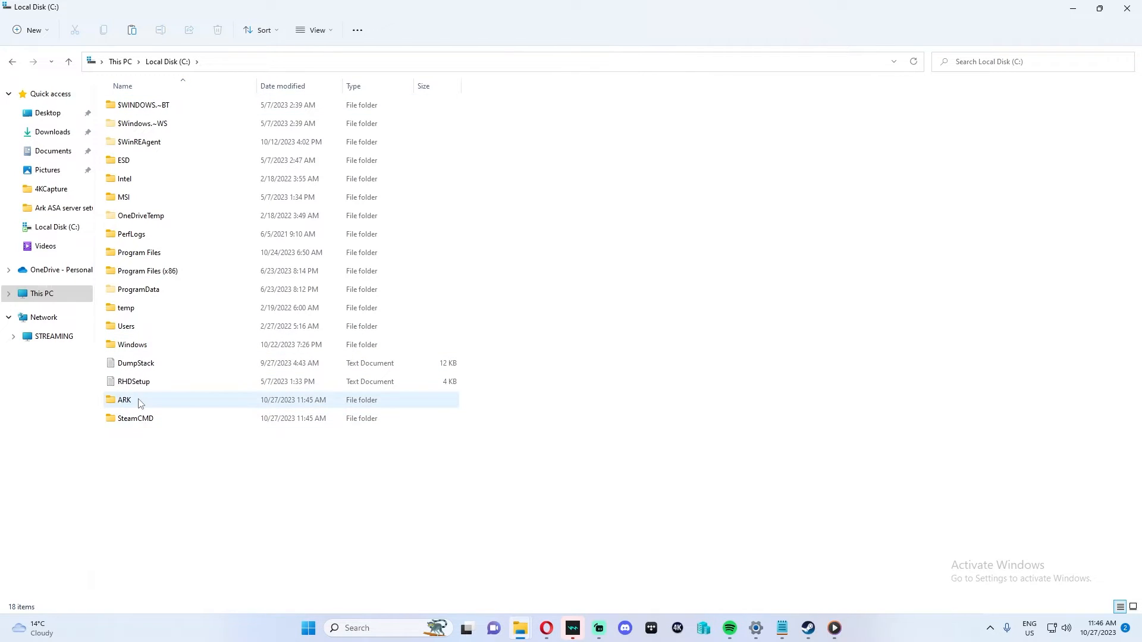
# Paste the steamcmd application into the new SteamCMD folder and select it.
pyautogui.doubleClick(124, 400)
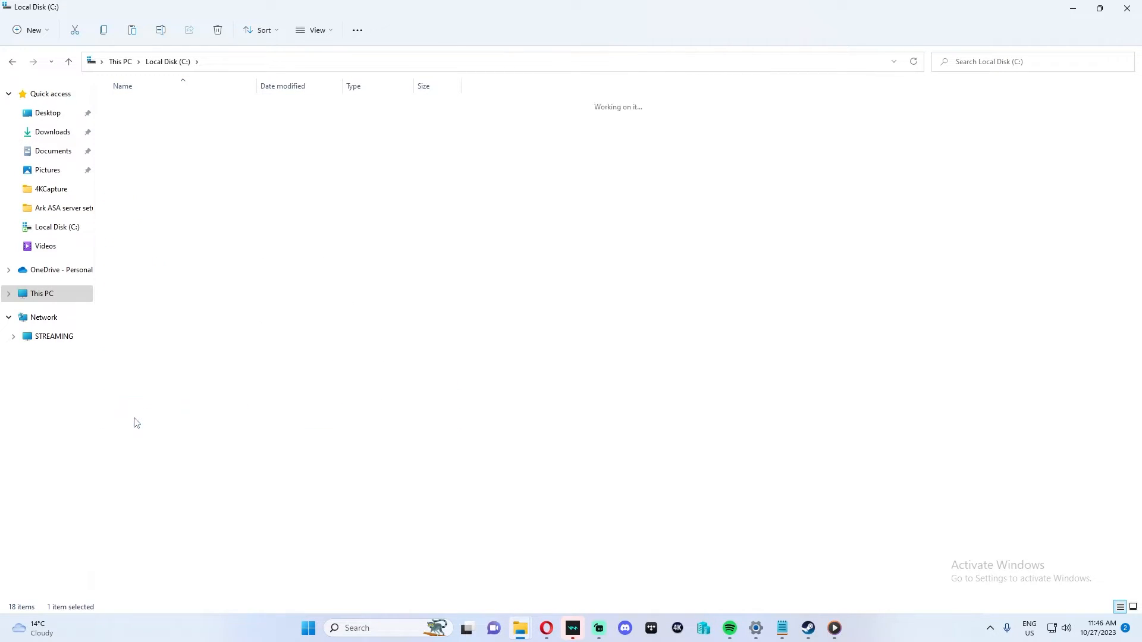
pyautogui.rightClick(245, 304)
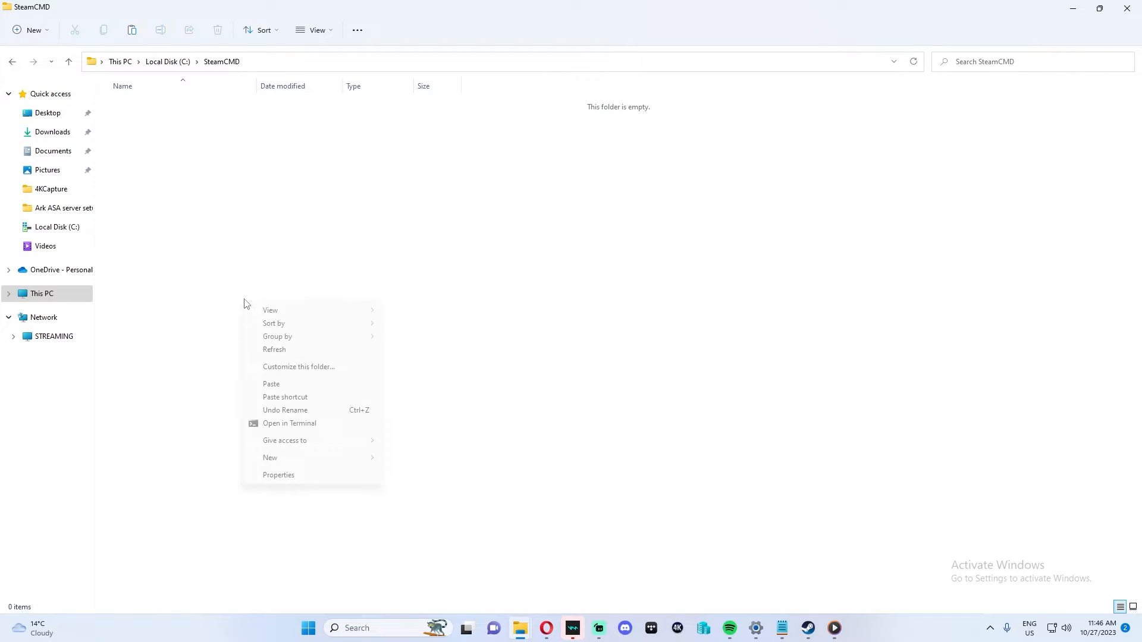
pyautogui.click(184, 155)
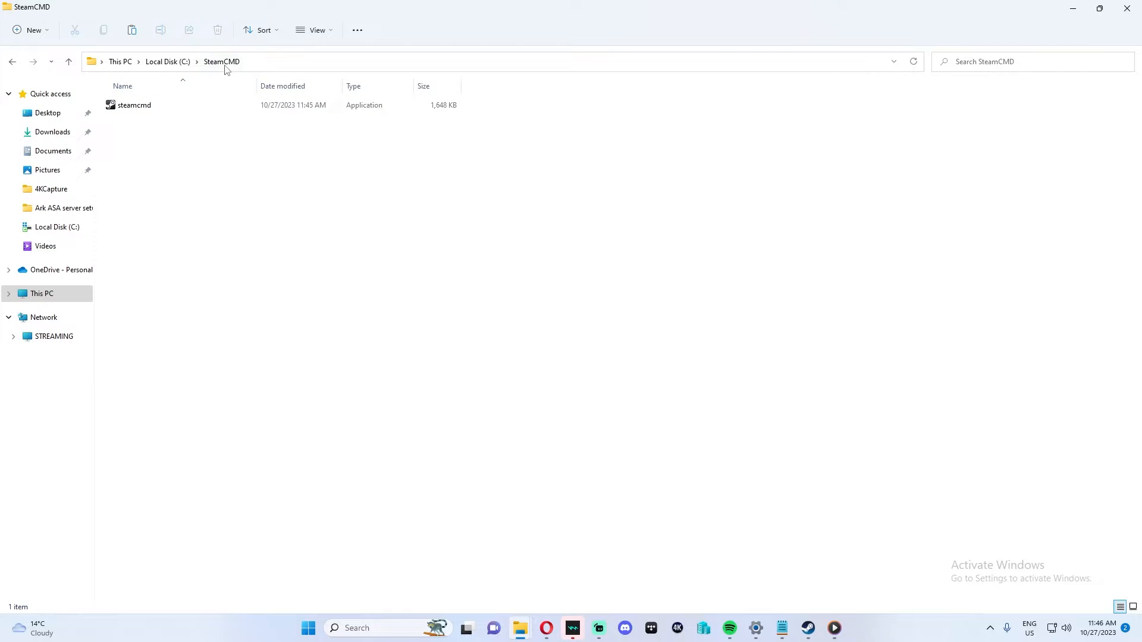
pyautogui.click(134, 105)
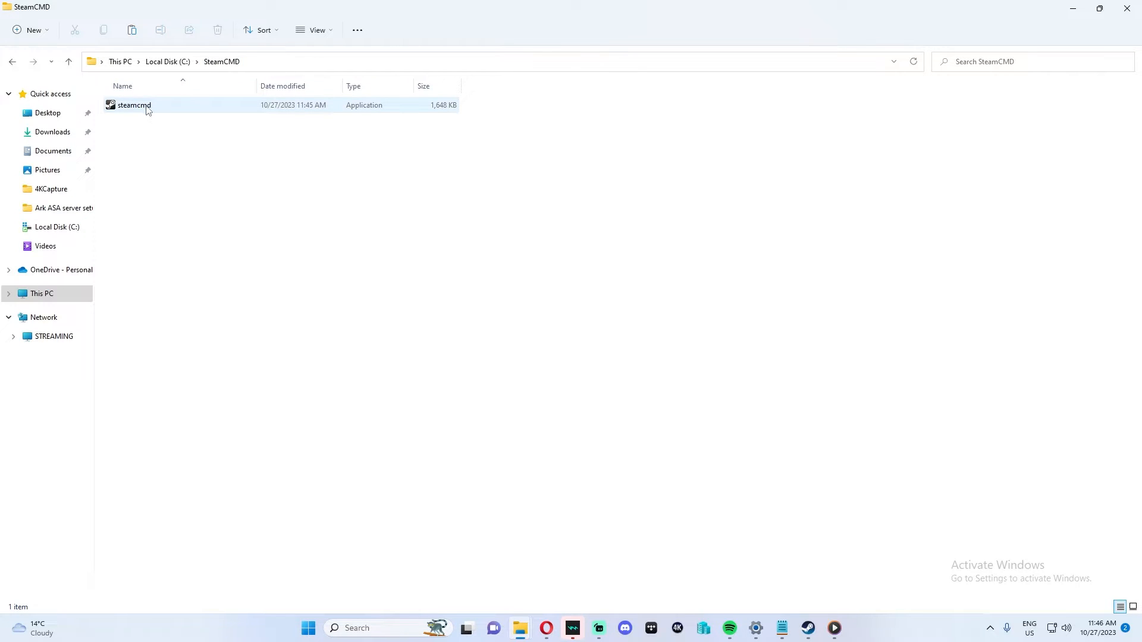
pyautogui.click(133, 105)
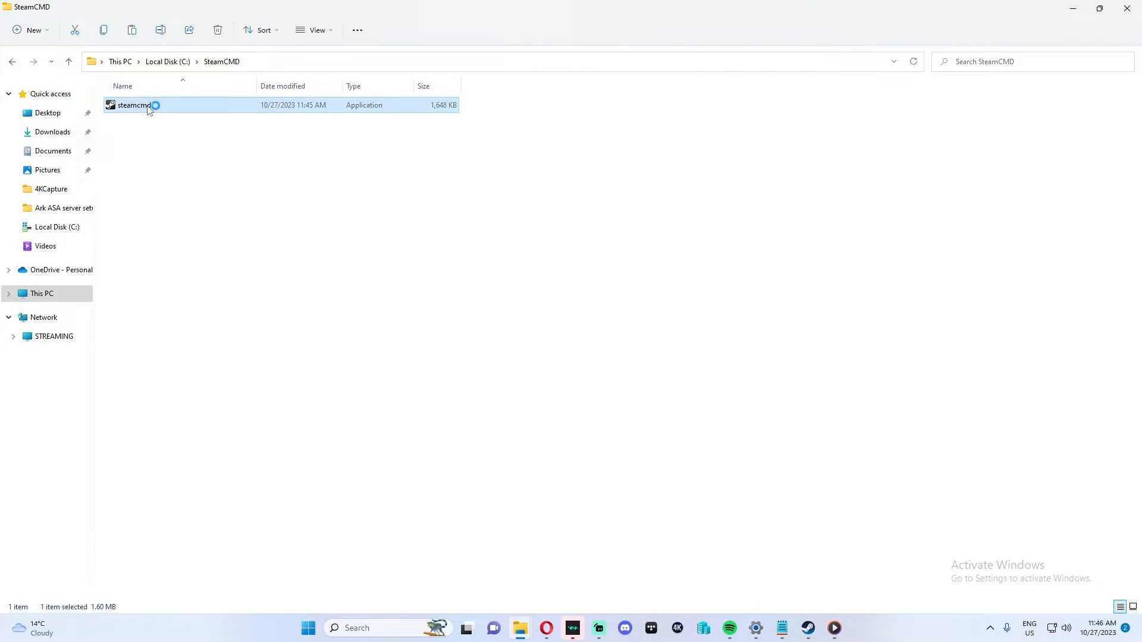
# Launch steamcmd and set the install directory to C:\ARK with force_install_dir.
pyautogui.doubleClick(133, 104)
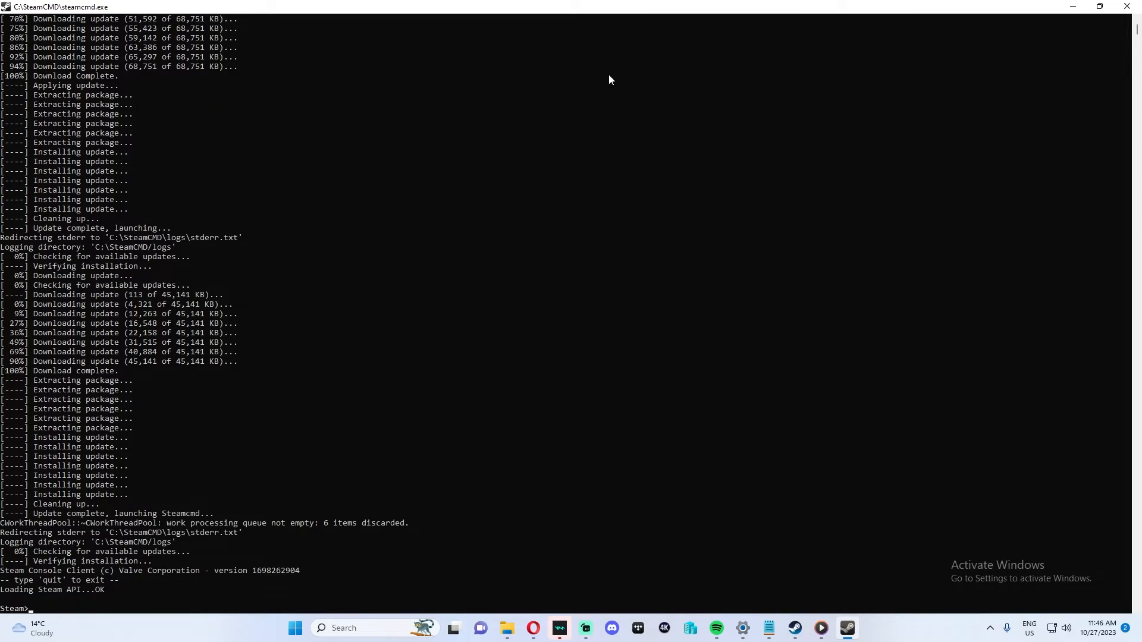
pyautogui.write('f')
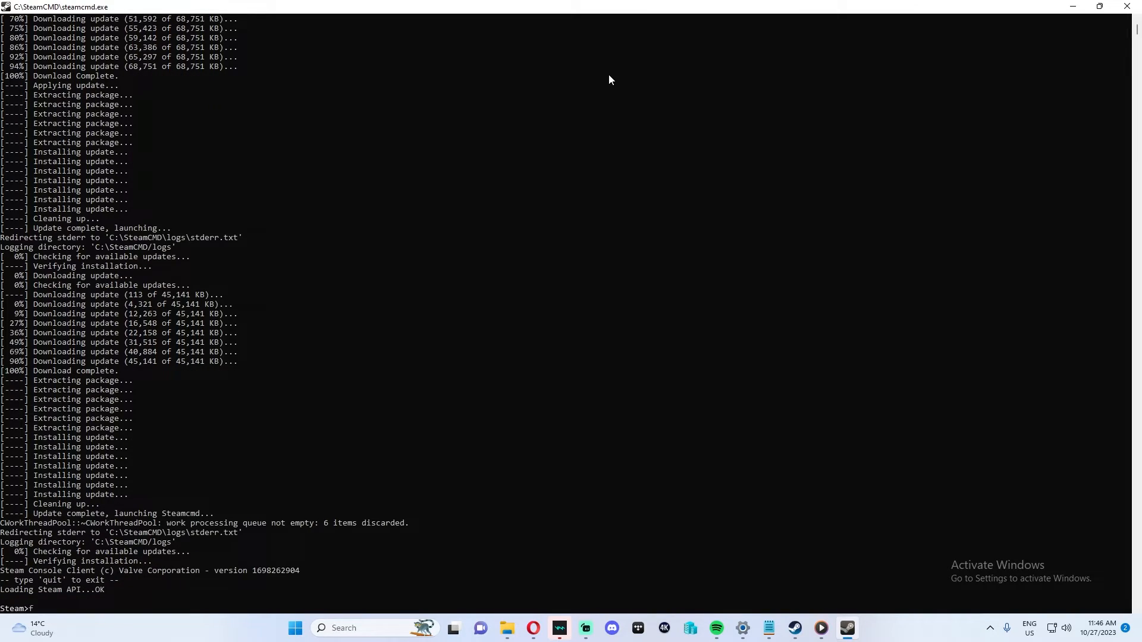
pyautogui.write('orce_install')
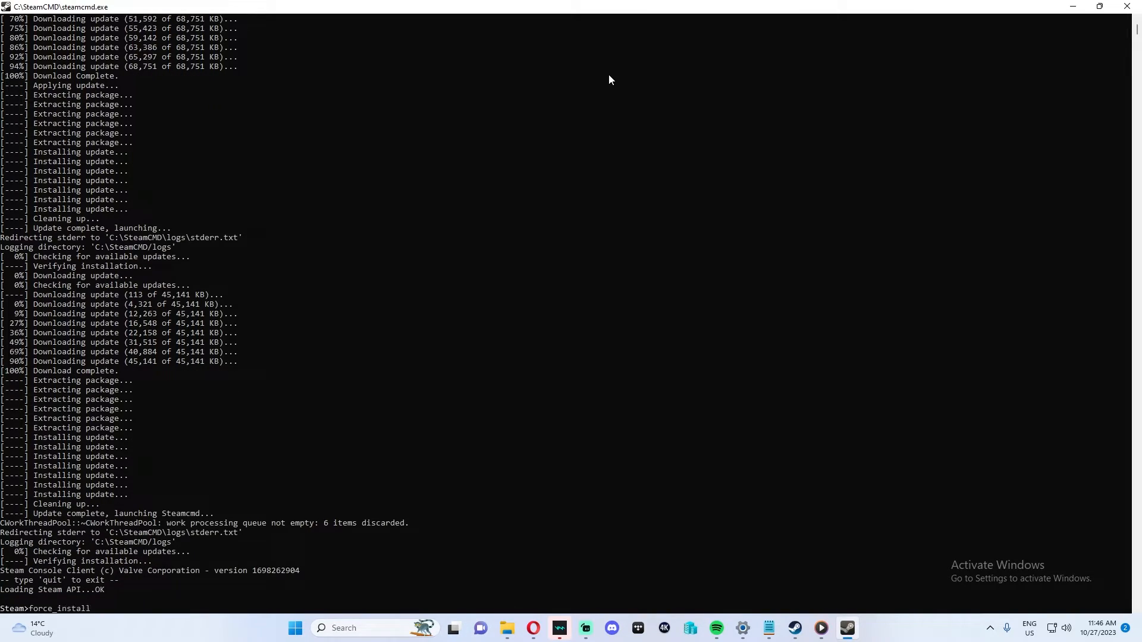
pyautogui.write('_dir')
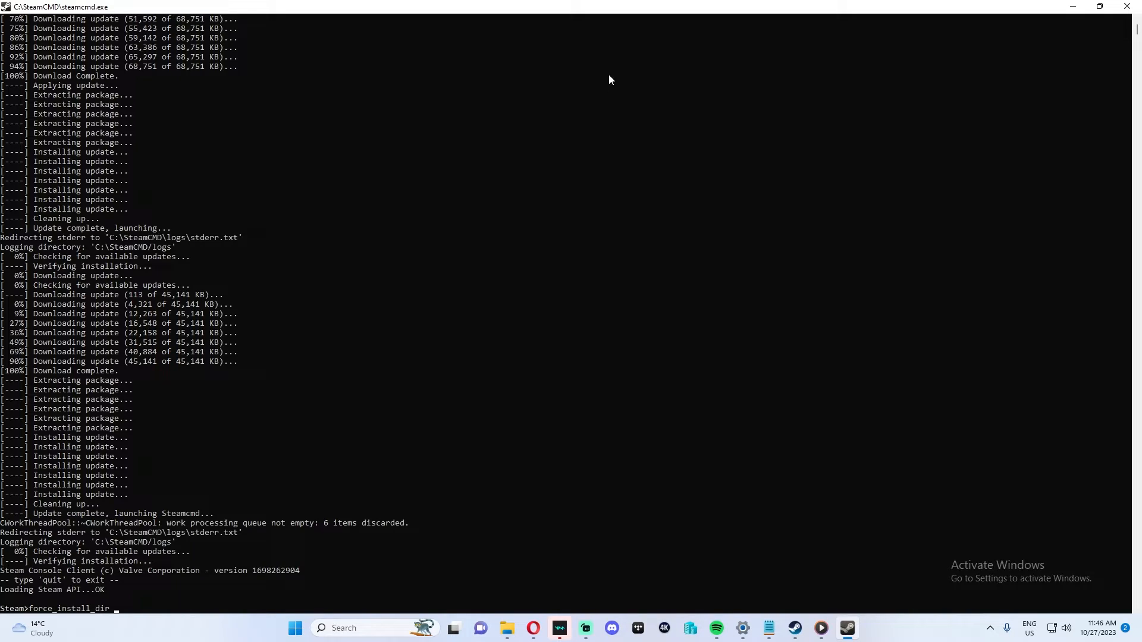
pyautogui.write('C:\\')
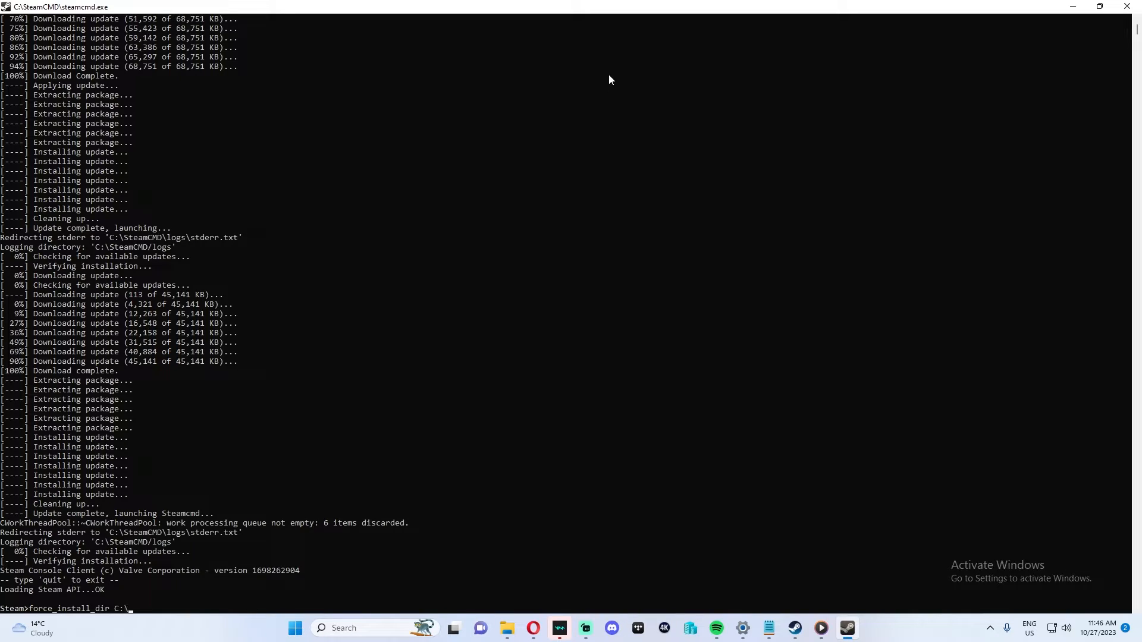
pyautogui.write('ARK')
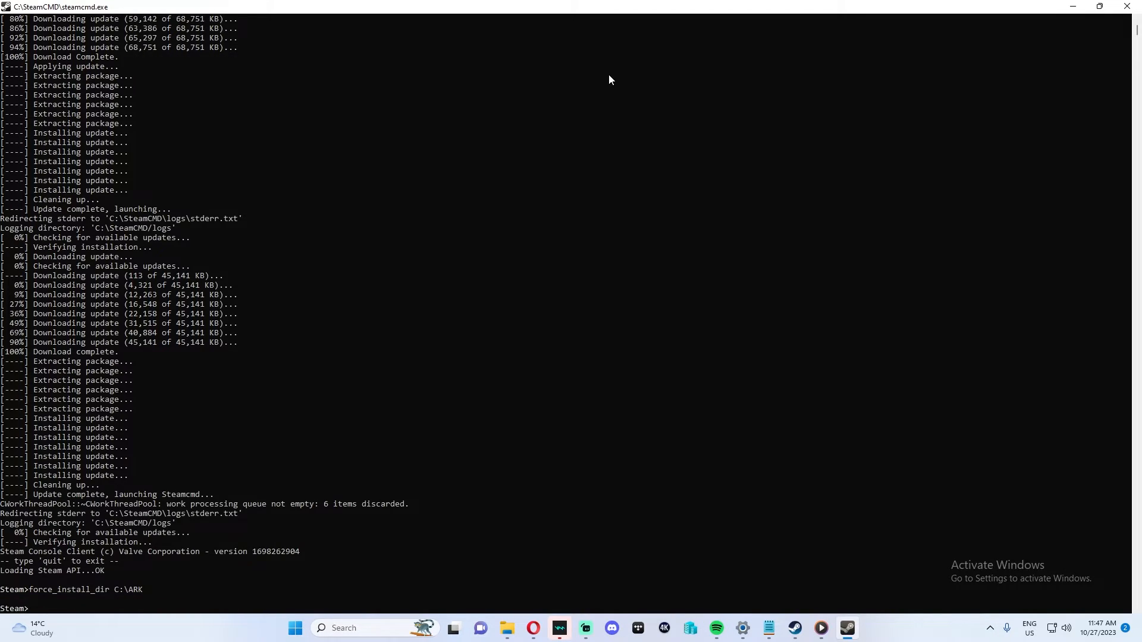
# Log in to the Steam account from SteamCMD.
pyautogui.write('login jmorais2')
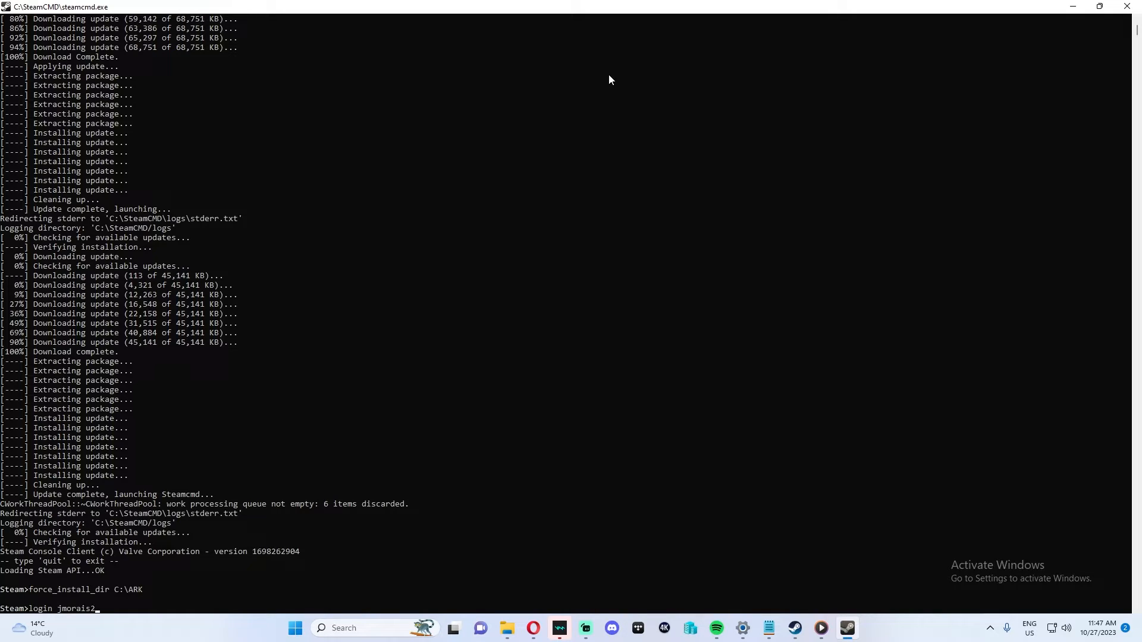
pyautogui.write('010')
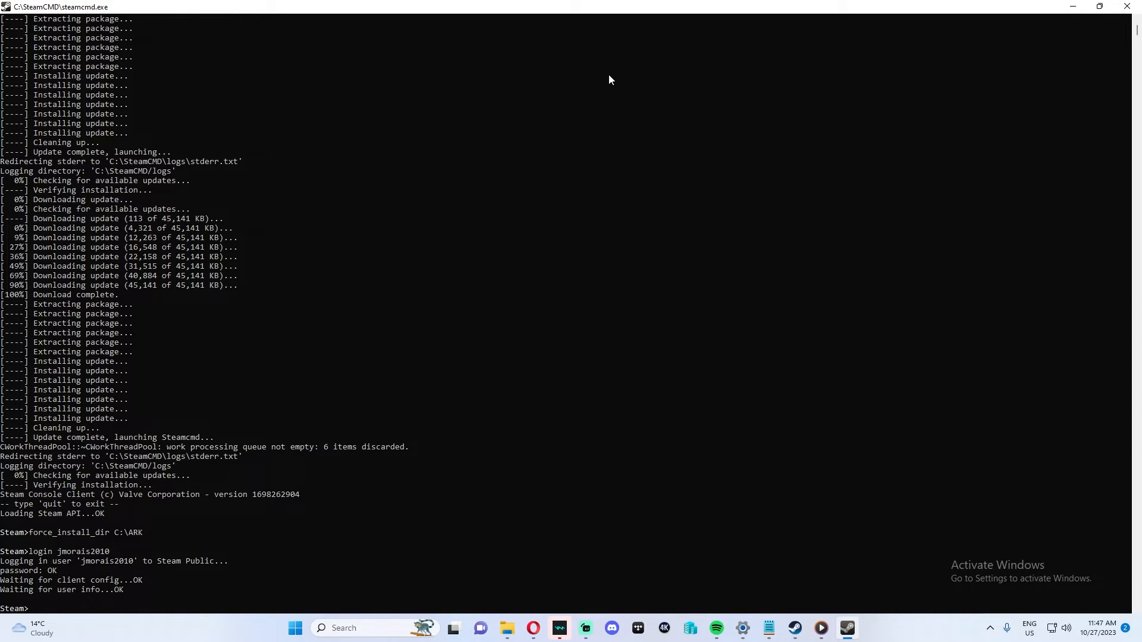
pyautogui.moveTo(590, 77)
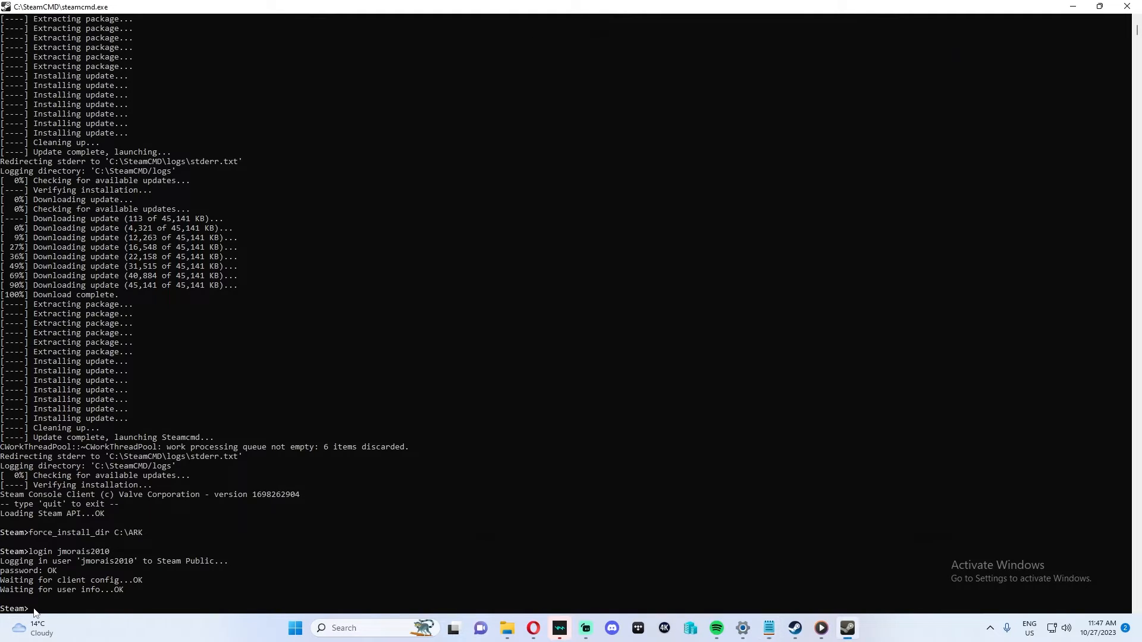
# Run app_update 2430930 validate until the server app is fully installed, then exit.
pyautogui.write('app_update 2430930 validate')
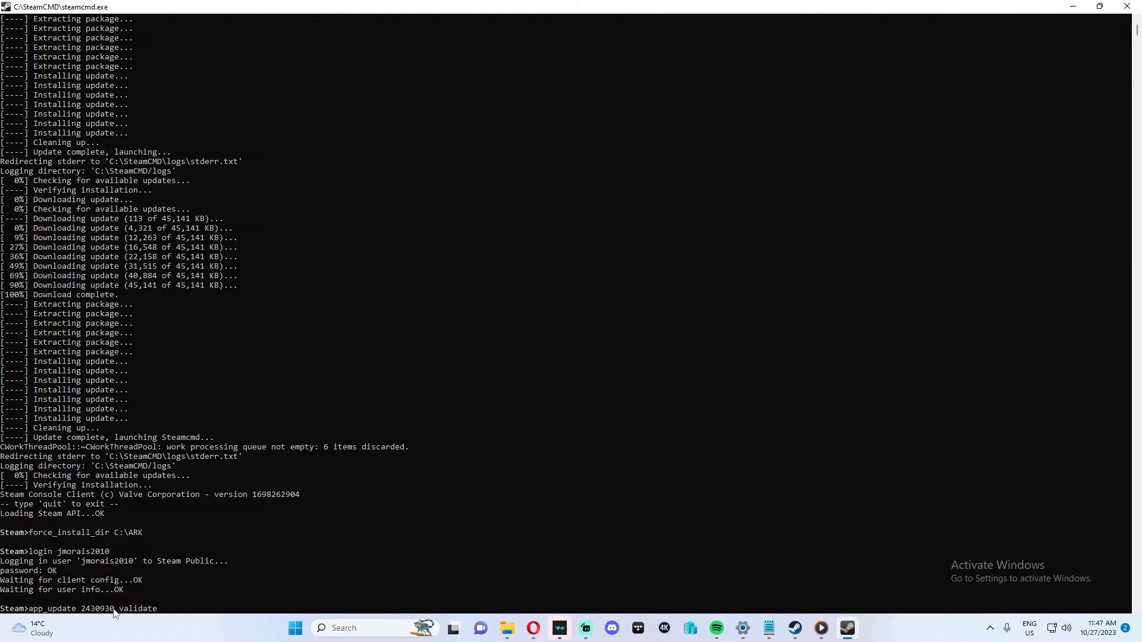
pyautogui.moveTo(151, 605)
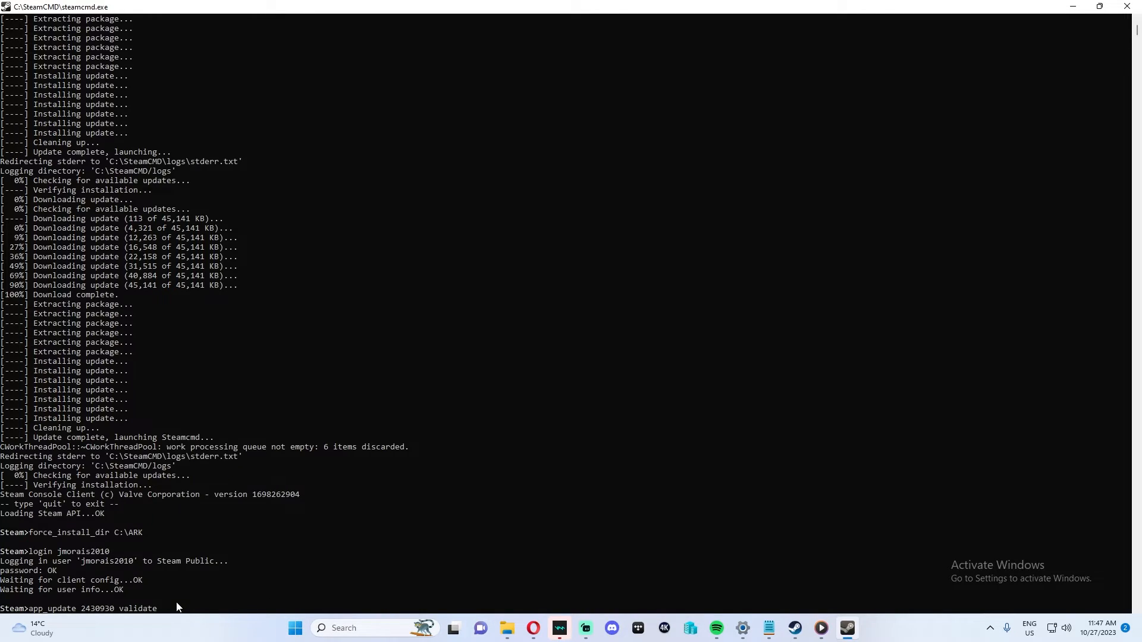
pyautogui.press('Enter')
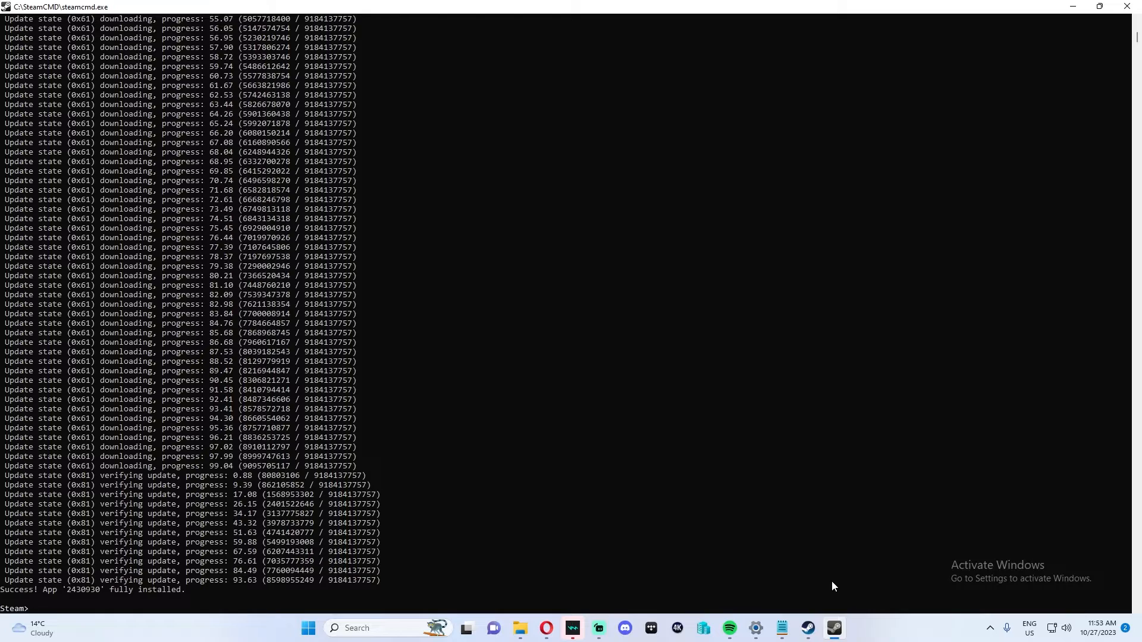
pyautogui.write('ex')
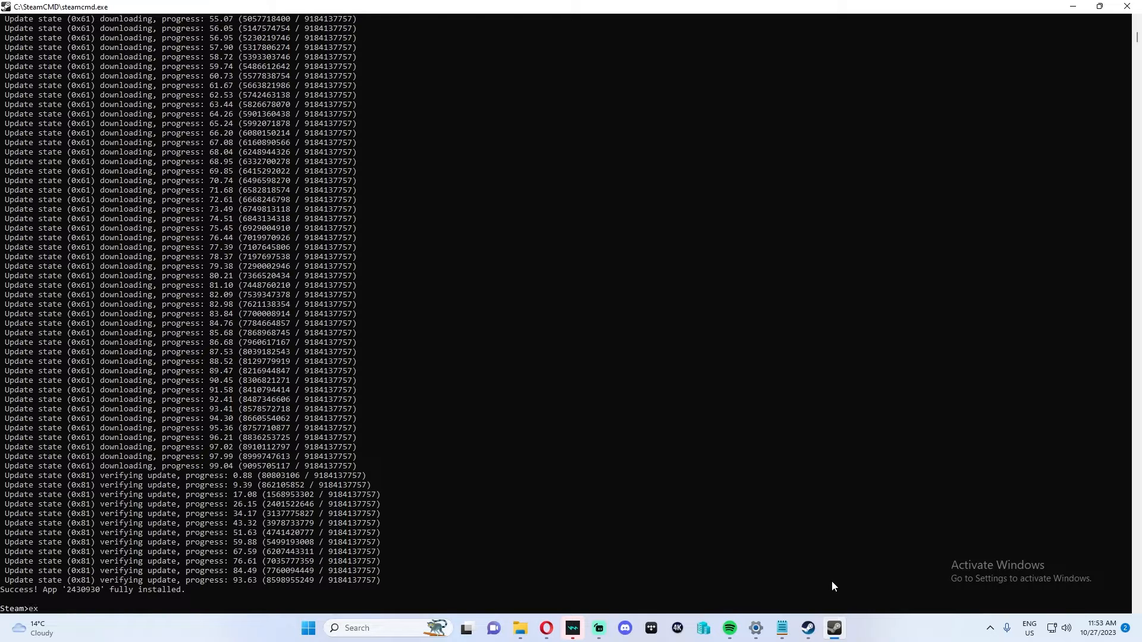
pyautogui.write('exit')
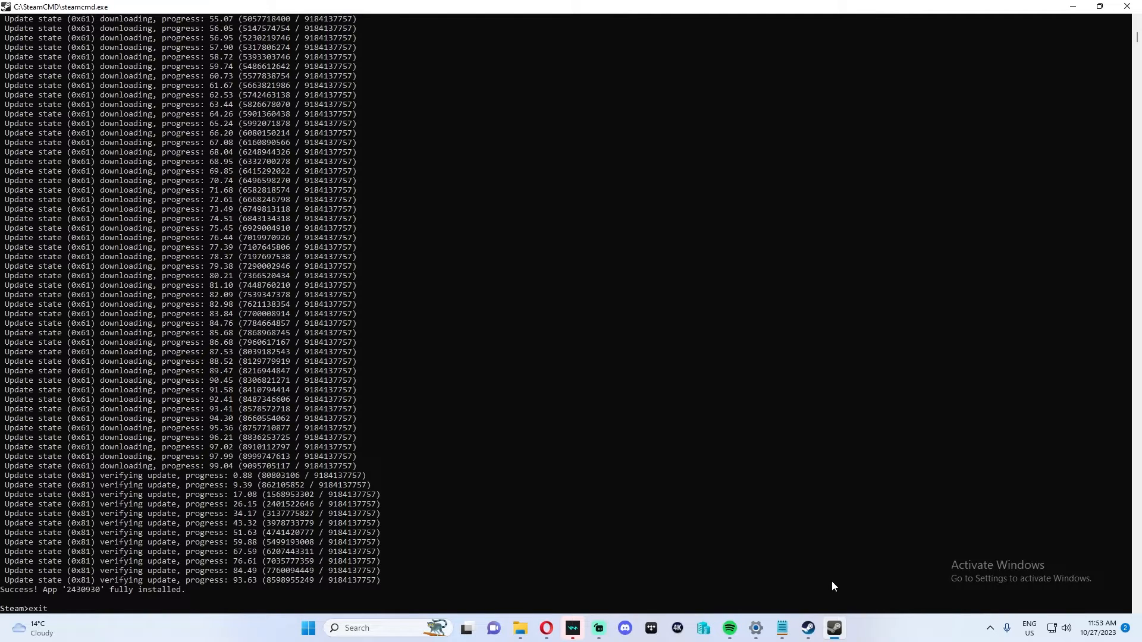
pyautogui.click(532, 628)
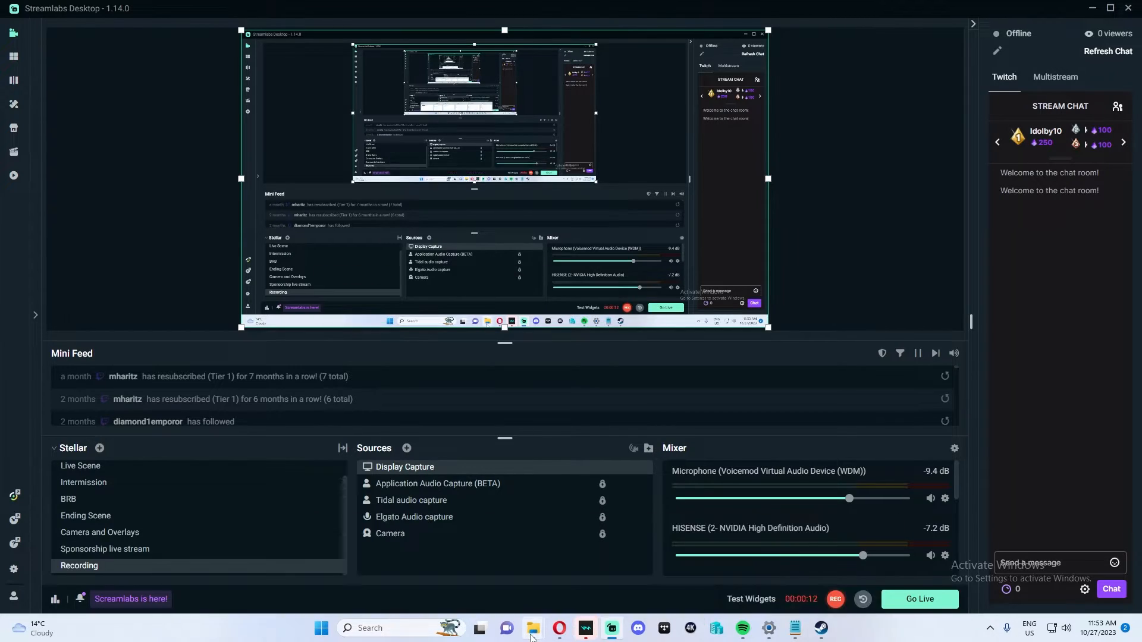
# Browse to C:\ARK\ShooterGame\Binaries\Win64 and select the ArkAscendedServer application.
pyautogui.click(533, 628)
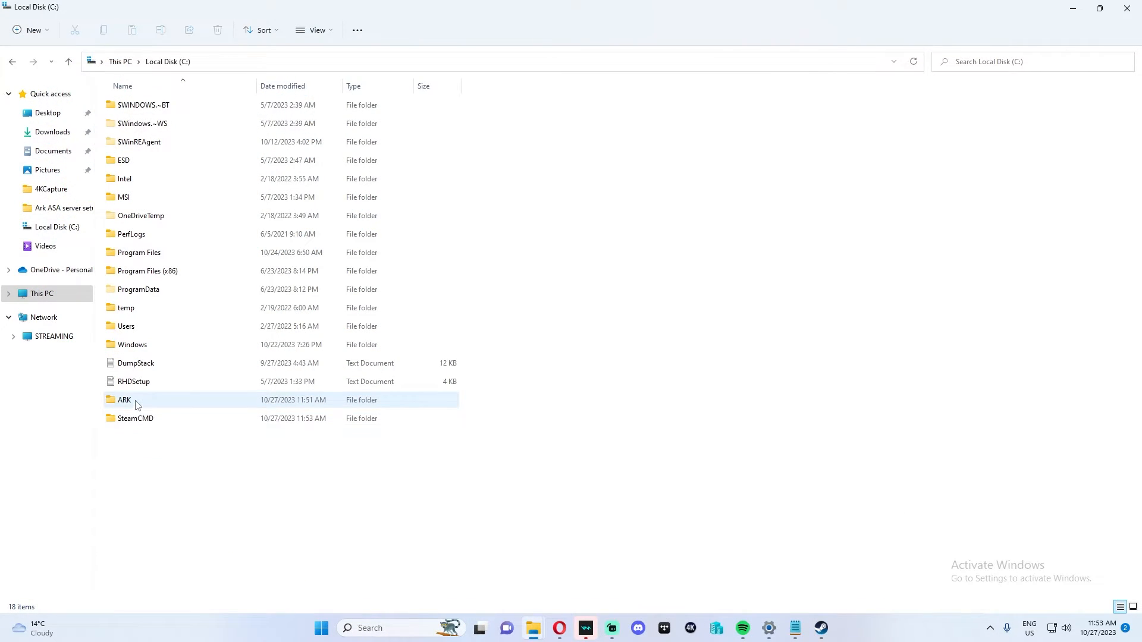
pyautogui.doubleClick(124, 399)
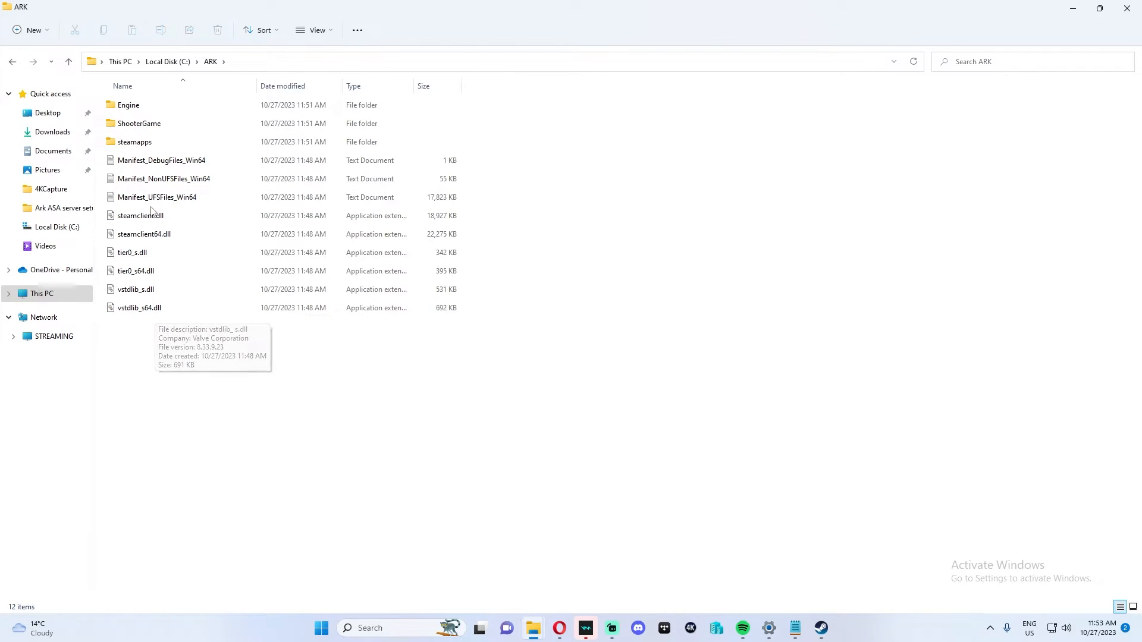
pyautogui.click(139, 122)
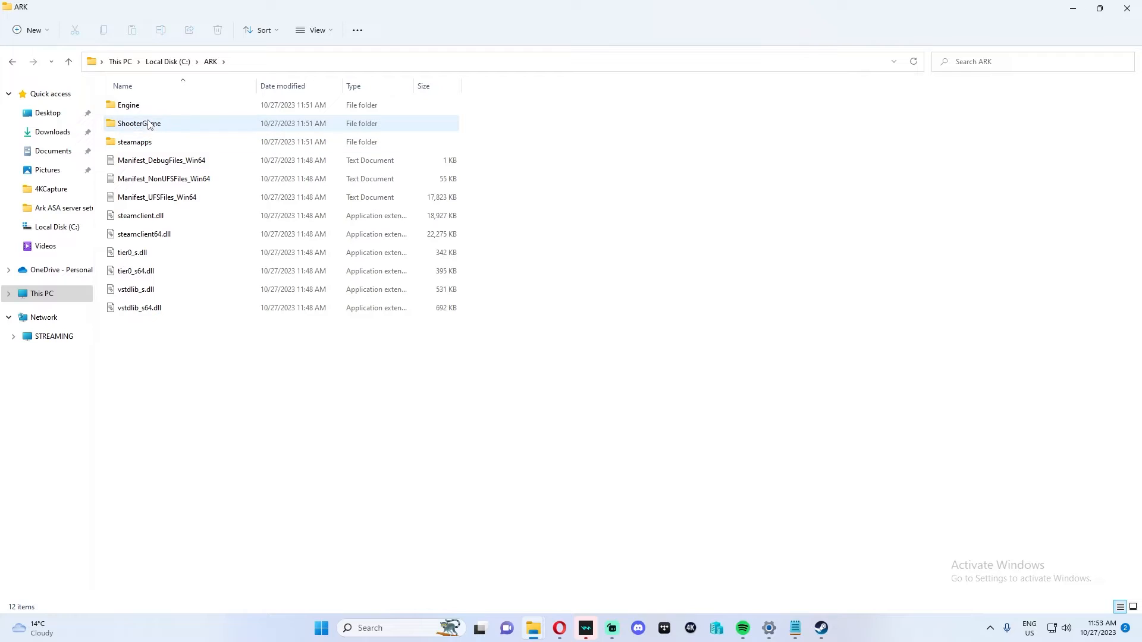
pyautogui.doubleClick(138, 122)
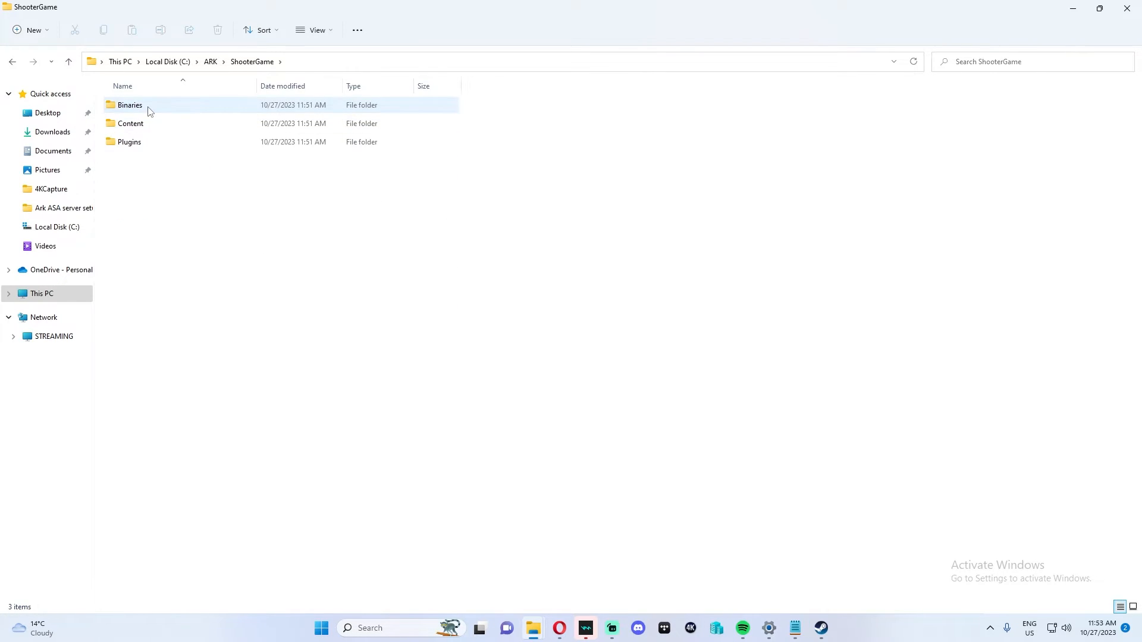
pyautogui.doubleClick(130, 105)
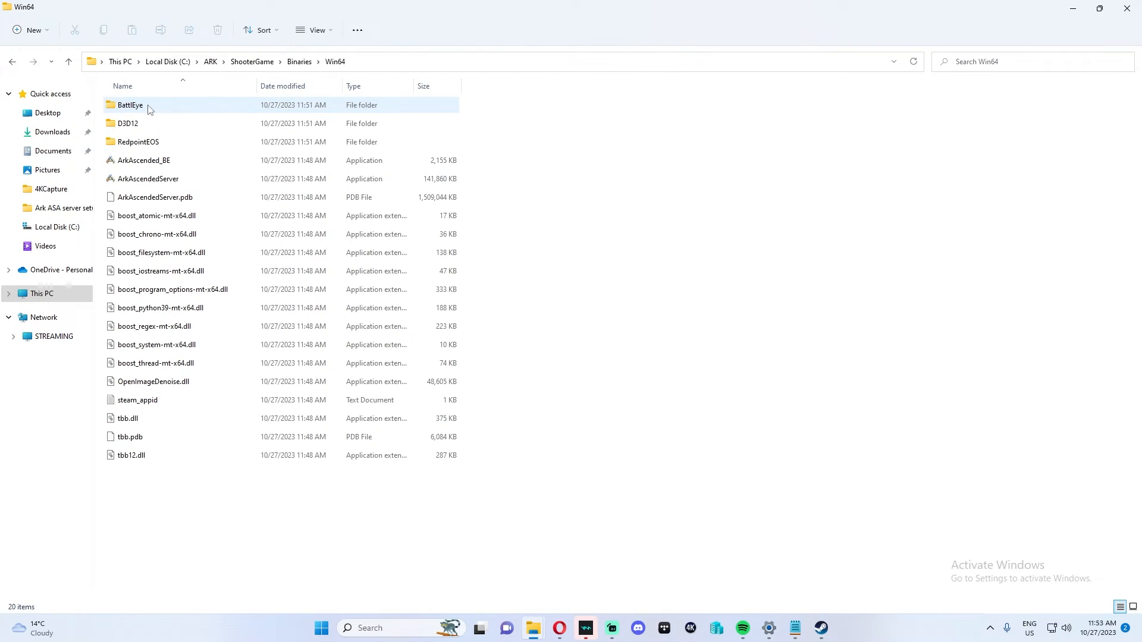
pyautogui.click(148, 179)
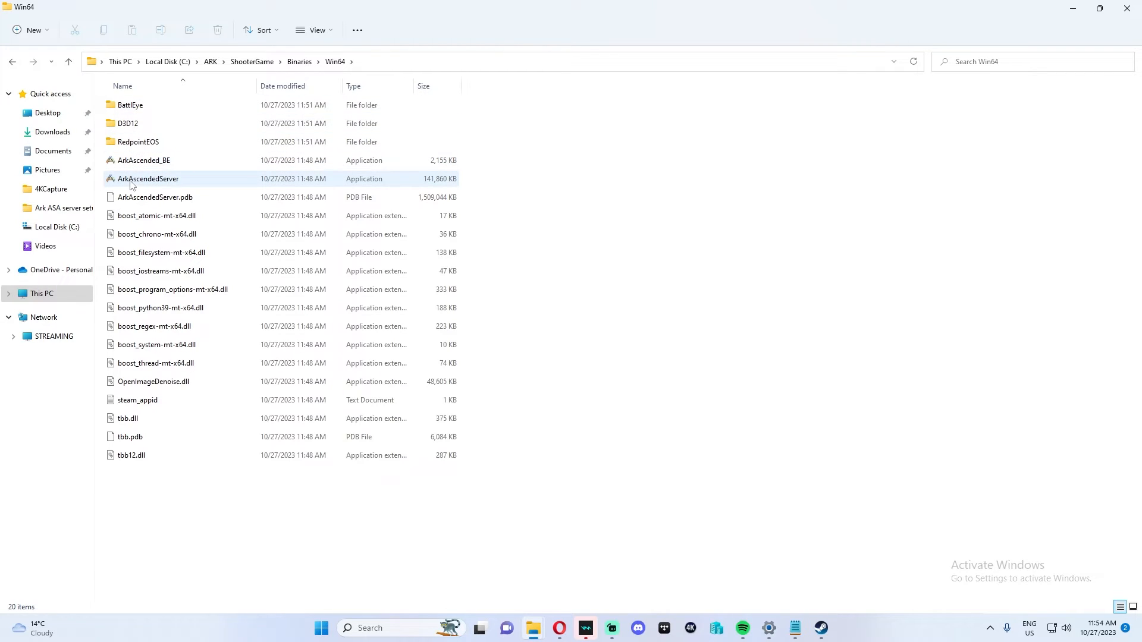
pyautogui.moveTo(147, 178)
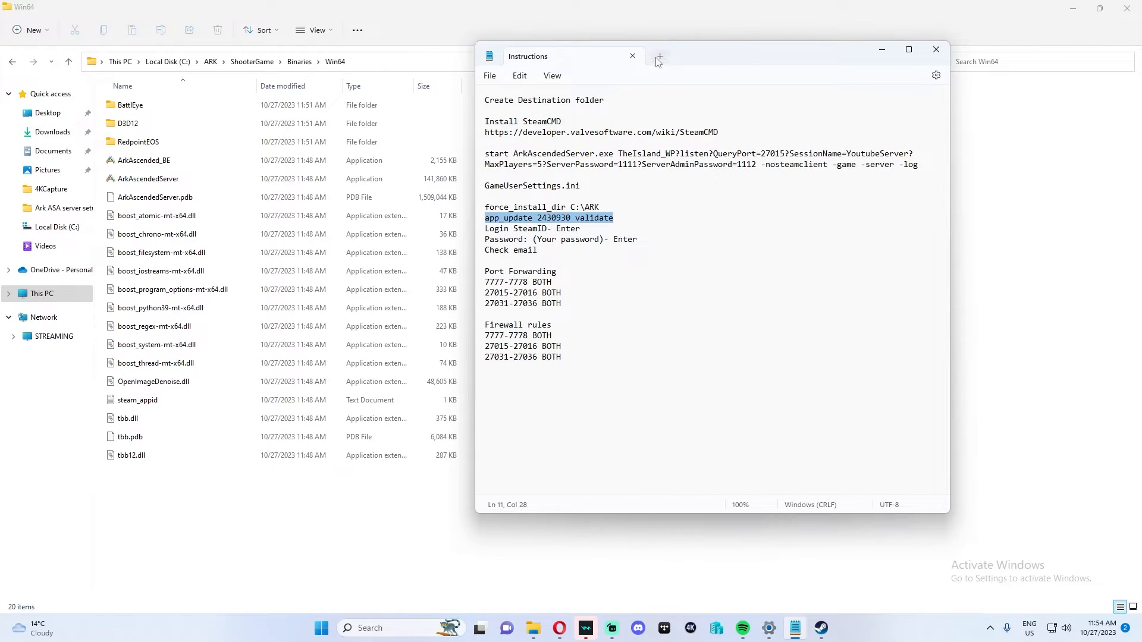
# Paste the server start command into a new Notepad tab with MaxPlayers set to 70.
pyautogui.click(657, 57)
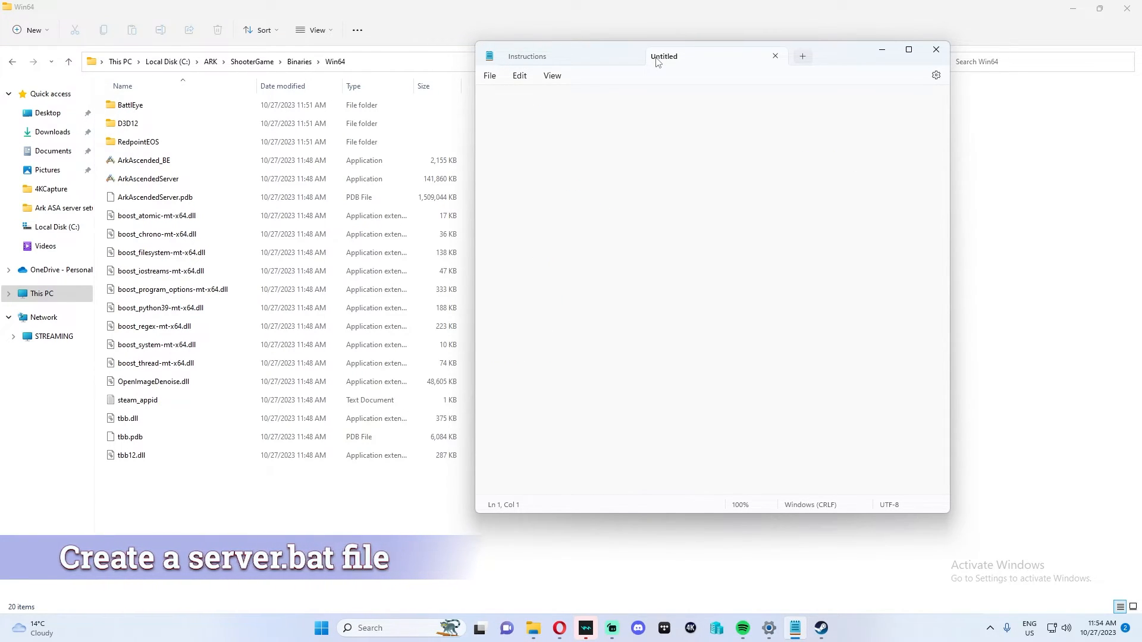
pyautogui.click(527, 56)
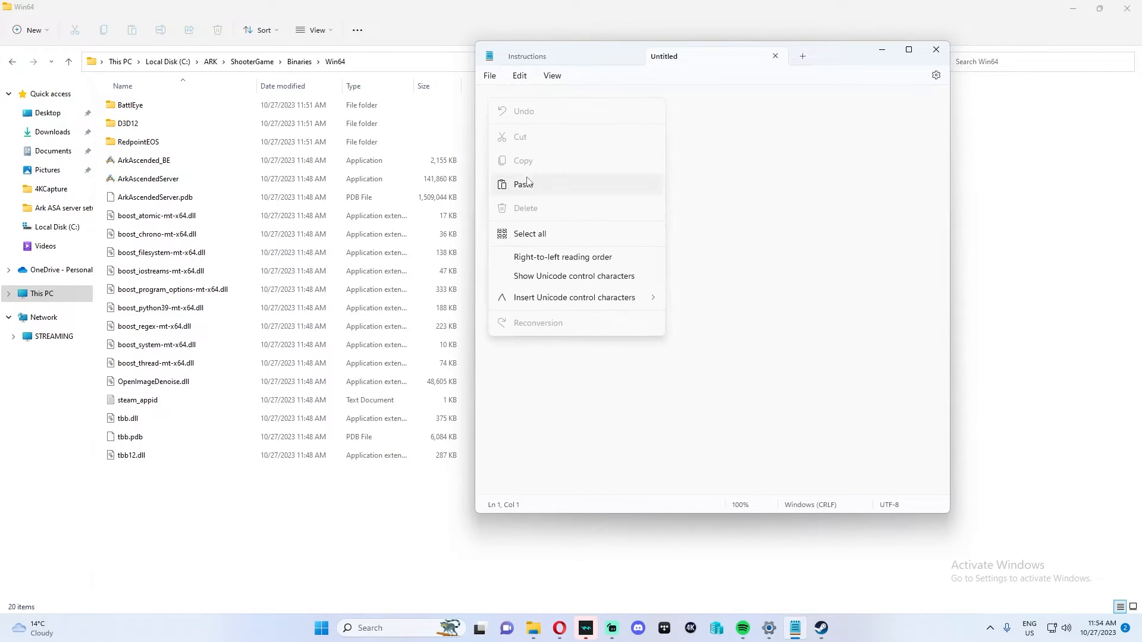
pyautogui.click(524, 183)
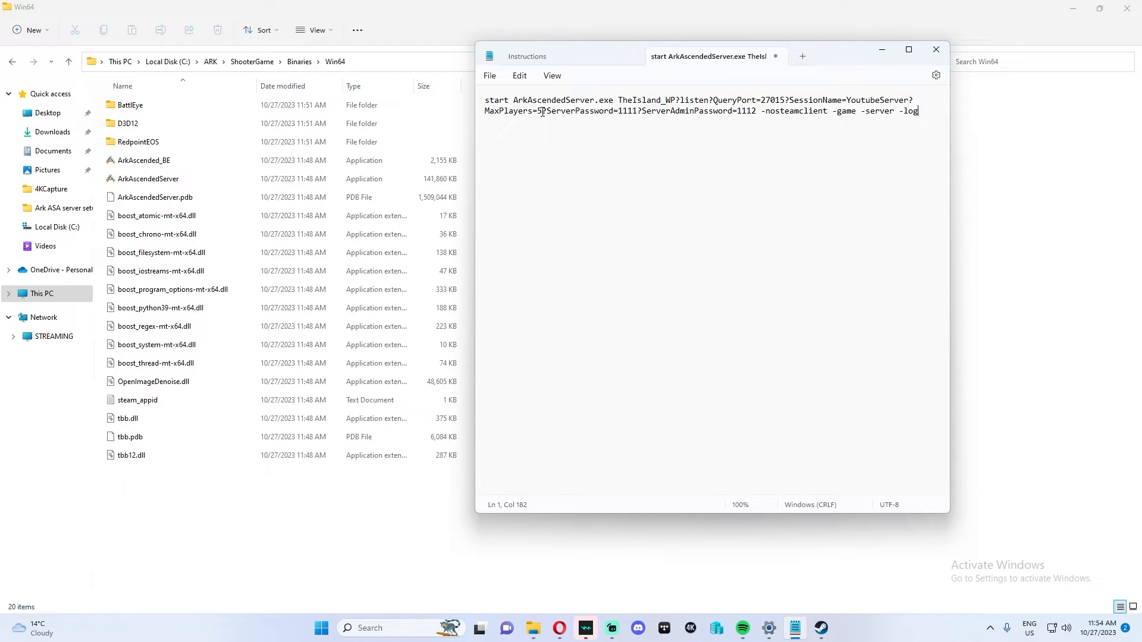
pyautogui.write('70')
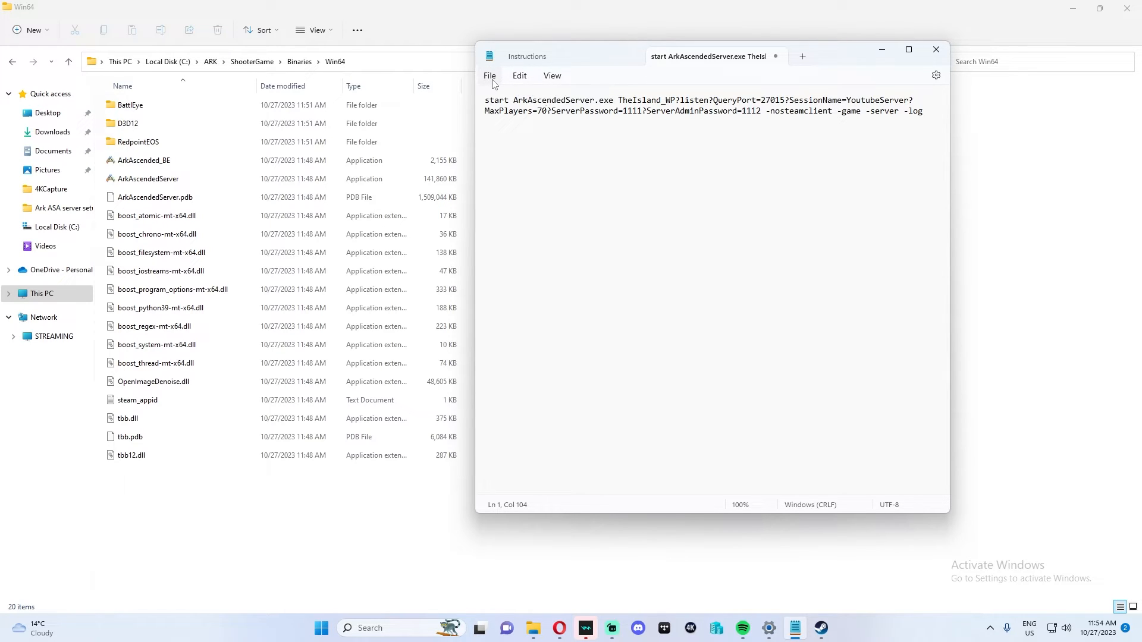
pyautogui.moveTo(511, 180)
pyautogui.write('server.bat')
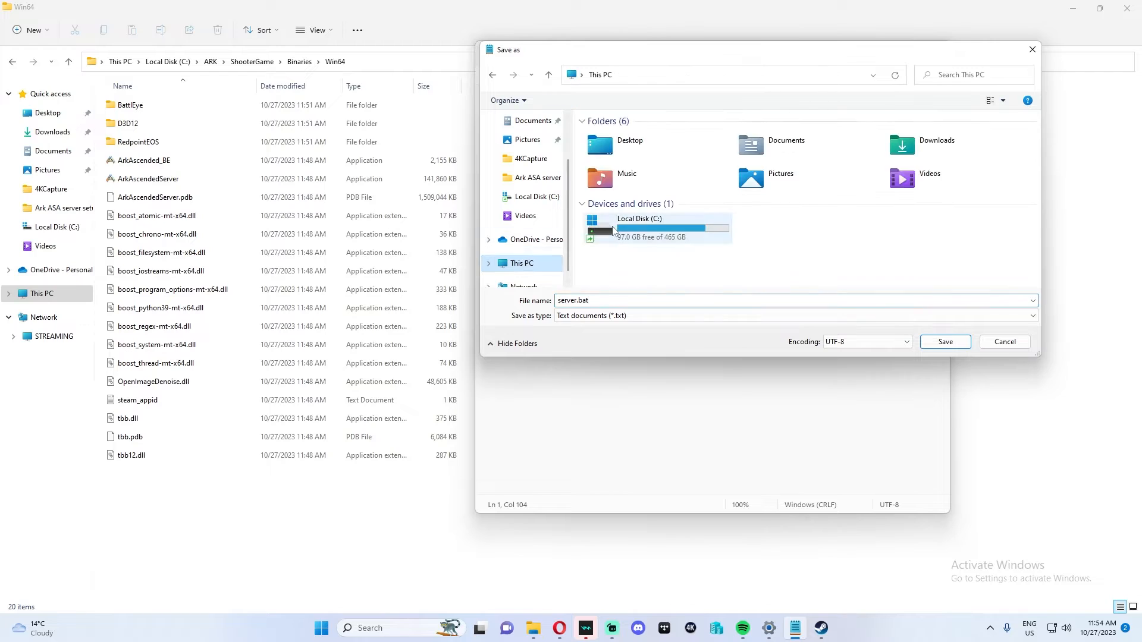
# Save the note as server.bat, type All files, in the Win64 folder.
pyautogui.doubleClick(638, 222)
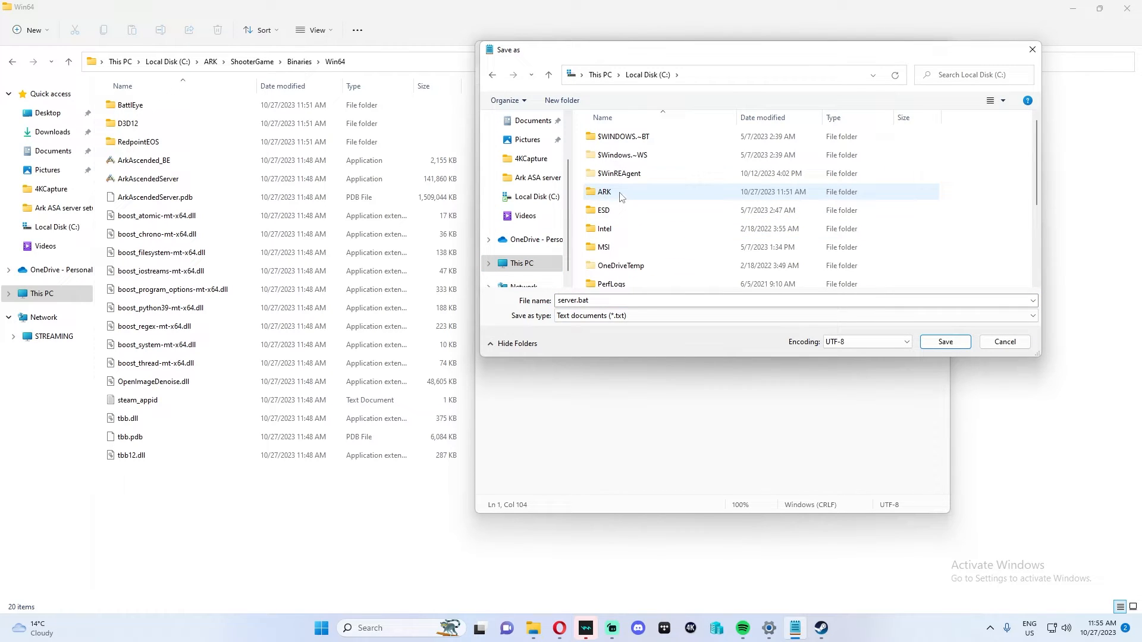
pyautogui.doubleClick(604, 192)
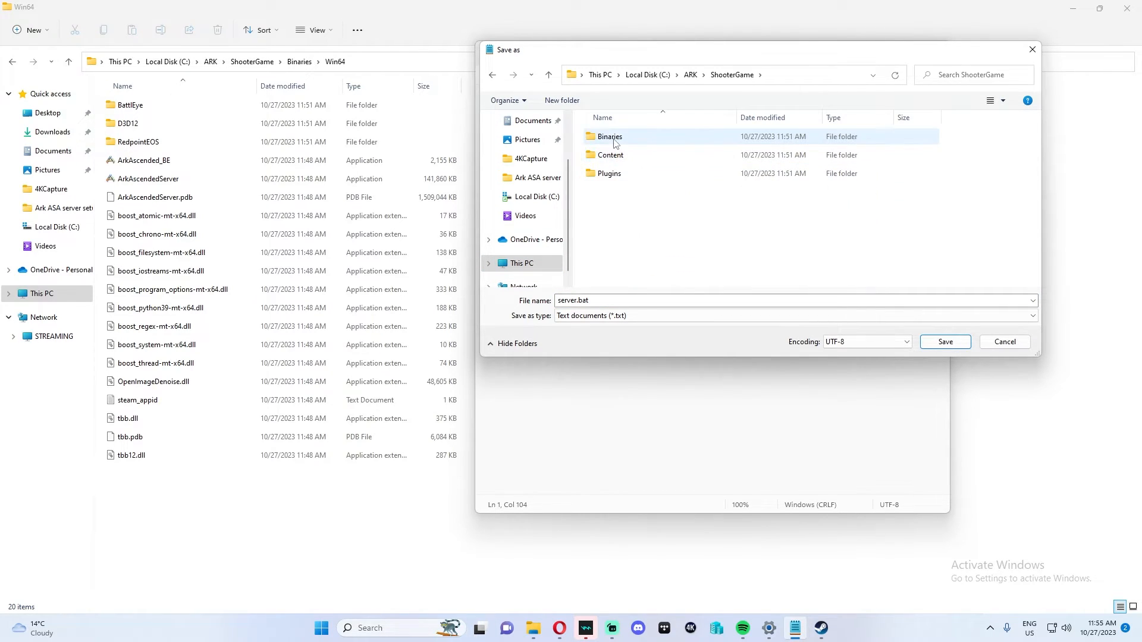
pyautogui.doubleClick(609, 135)
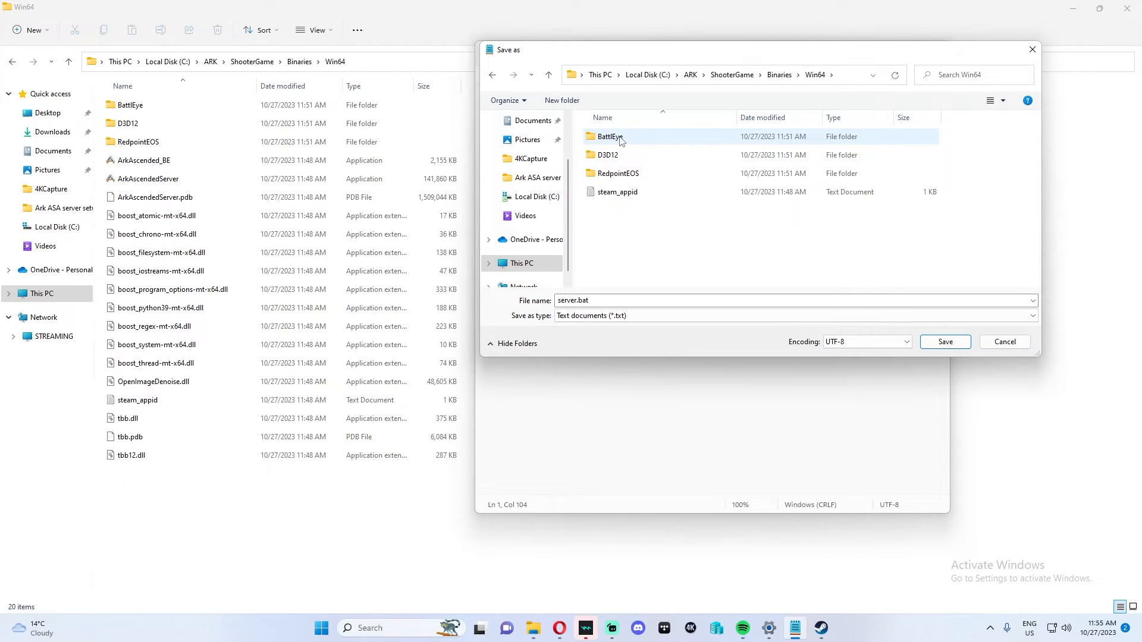
pyautogui.click(728, 74)
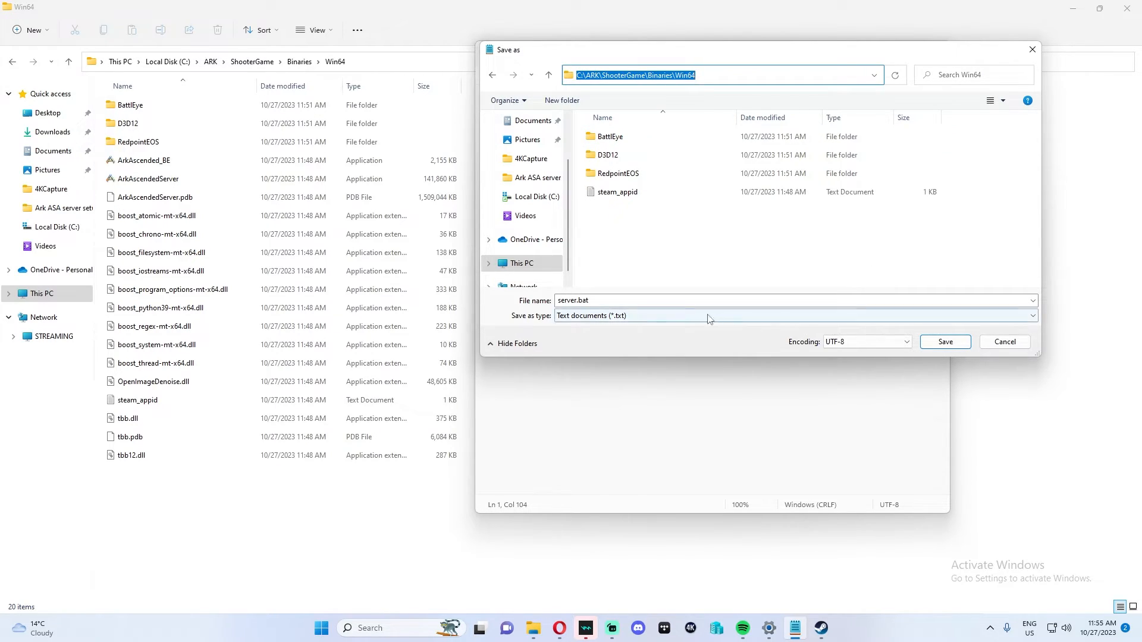
pyautogui.click(793, 315)
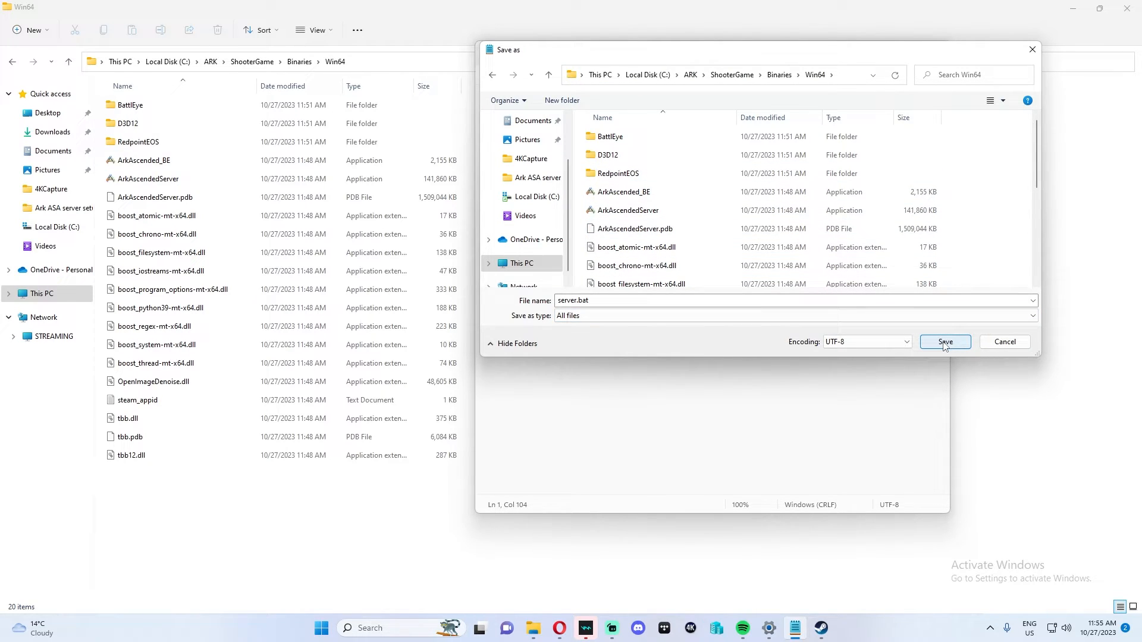
pyautogui.click(945, 342)
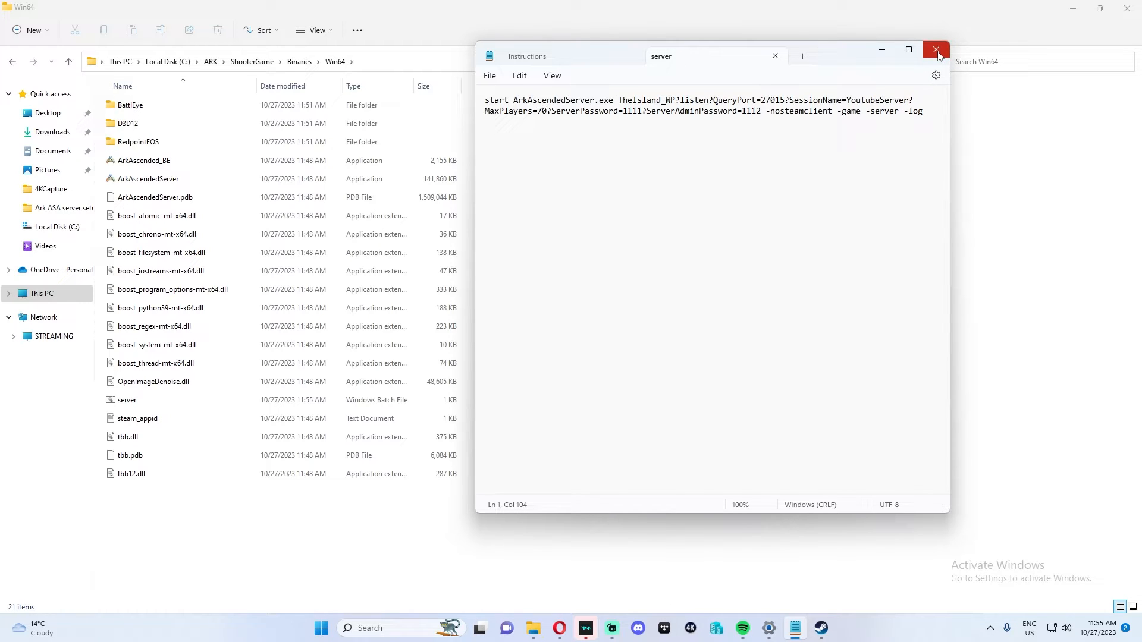
# Launch the dedicated server from server.bat so YoutubeServer reports successful startup.
pyautogui.click(936, 50)
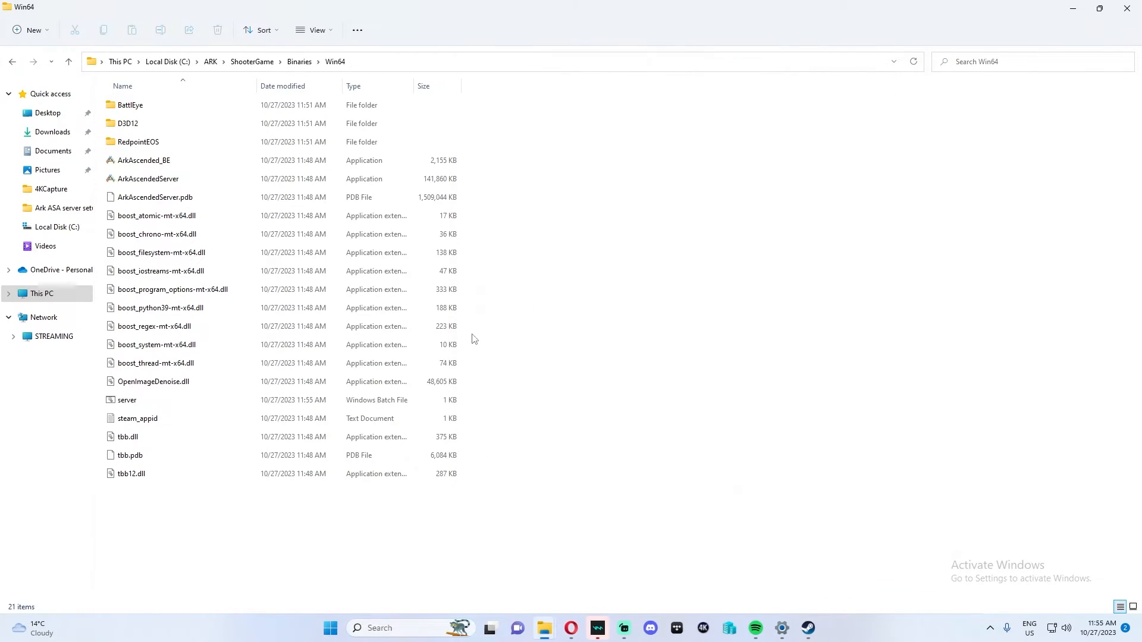
pyautogui.click(127, 400)
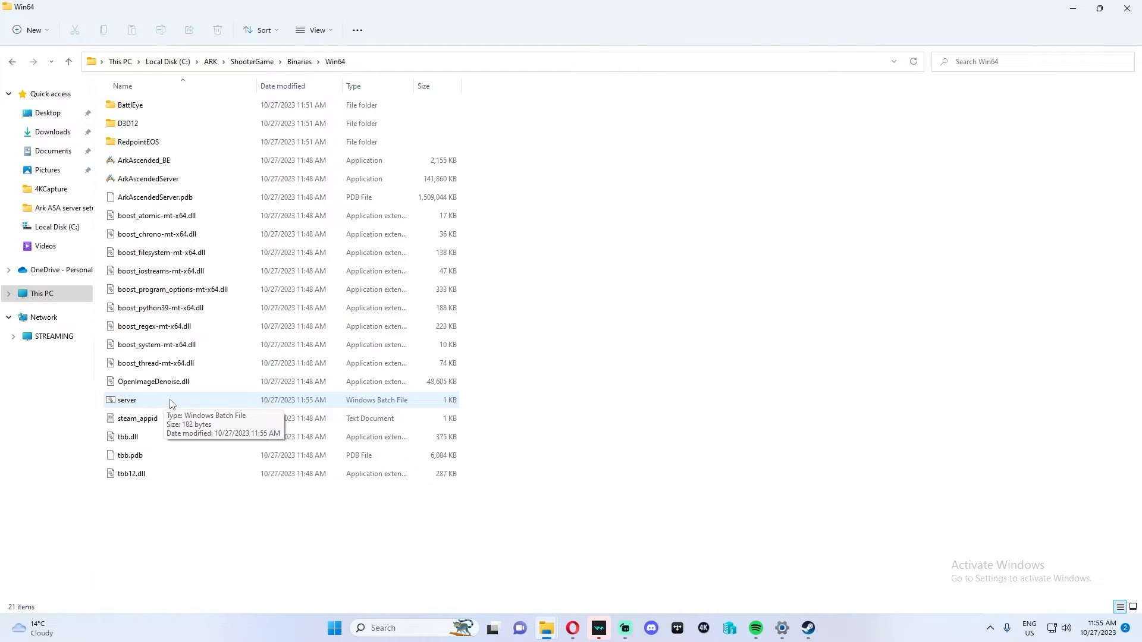
pyautogui.click(127, 400)
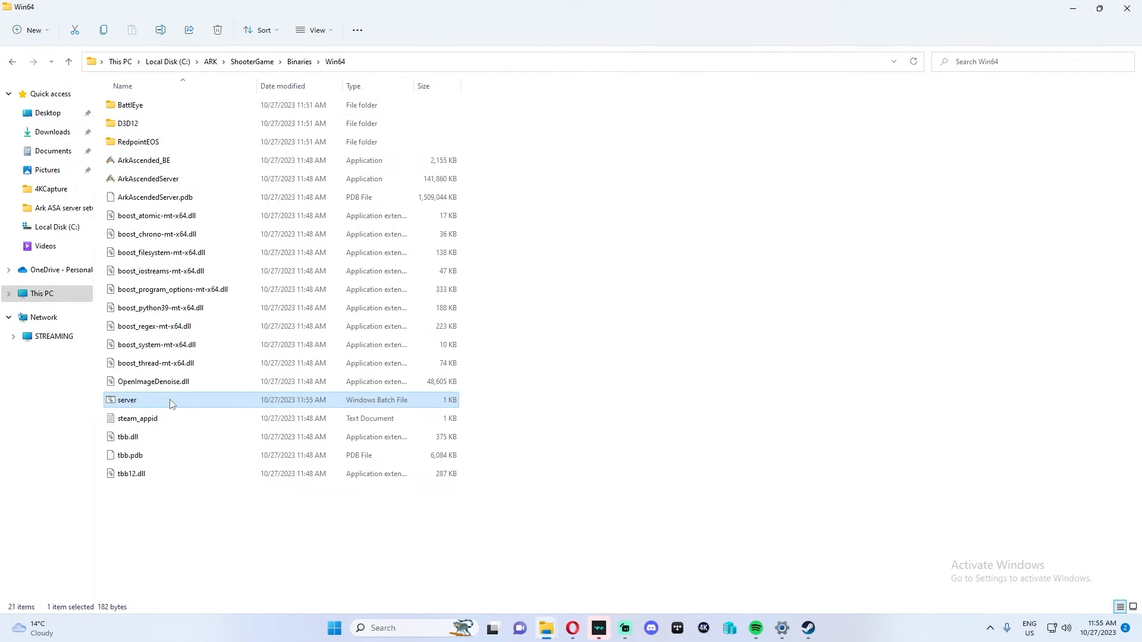
pyautogui.moveTo(913, 579)
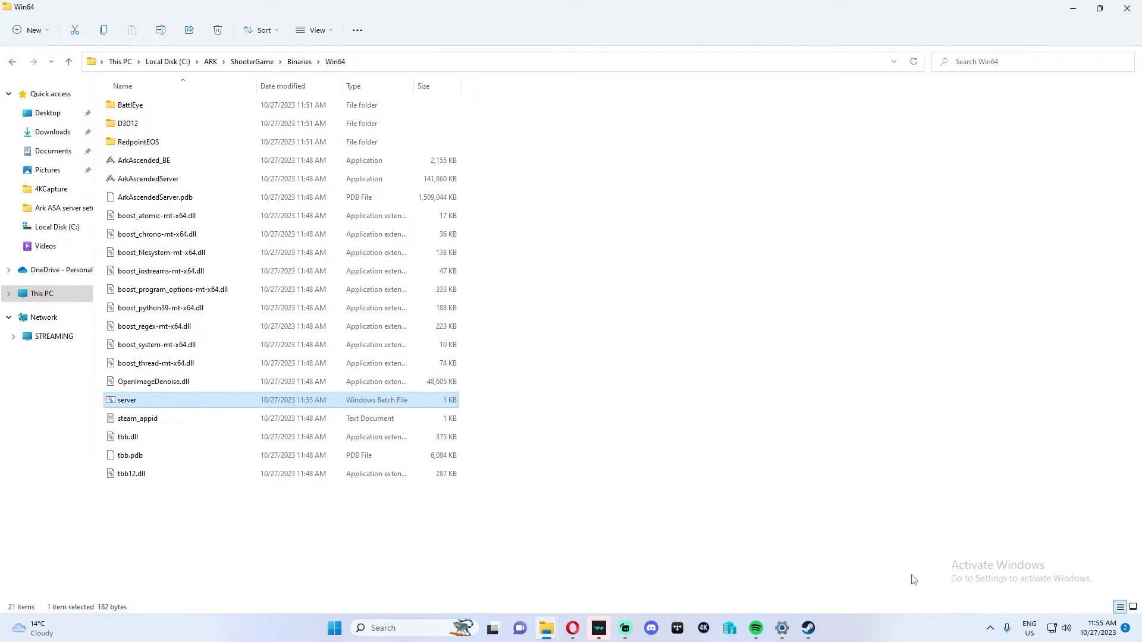
pyautogui.doubleClick(127, 400)
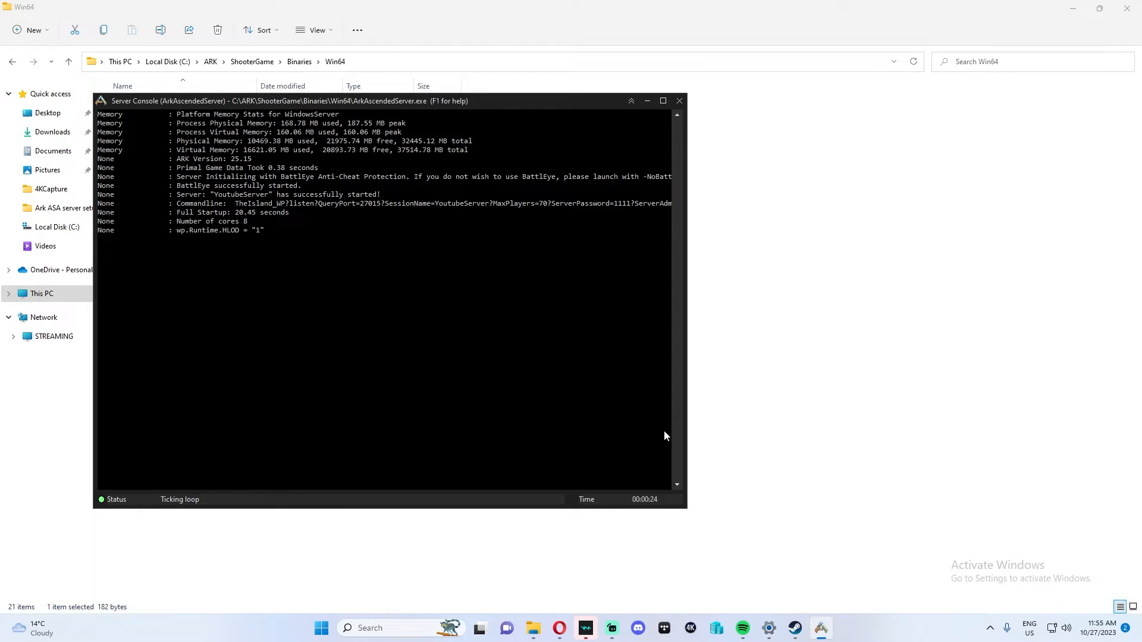
pyautogui.moveTo(295, 273)
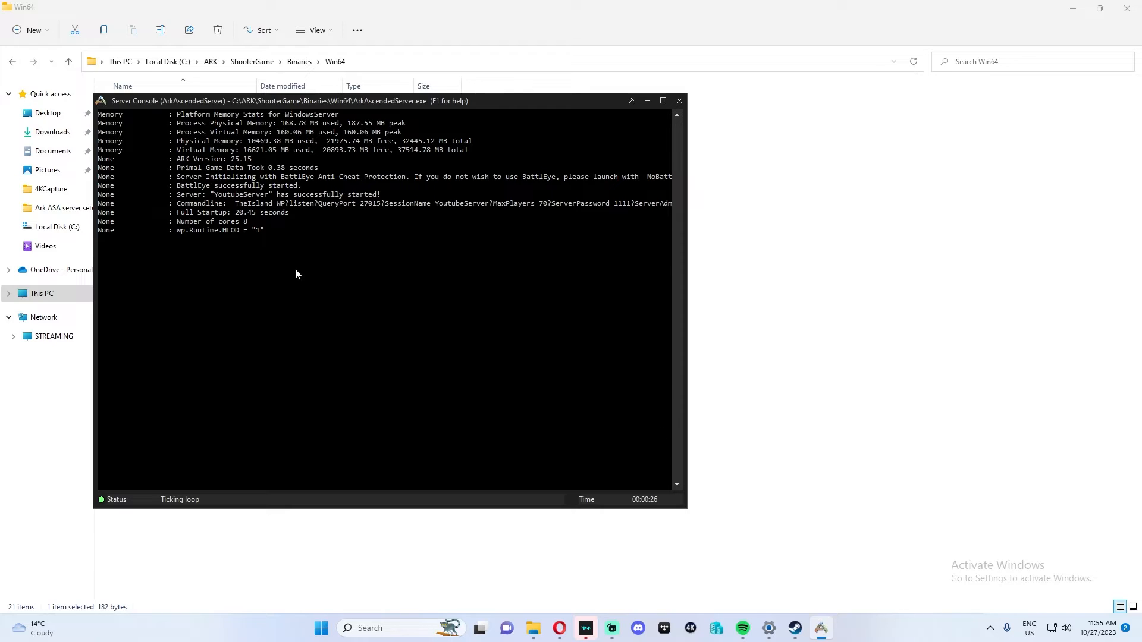
pyautogui.moveTo(283, 239)
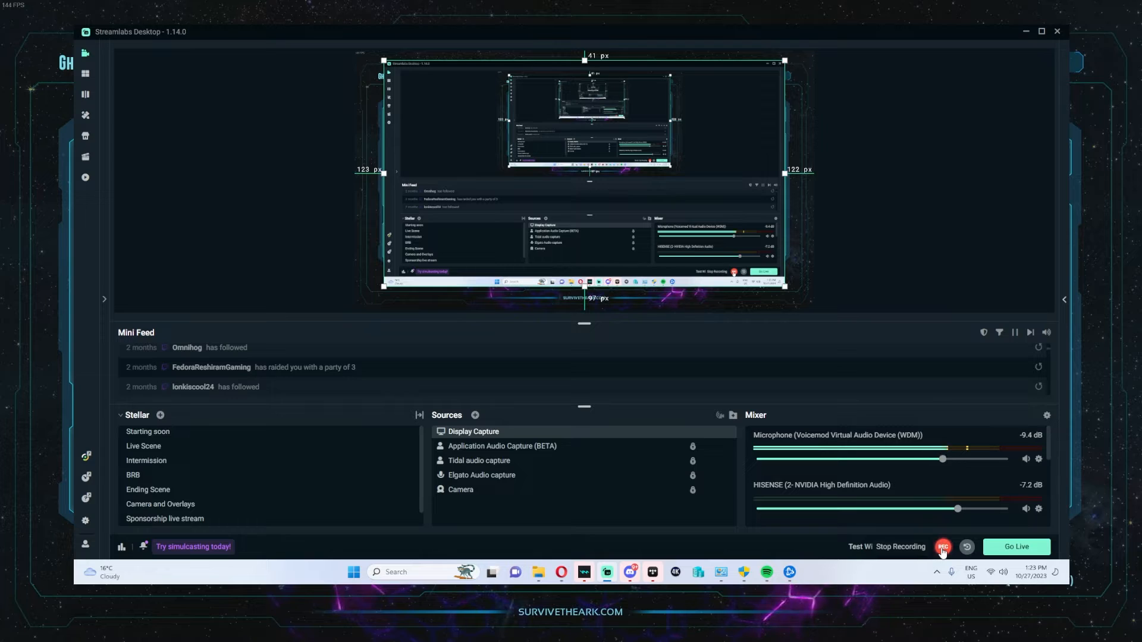
# View the router's port forwarding rules for ports 7777, 8888 and 27015.
pyautogui.click(942, 547)
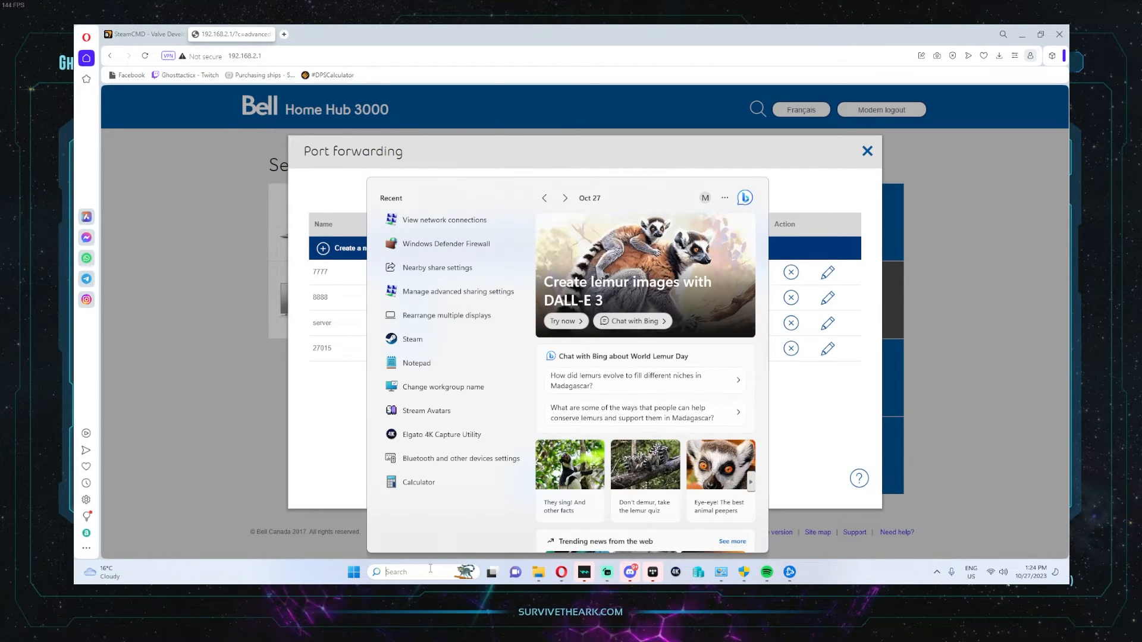
# Search for 'network', view network connections and bring up the Wi-Fi adapter's properties.
pyautogui.write('network')
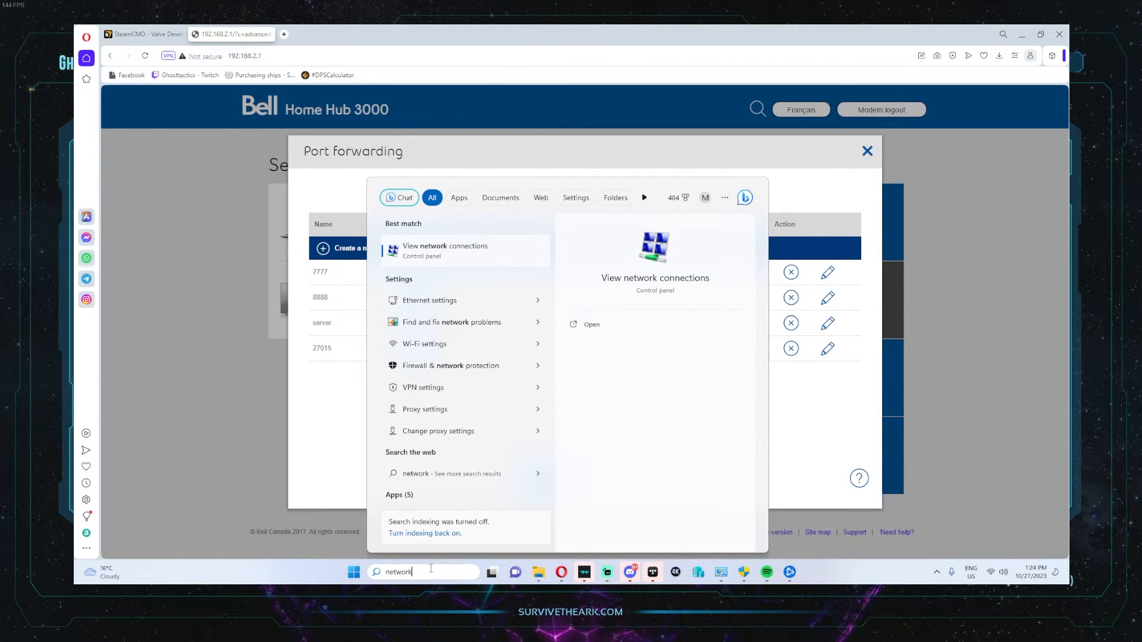
pyautogui.click(443, 250)
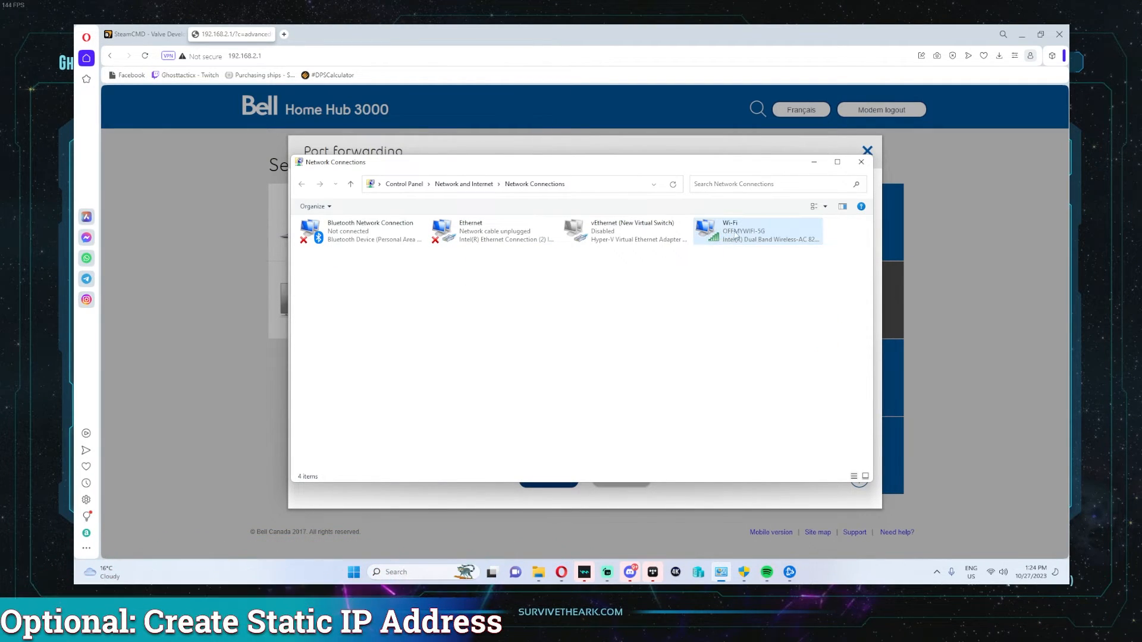
pyautogui.rightClick(757, 231)
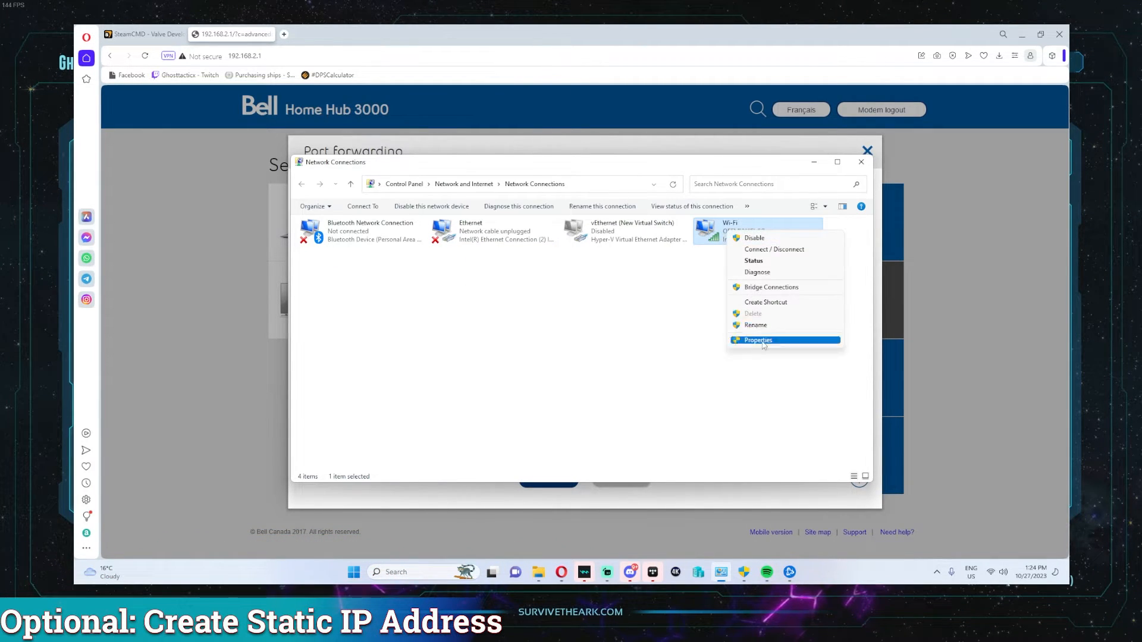
pyautogui.click(758, 340)
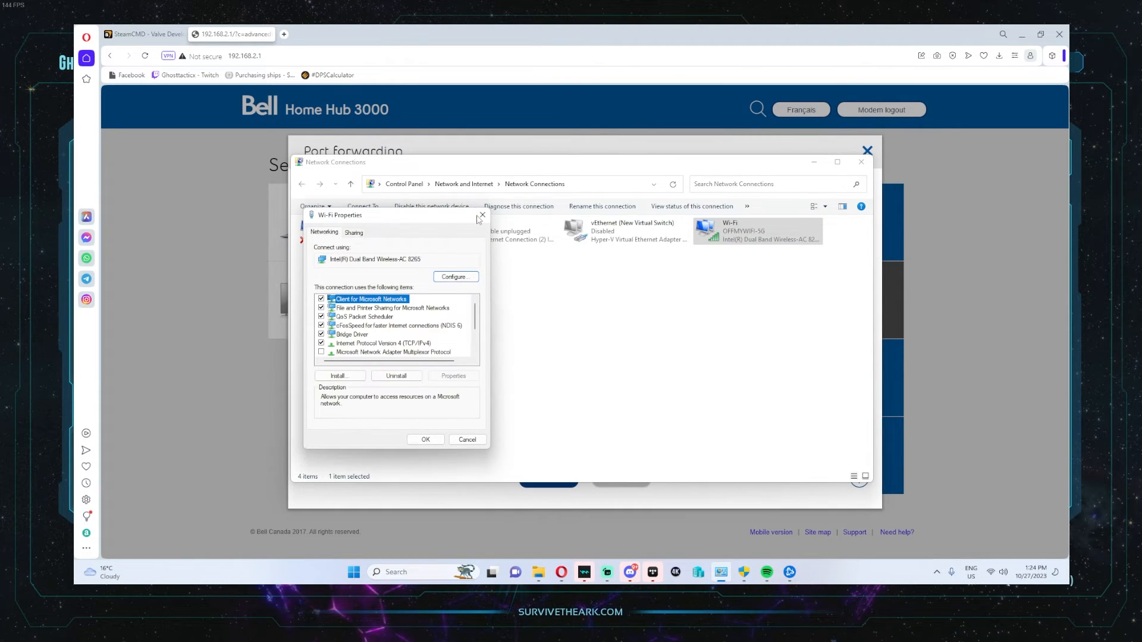
pyautogui.click(466, 439)
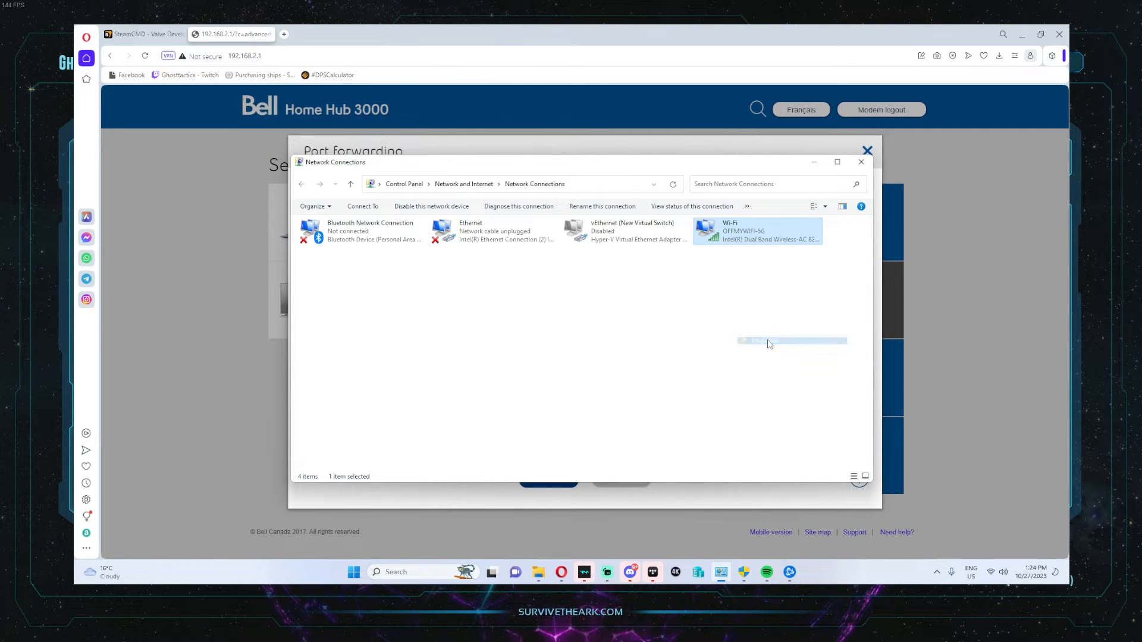
pyautogui.doubleClick(758, 231)
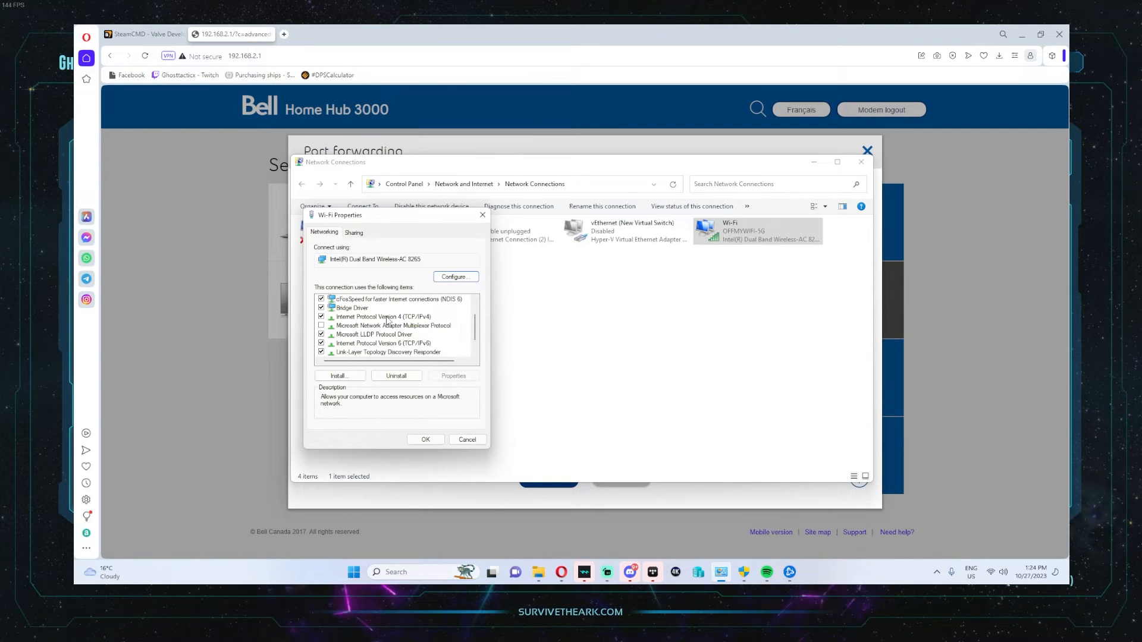
# In IPv4 settings, enter static IP 192.168.2.12 with subnet mask 255.255.255.0.
pyautogui.click(452, 375)
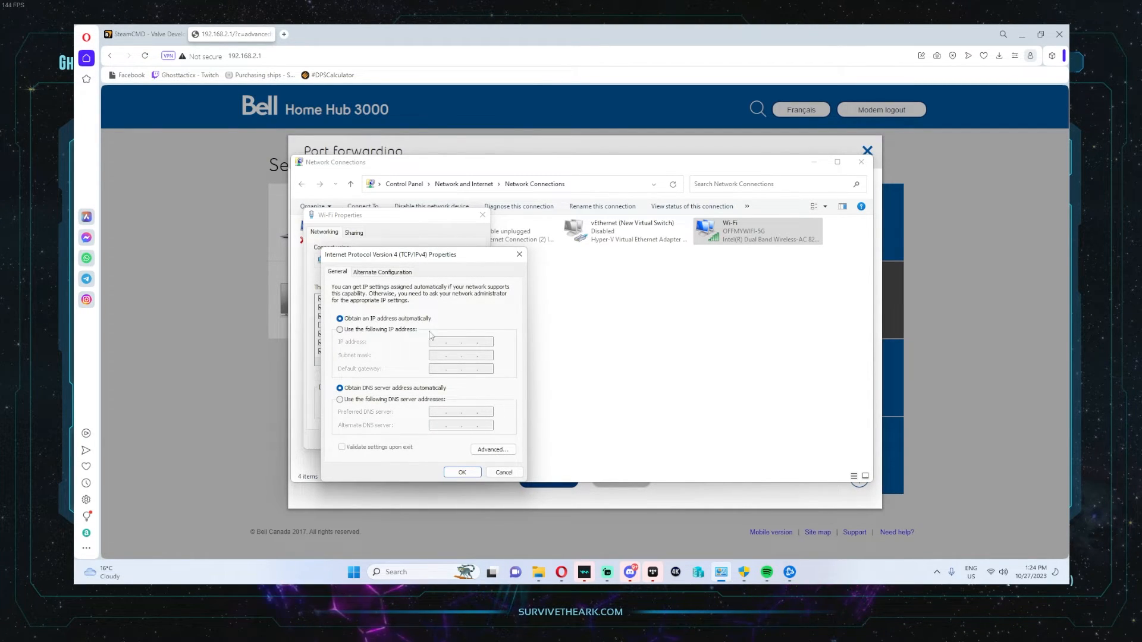
pyautogui.moveTo(381, 333)
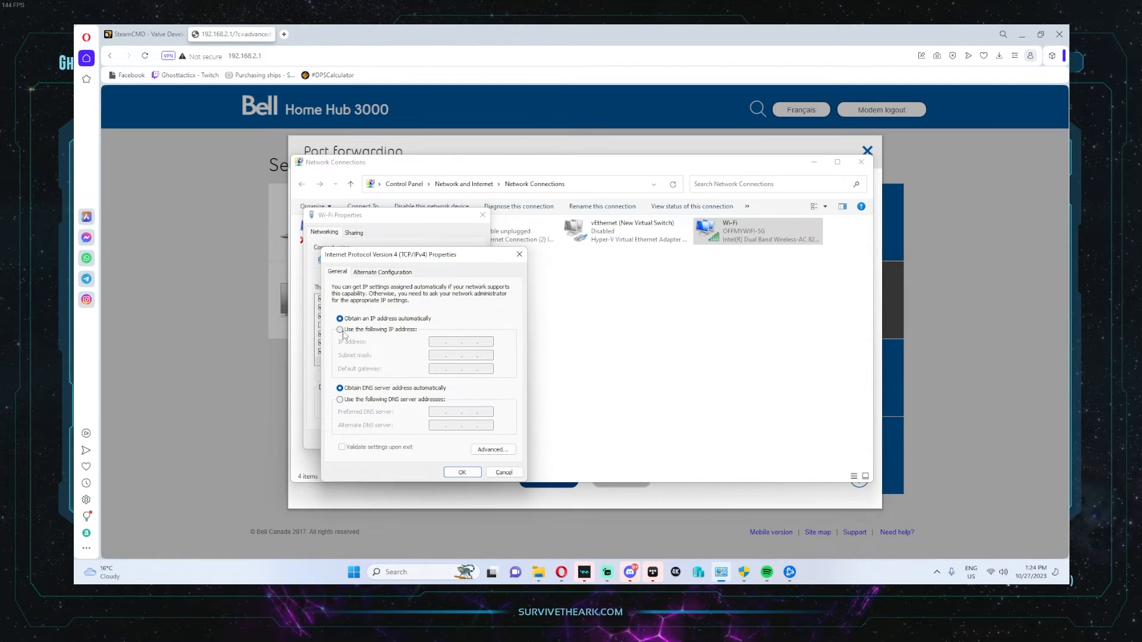
pyautogui.click(339, 329)
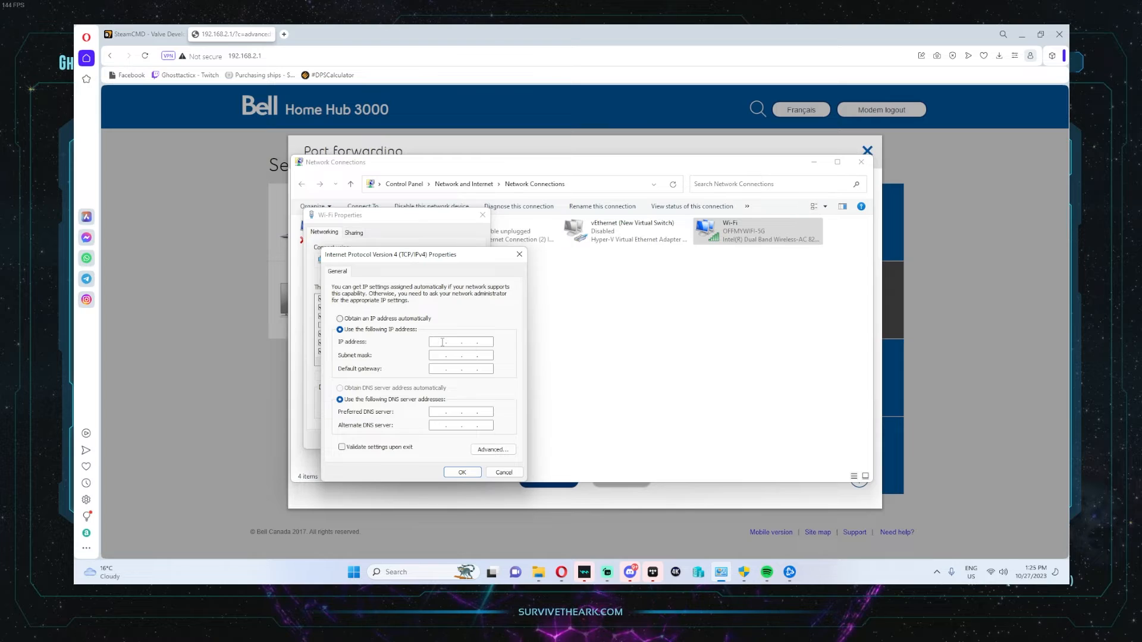
pyautogui.moveTo(443, 352)
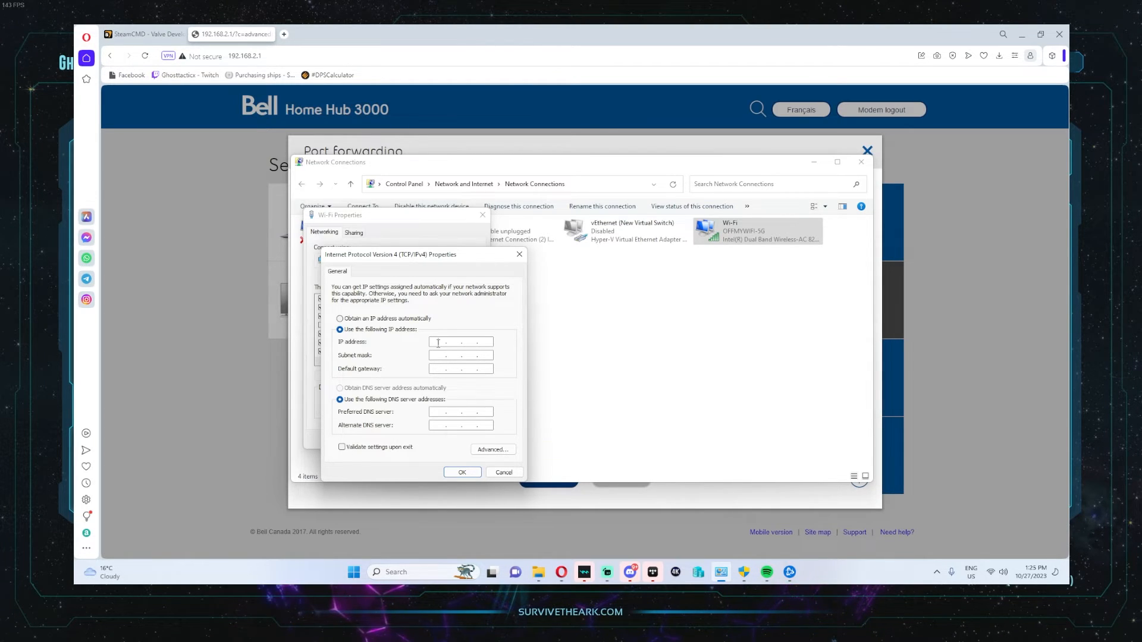
pyautogui.write('192.1')
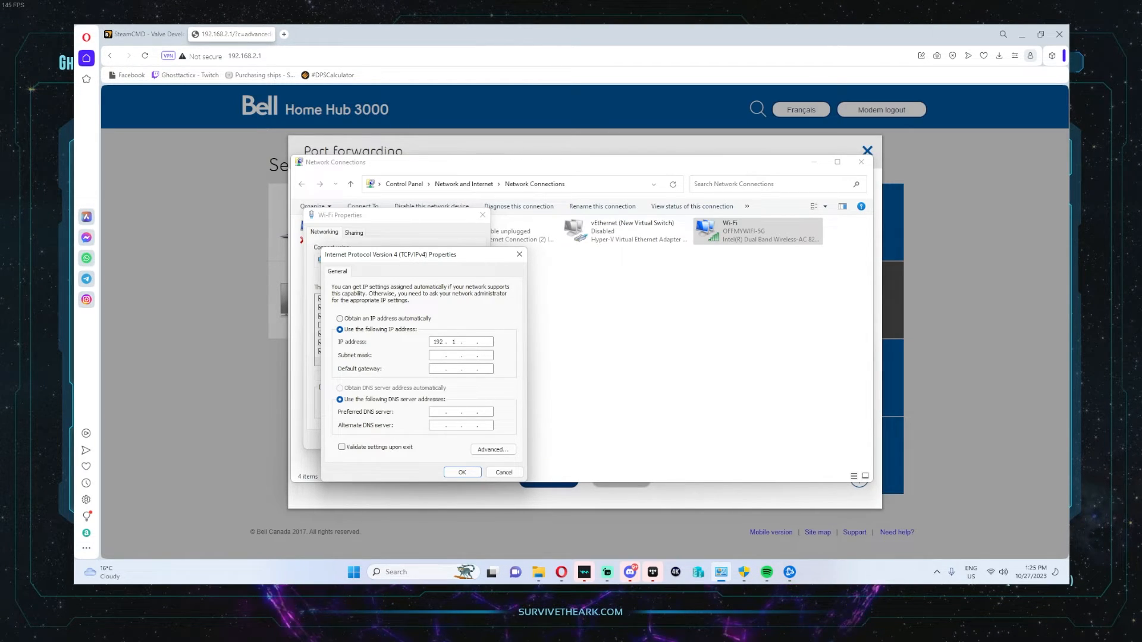
pyautogui.write('68')
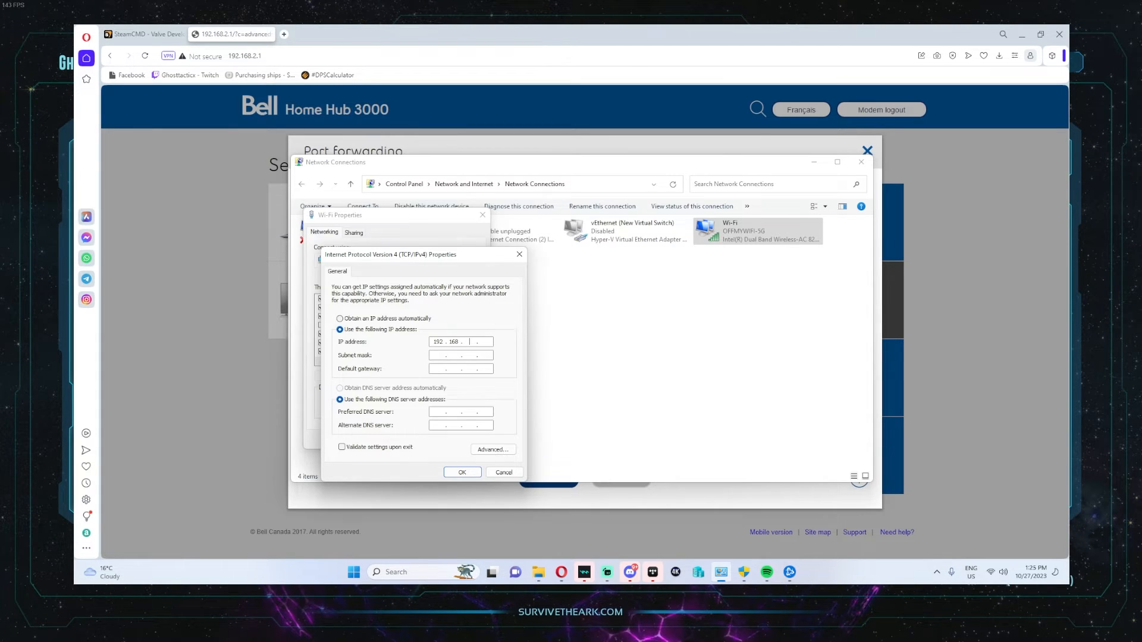
pyautogui.write('2.12')
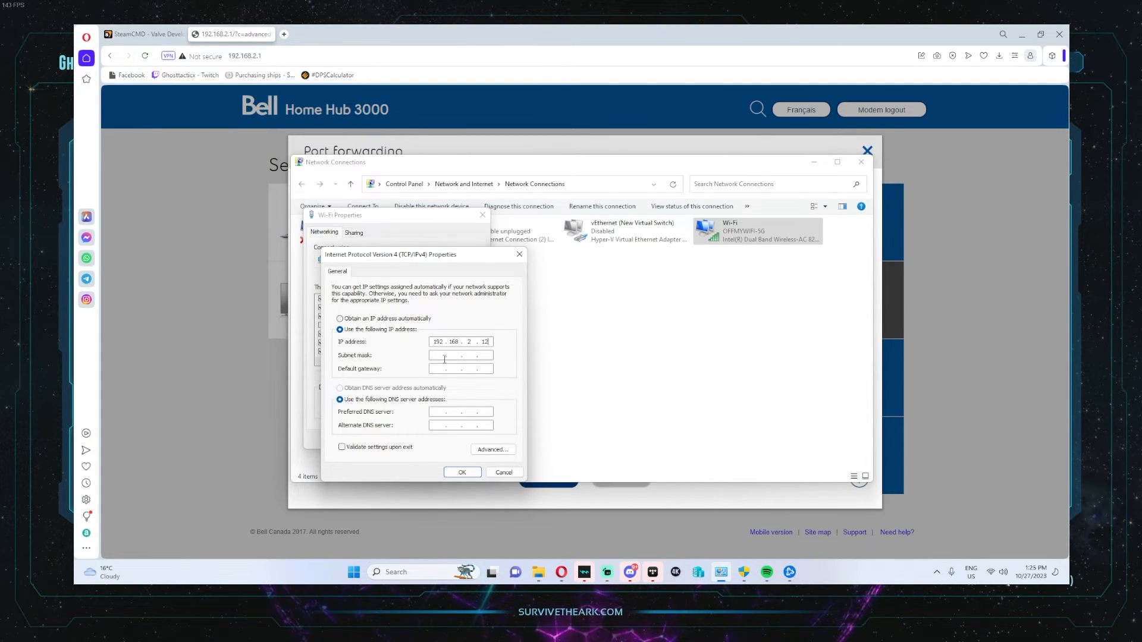
pyautogui.write('255.255.255.0')
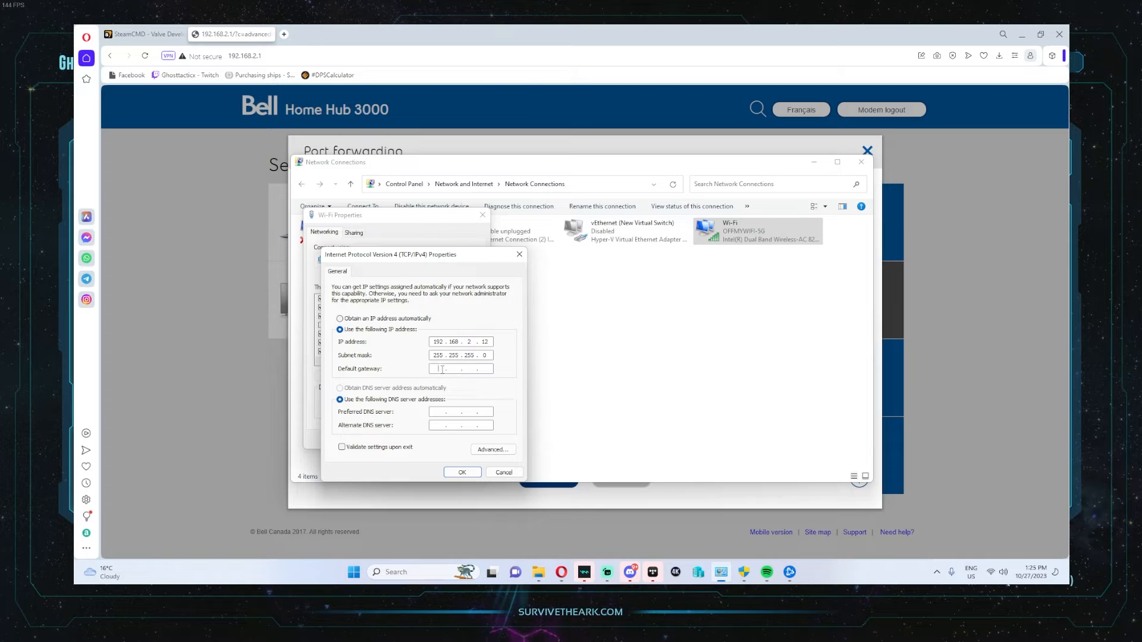
# Set gateway and preferred DNS to 192.168.2.1 and save the IPv4 settings.
pyautogui.write('192.16')
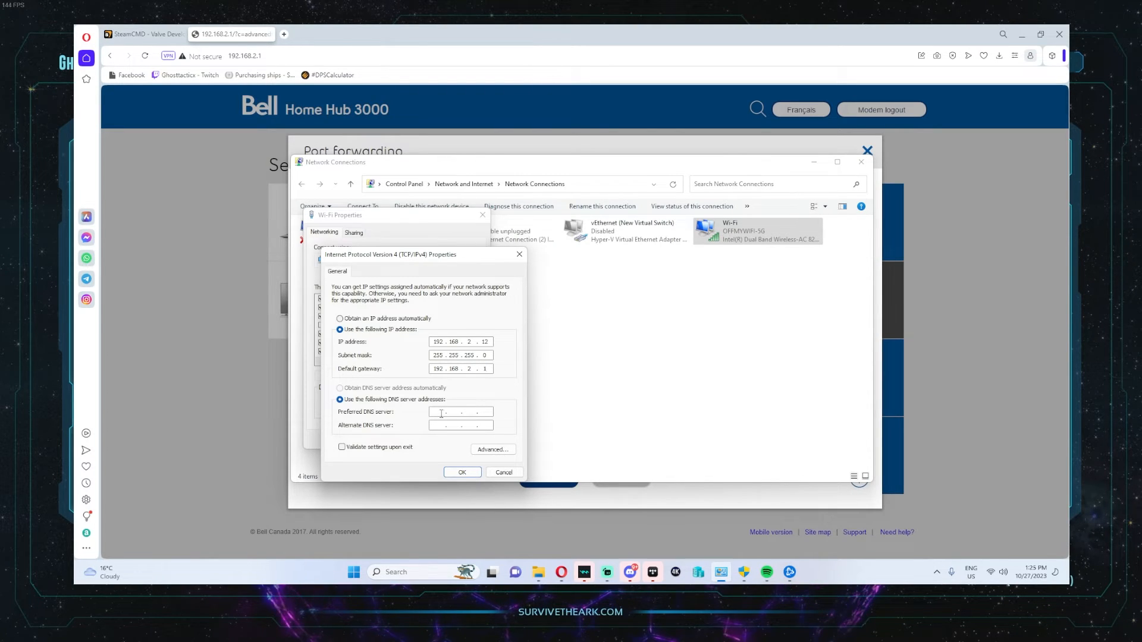
pyautogui.write('192 . 168 . 2 . 1')
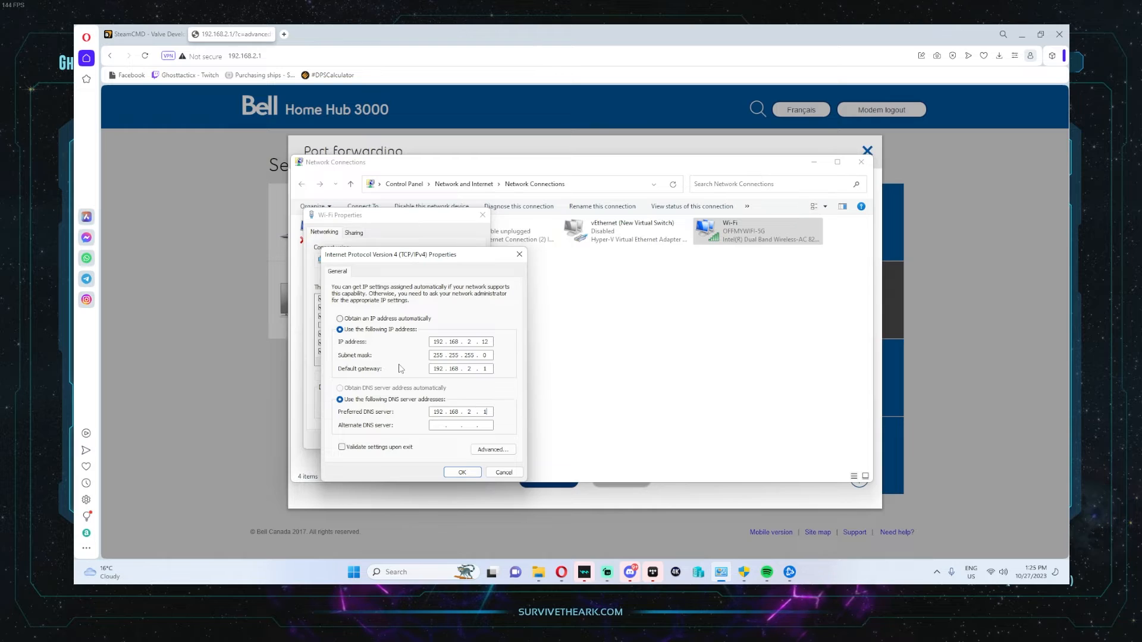
pyautogui.click(339, 319)
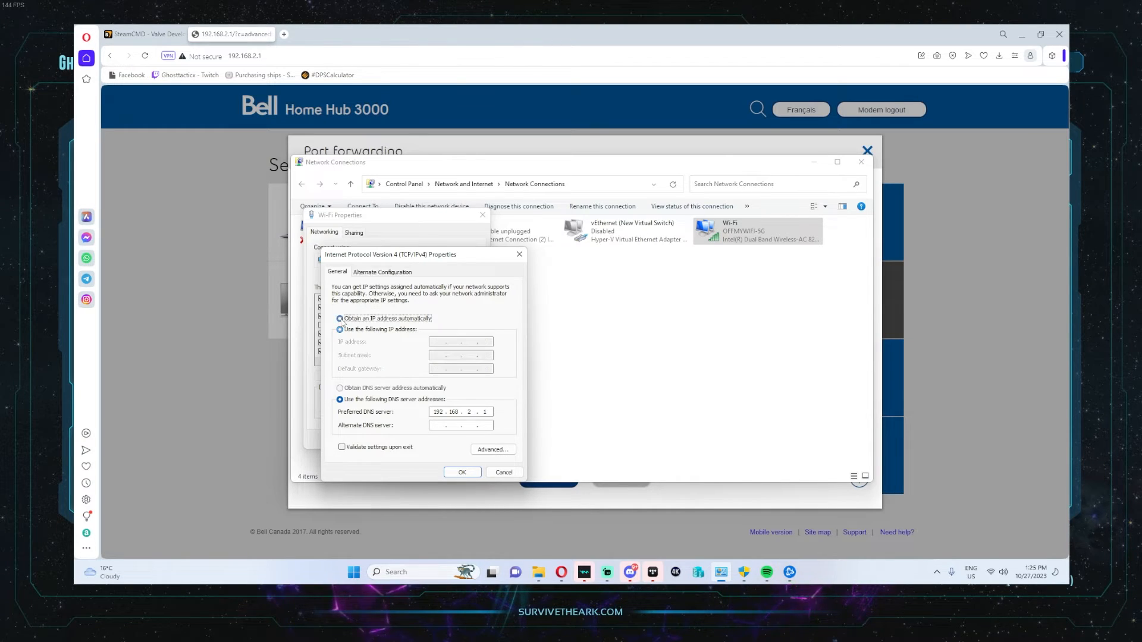
pyautogui.click(339, 318)
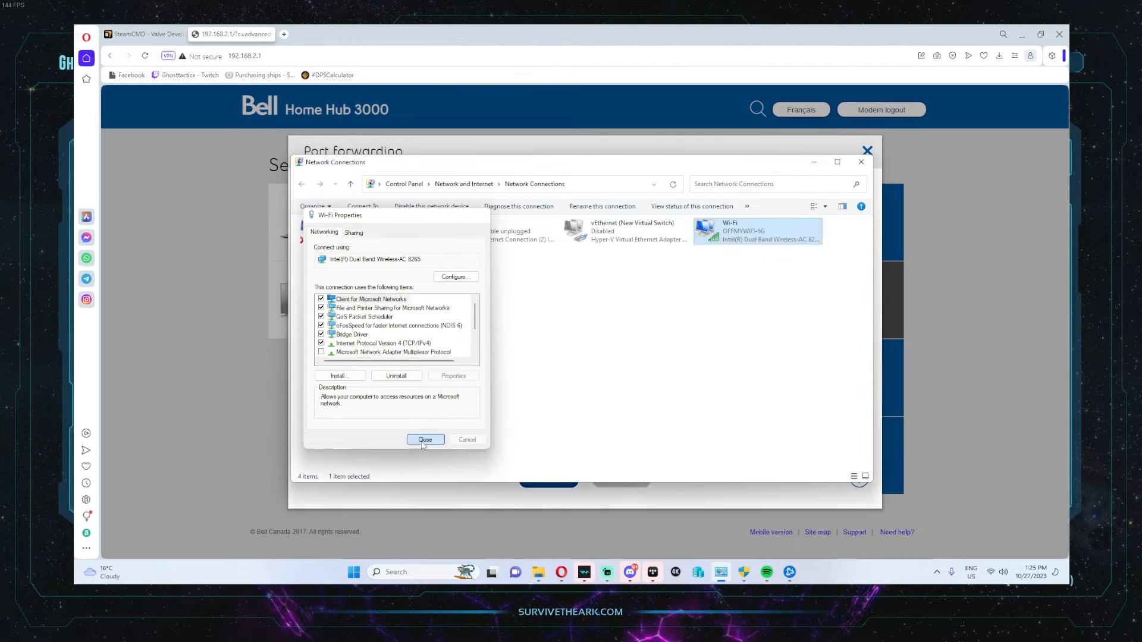
# Close the Wi-Fi properties so the router's port forwarding rules for 7777, 8888 and 27015 are back in view.
pyautogui.click(424, 439)
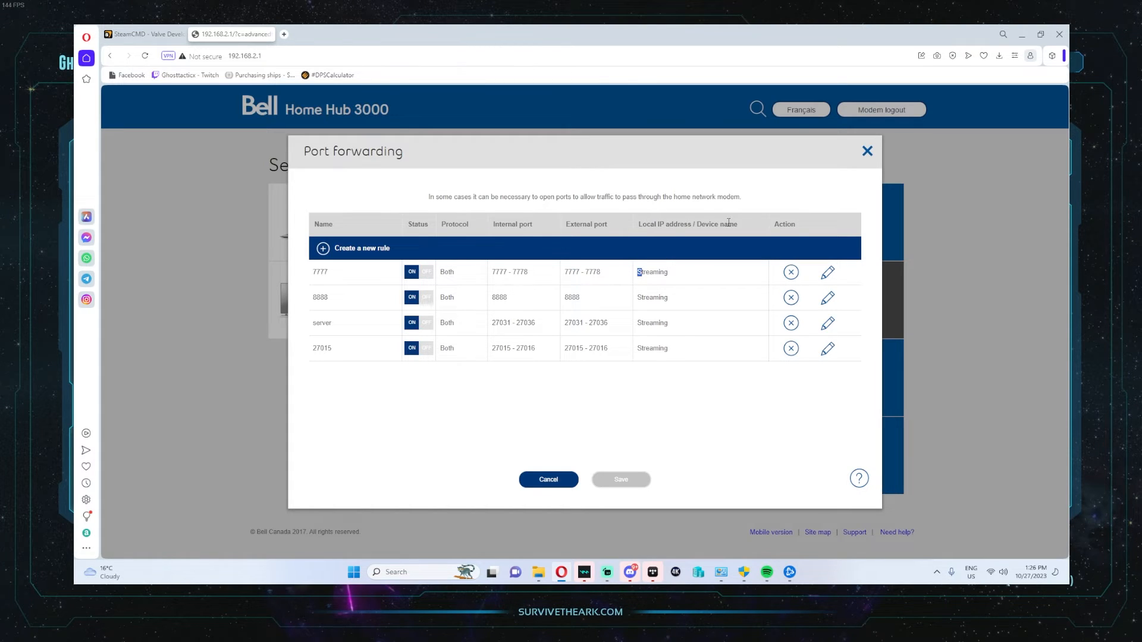
pyautogui.moveTo(646, 312)
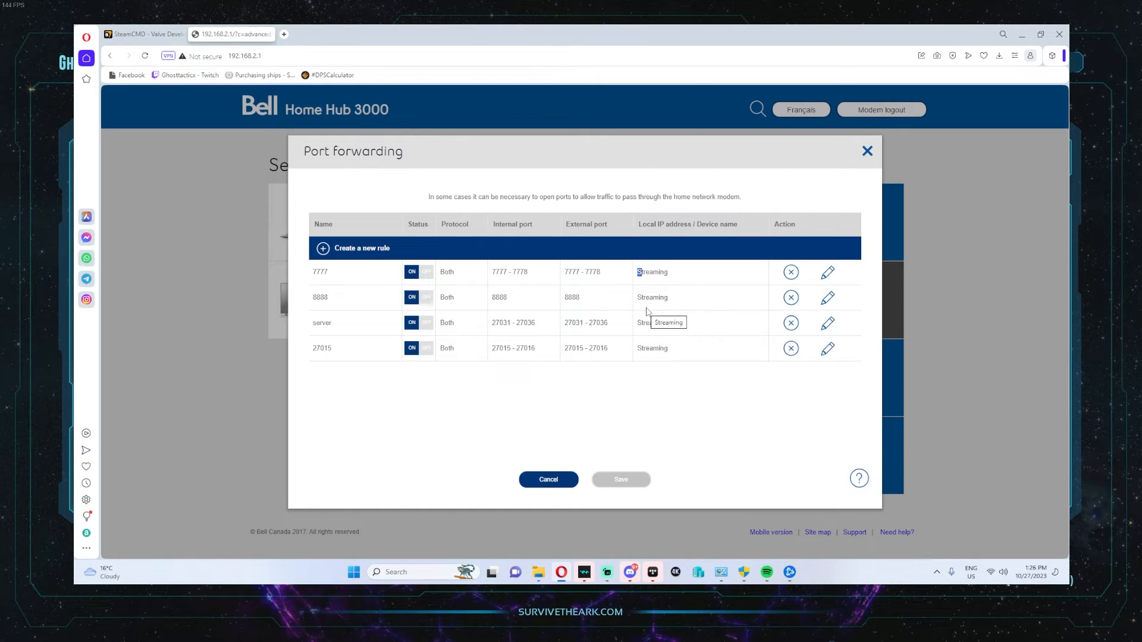
pyautogui.moveTo(725, 174)
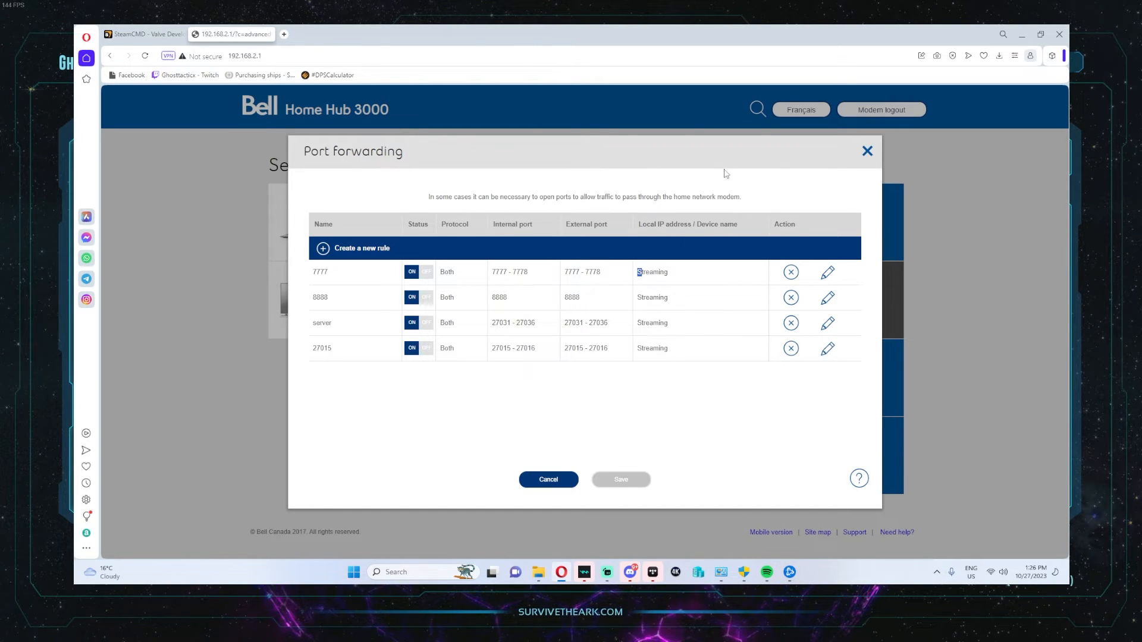
pyautogui.moveTo(773, 244)
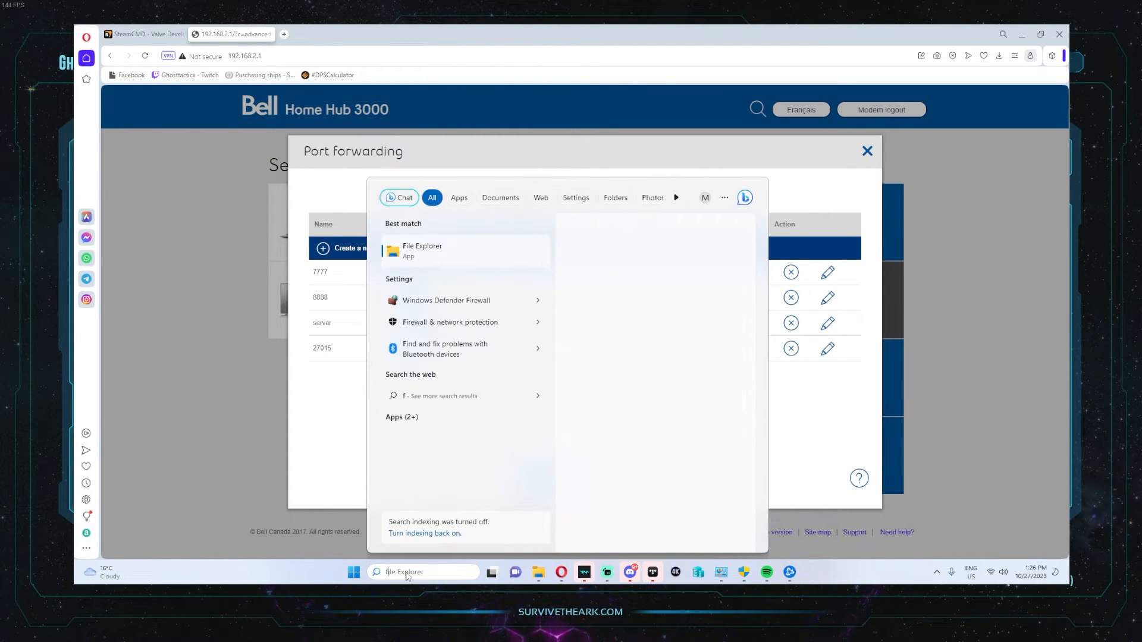
# Search 'firewall', reach Windows Defender Firewall and launch its Advanced Security console with inbound rules.
pyautogui.write('firewall')
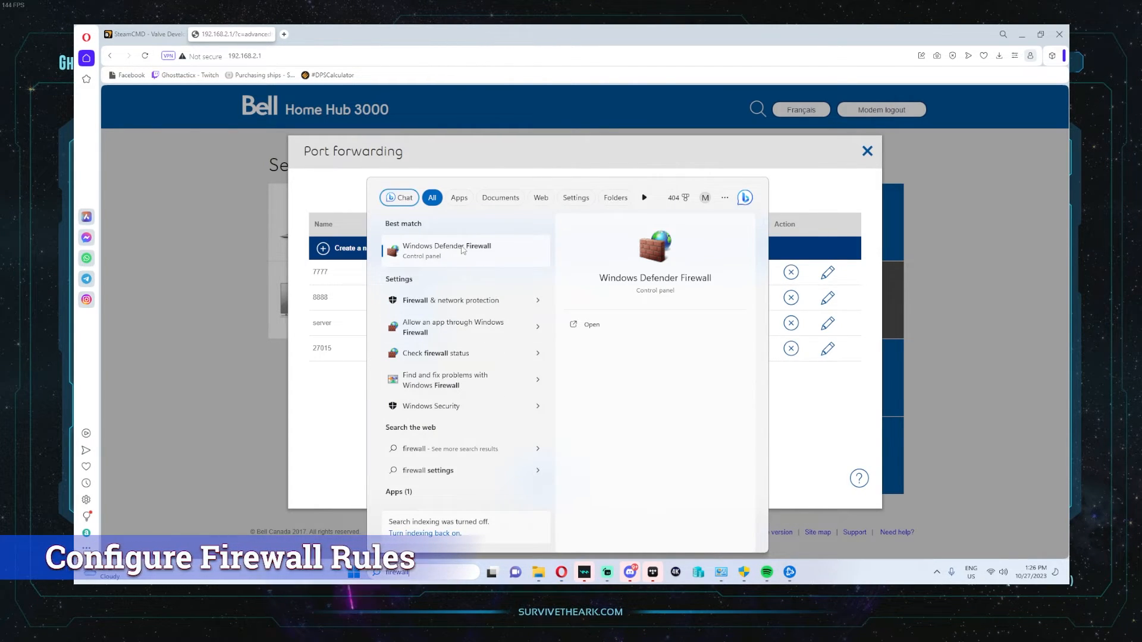
pyautogui.click(446, 249)
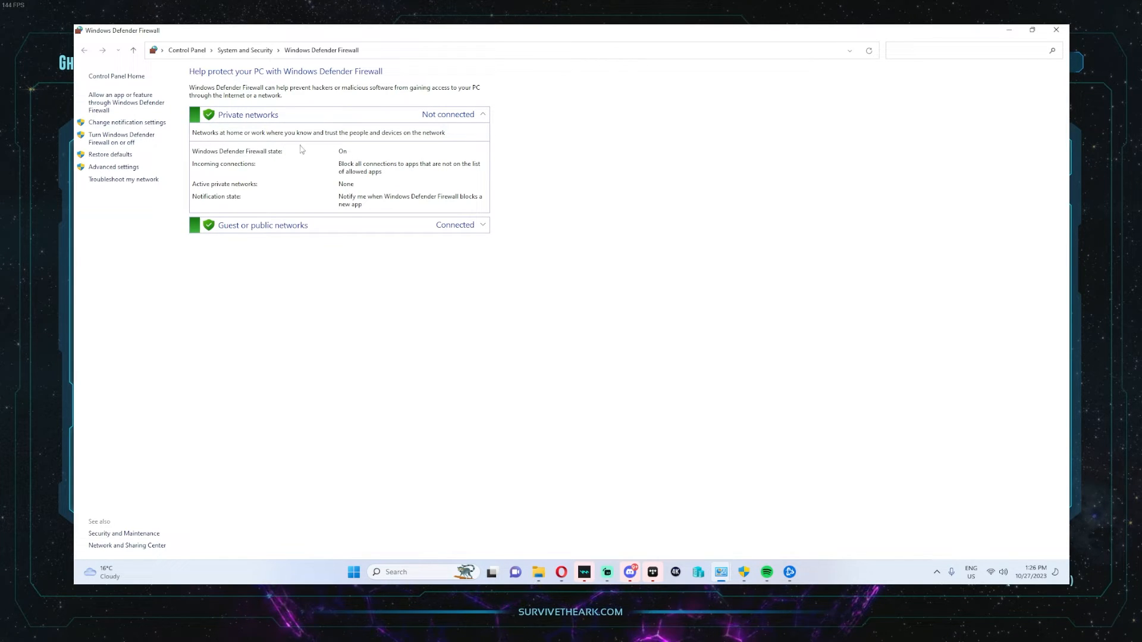
pyautogui.moveTo(121, 138)
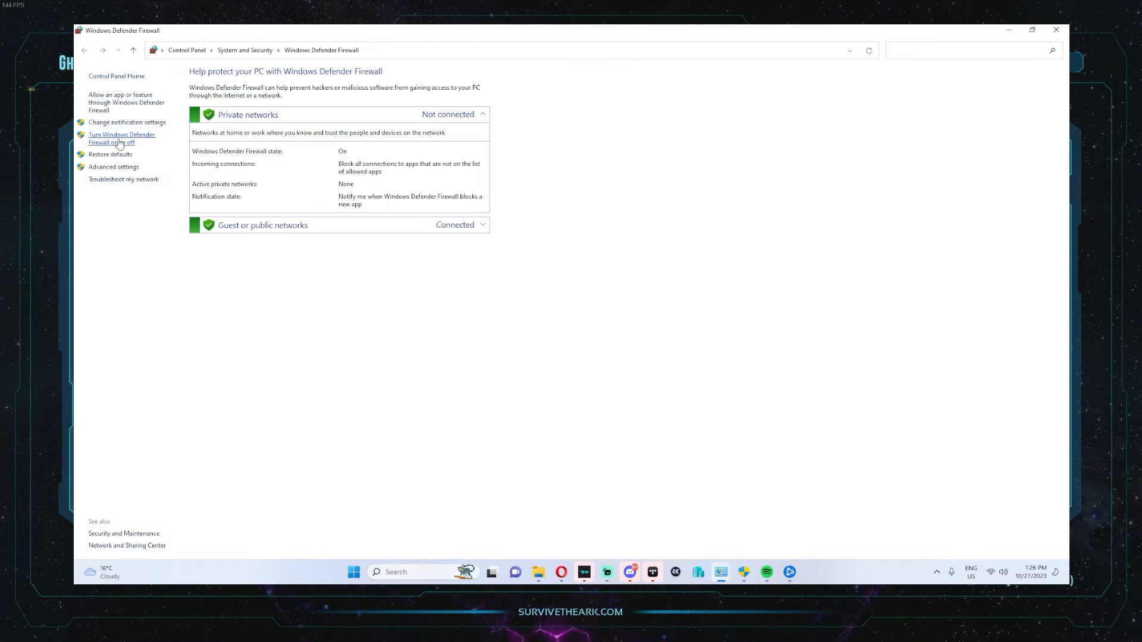
pyautogui.moveTo(125, 143)
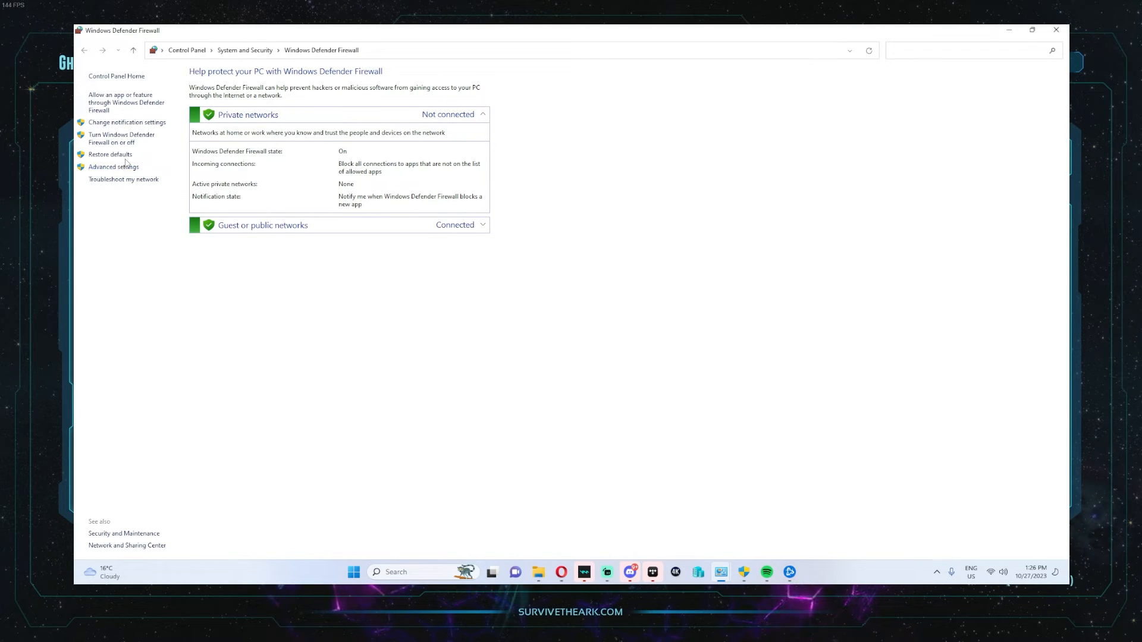
pyautogui.click(113, 166)
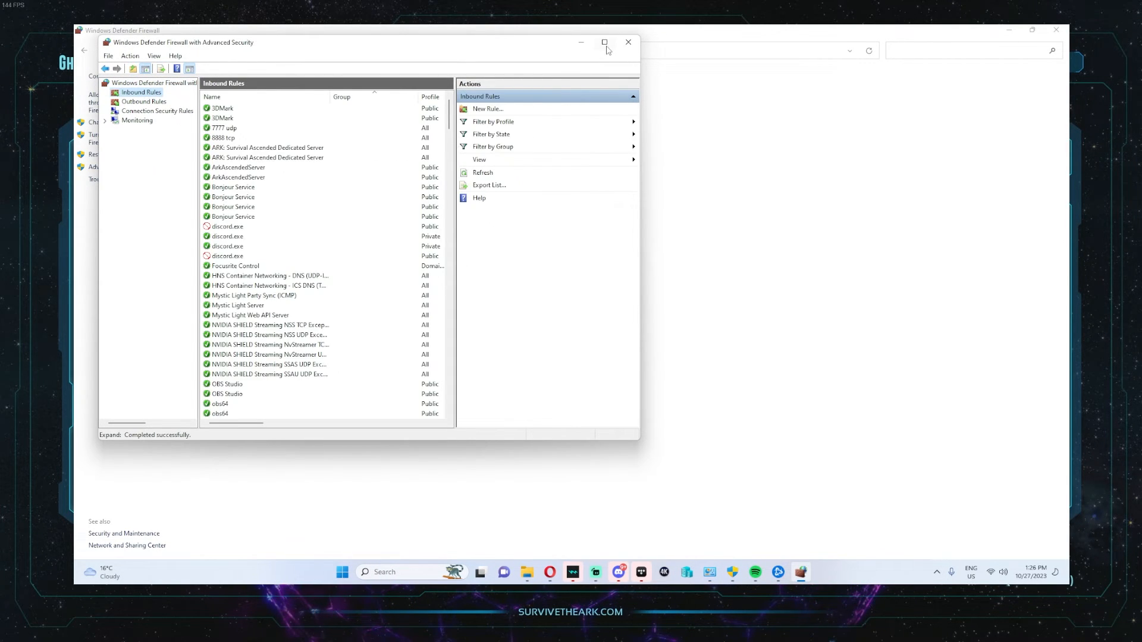
# Delete the duplicate 7777 udp inbound rule, leaving single 7777 udp and 8888 tcp rules.
pyautogui.click(603, 42)
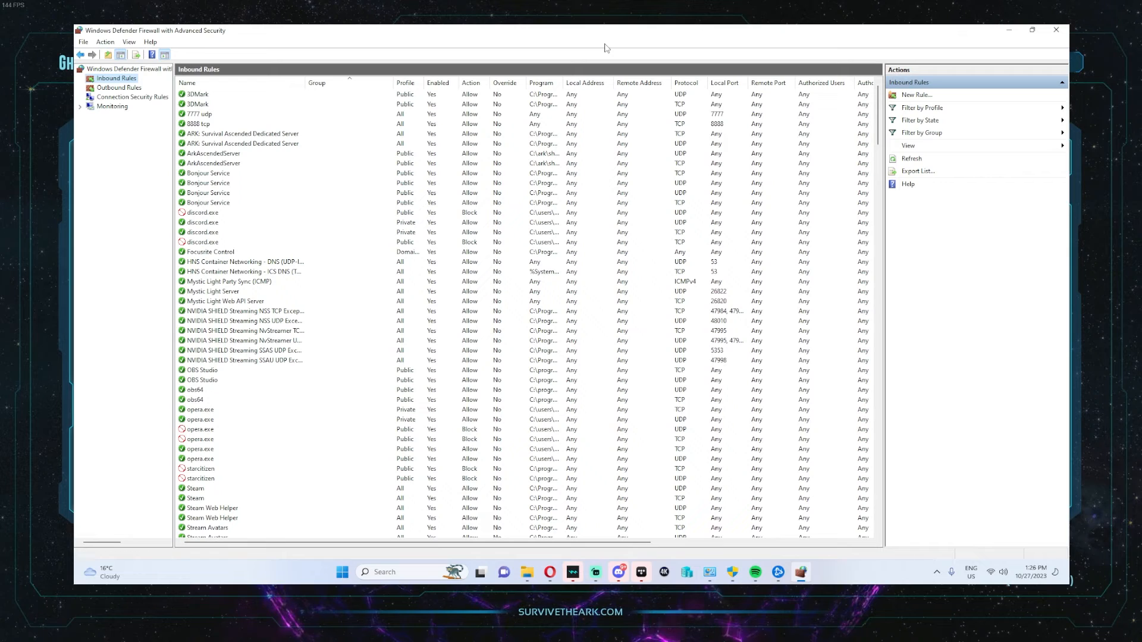
pyautogui.click(200, 115)
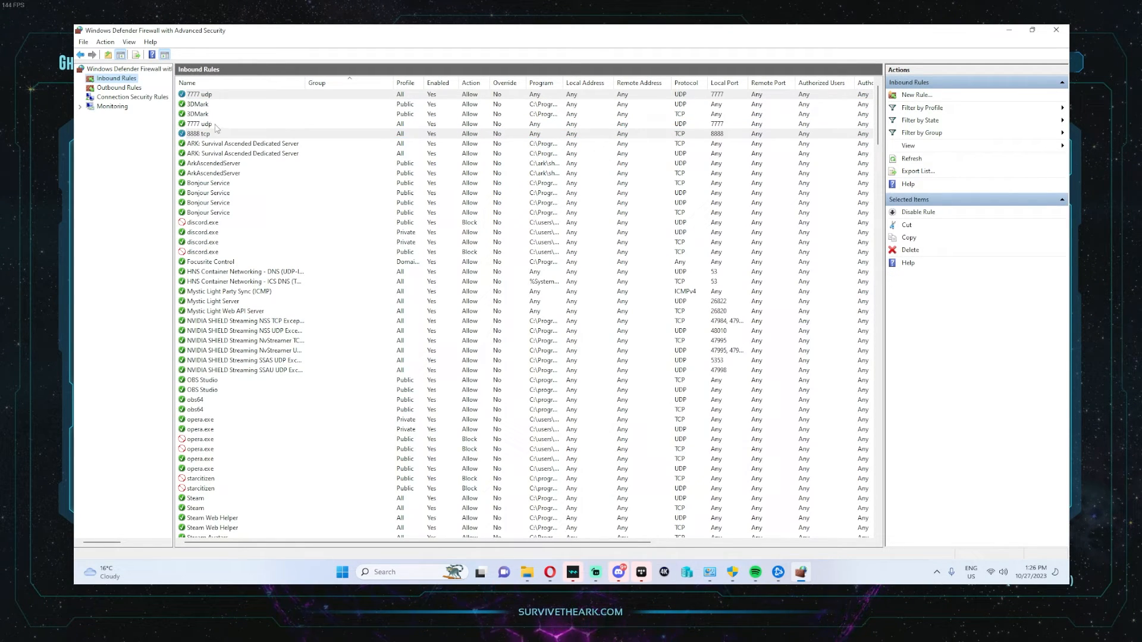
pyautogui.rightClick(199, 94)
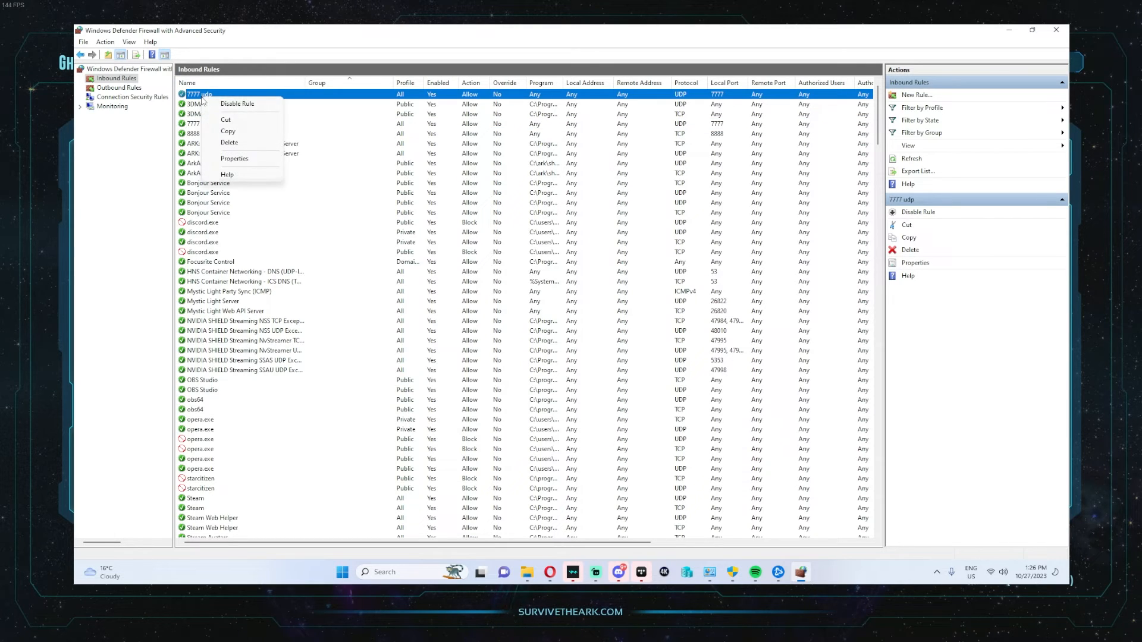
pyautogui.click(228, 143)
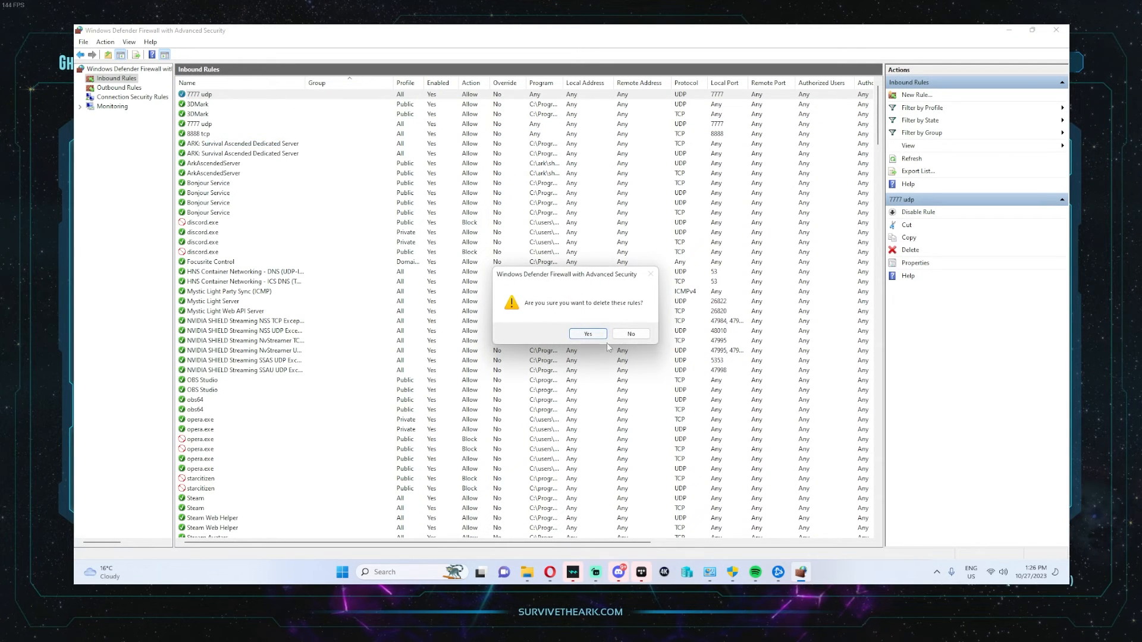
pyautogui.click(587, 333)
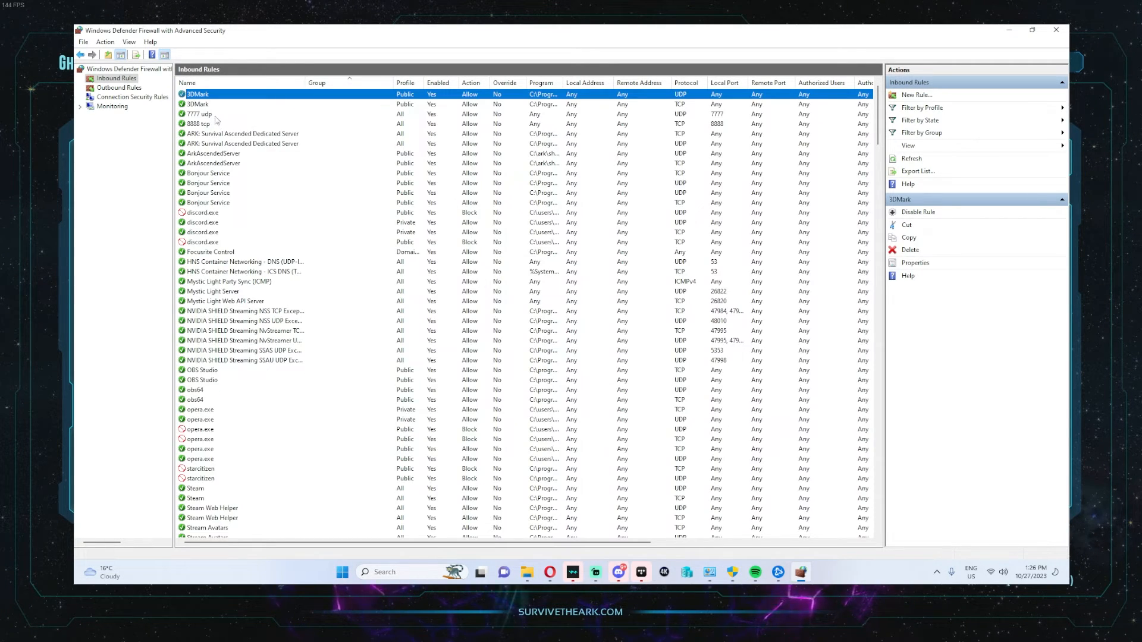
pyautogui.click(200, 115)
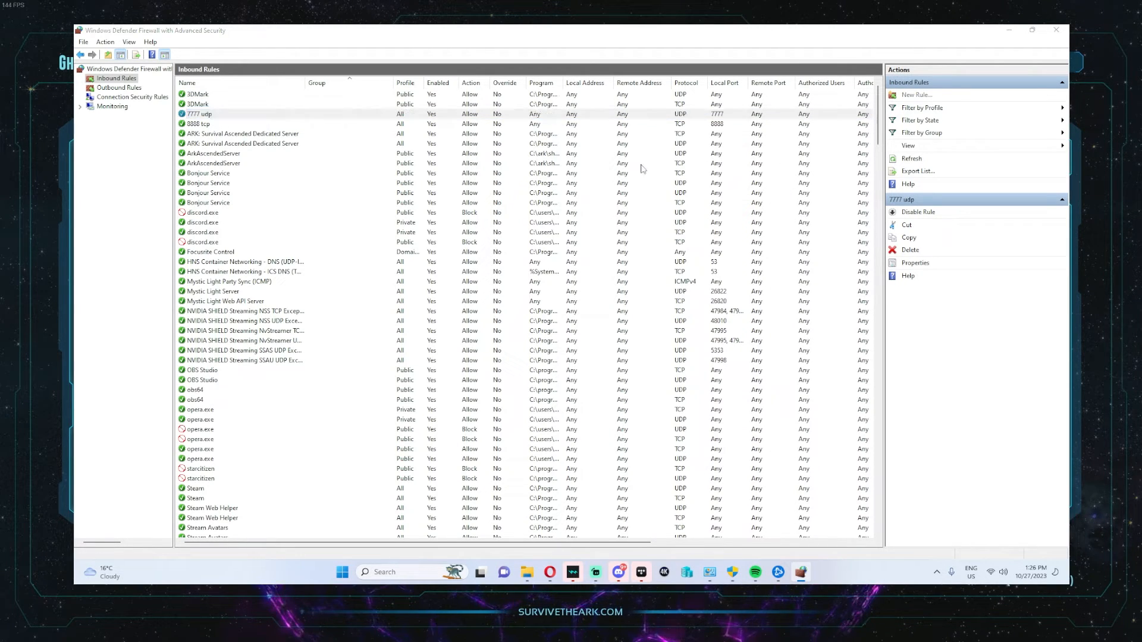
pyautogui.click(914, 95)
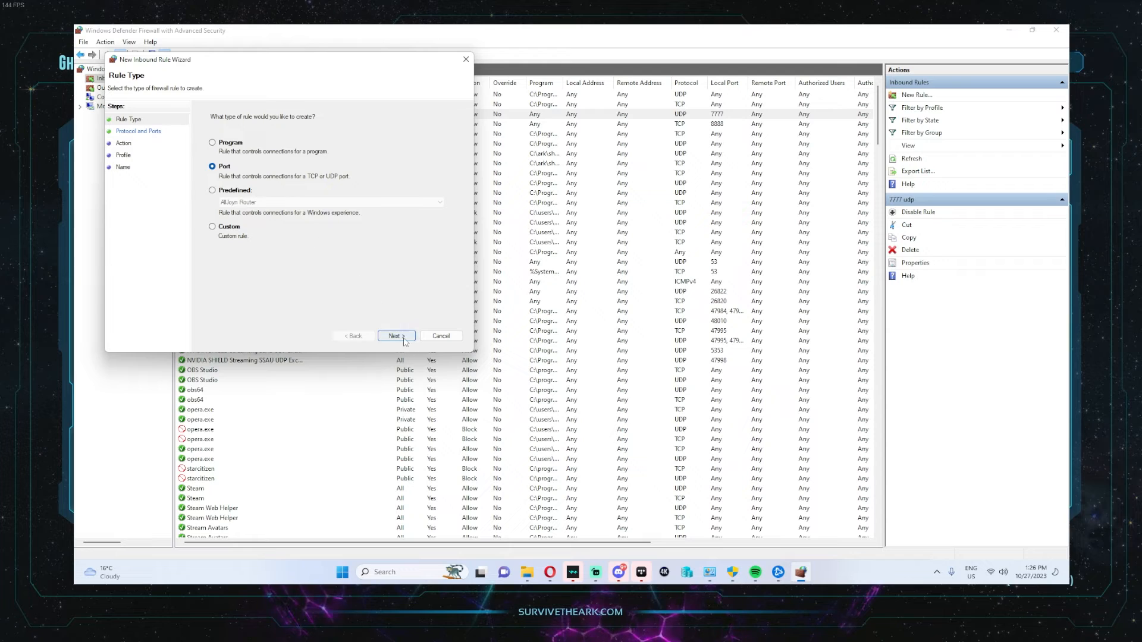
pyautogui.click(395, 336)
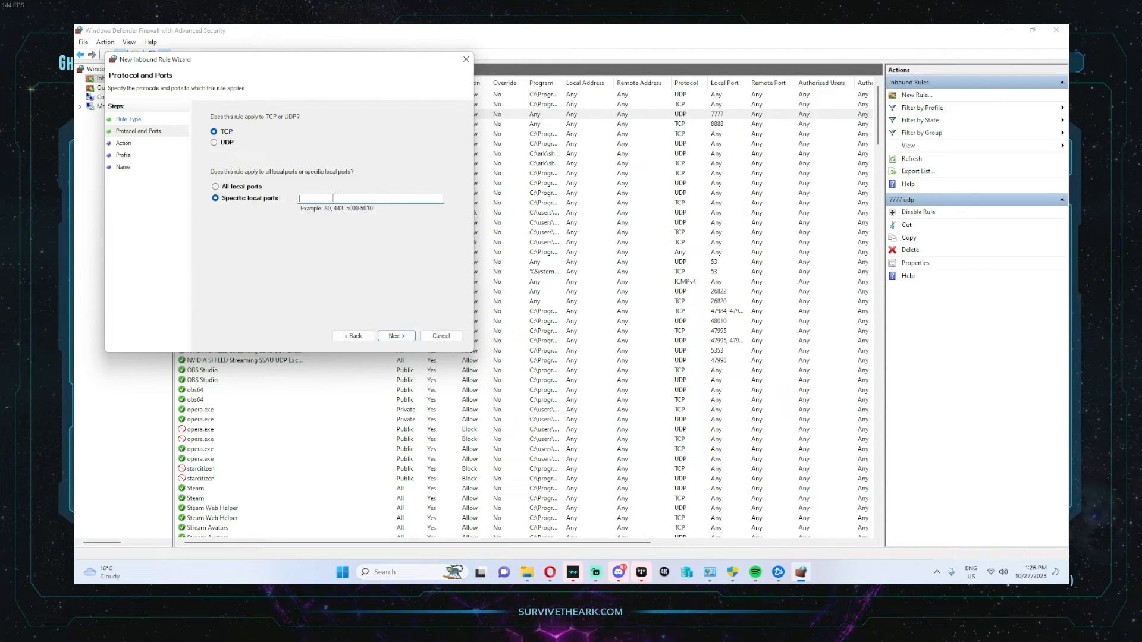
pyautogui.write('8888')
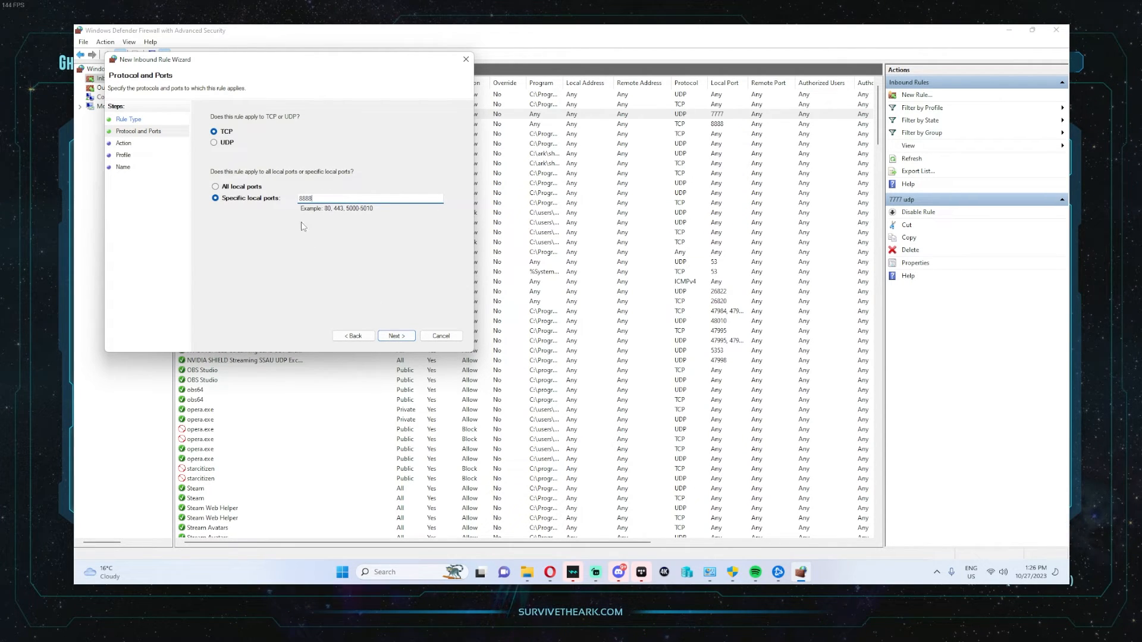
pyautogui.click(395, 336)
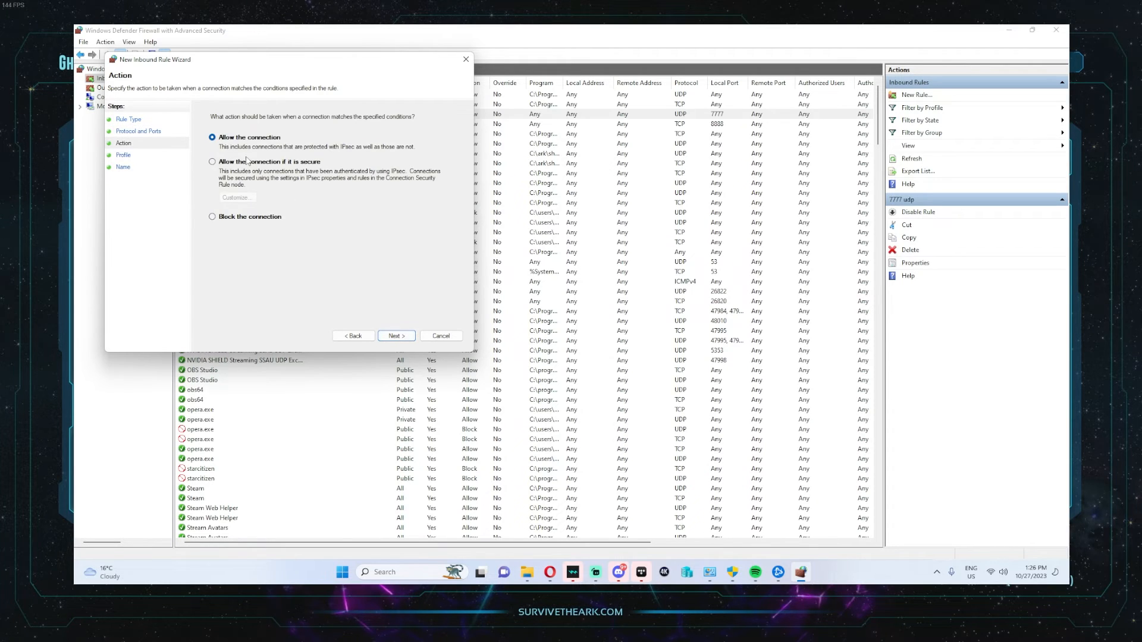
pyautogui.click(395, 336)
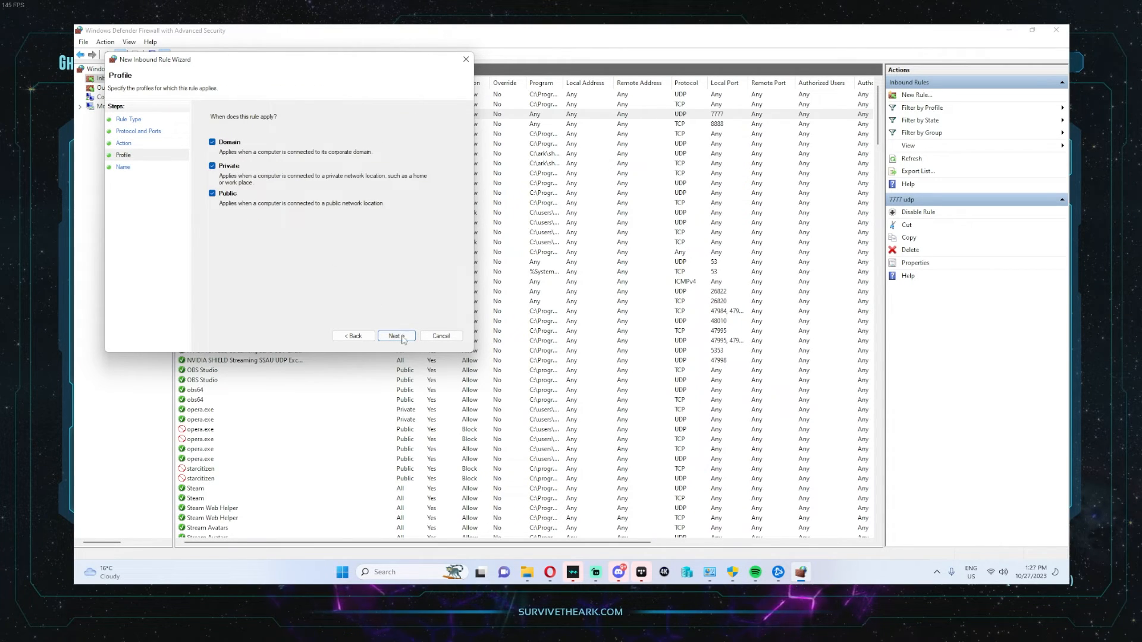
pyautogui.click(394, 336)
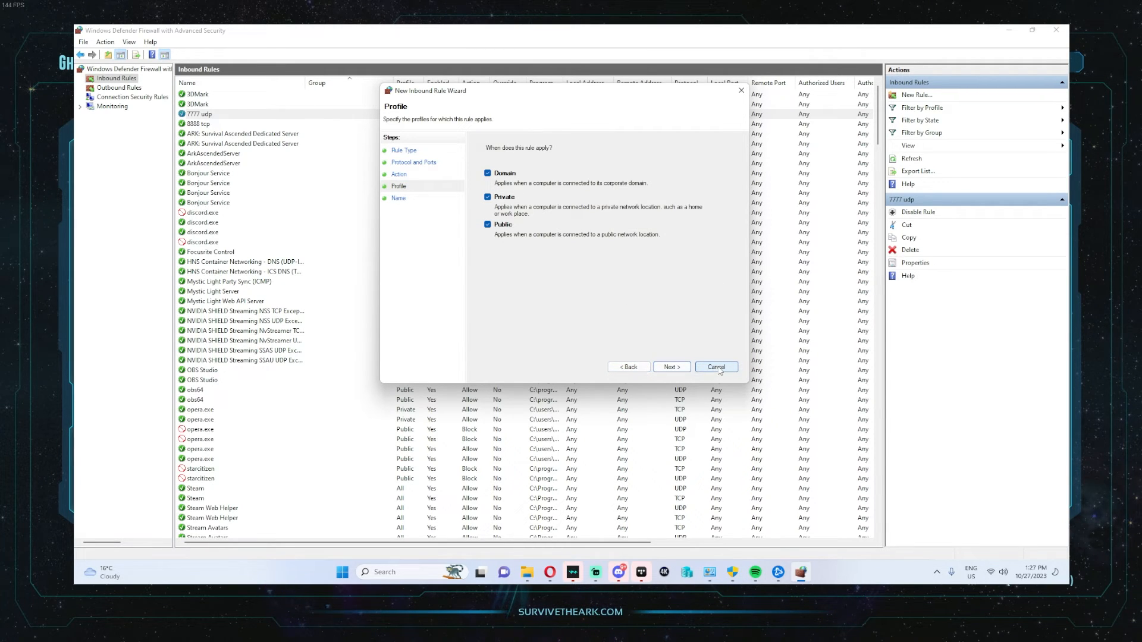
pyautogui.click(669, 366)
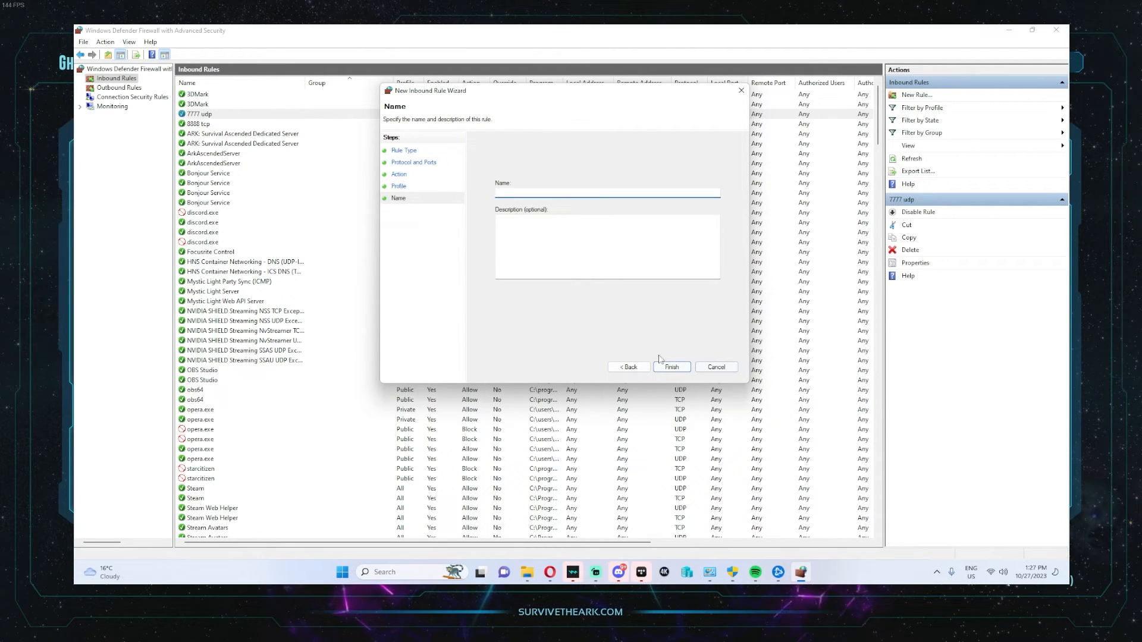
pyautogui.click(669, 368)
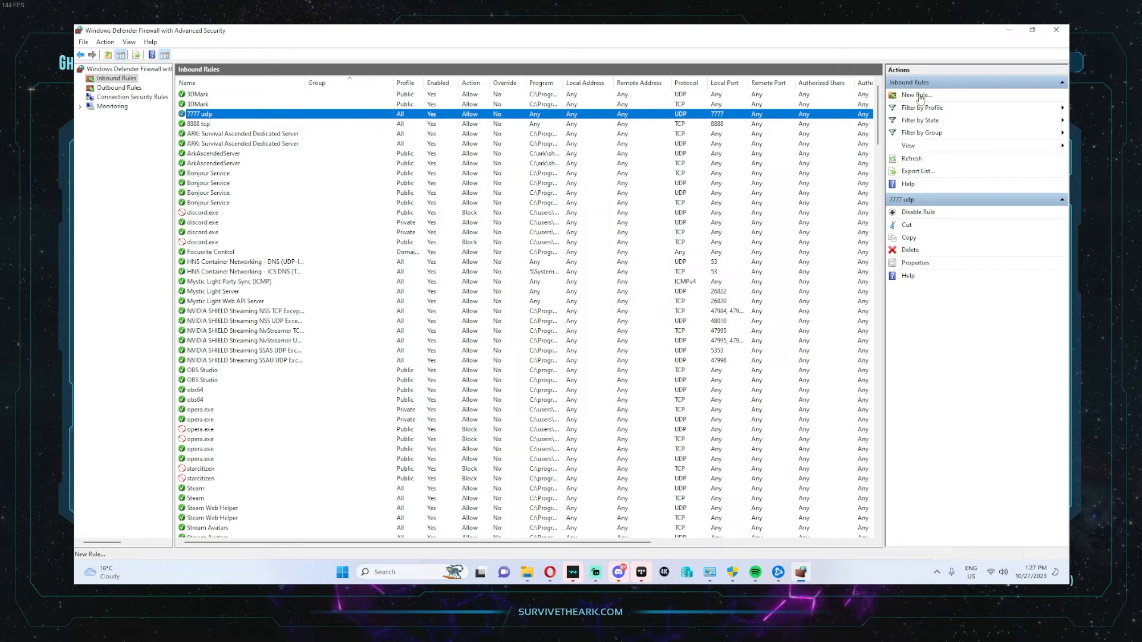
pyautogui.click(916, 95)
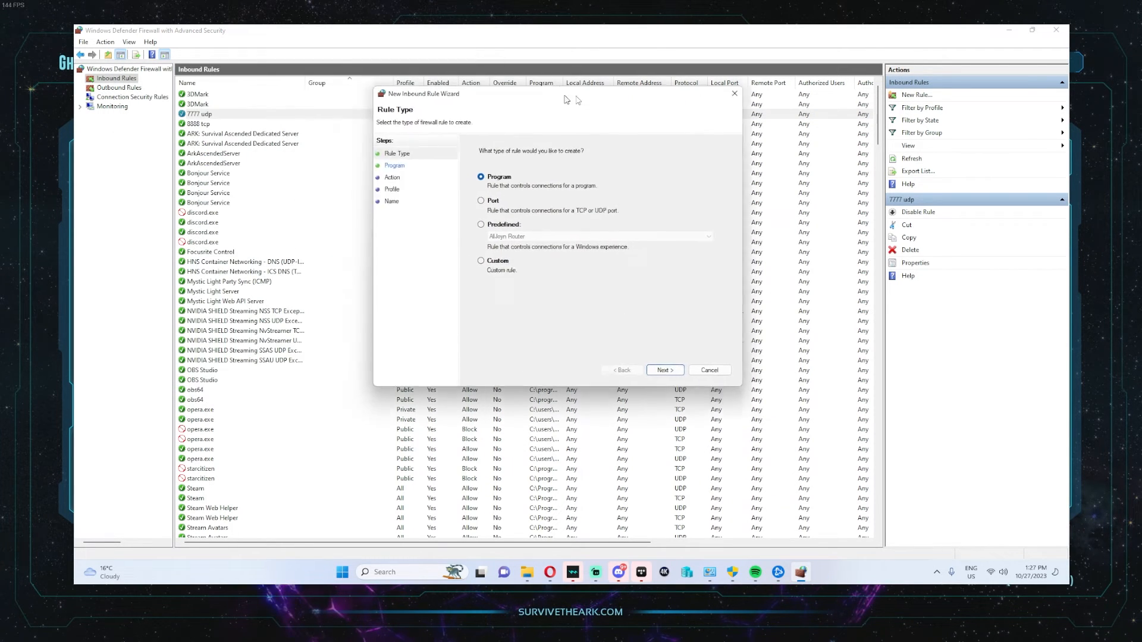
pyautogui.click(664, 370)
pyautogui.write('77')
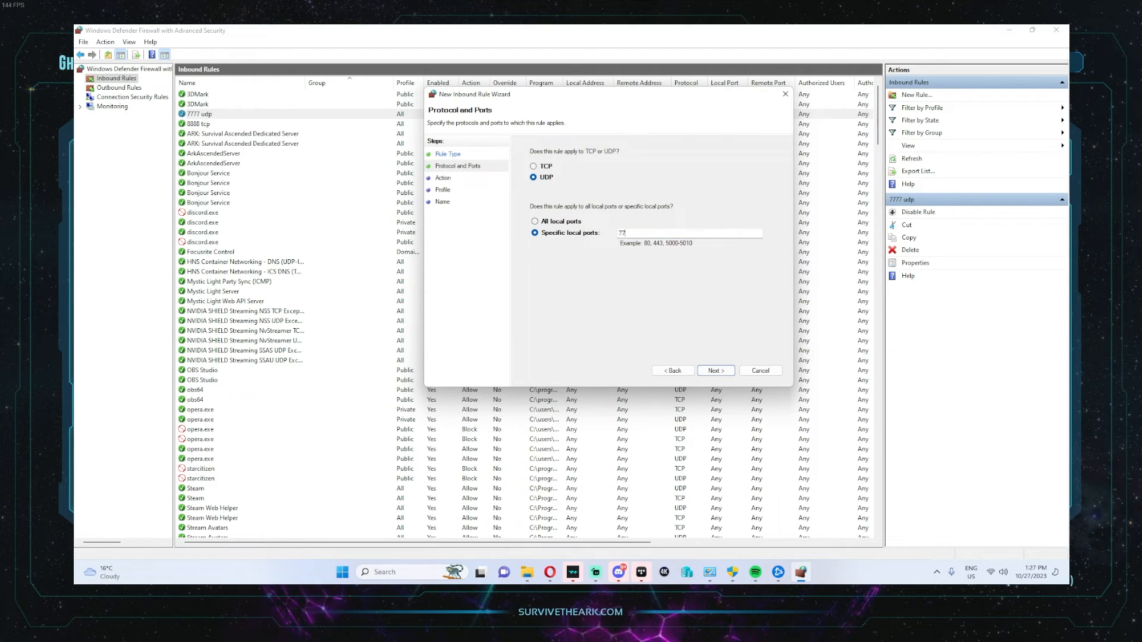
pyautogui.click(713, 371)
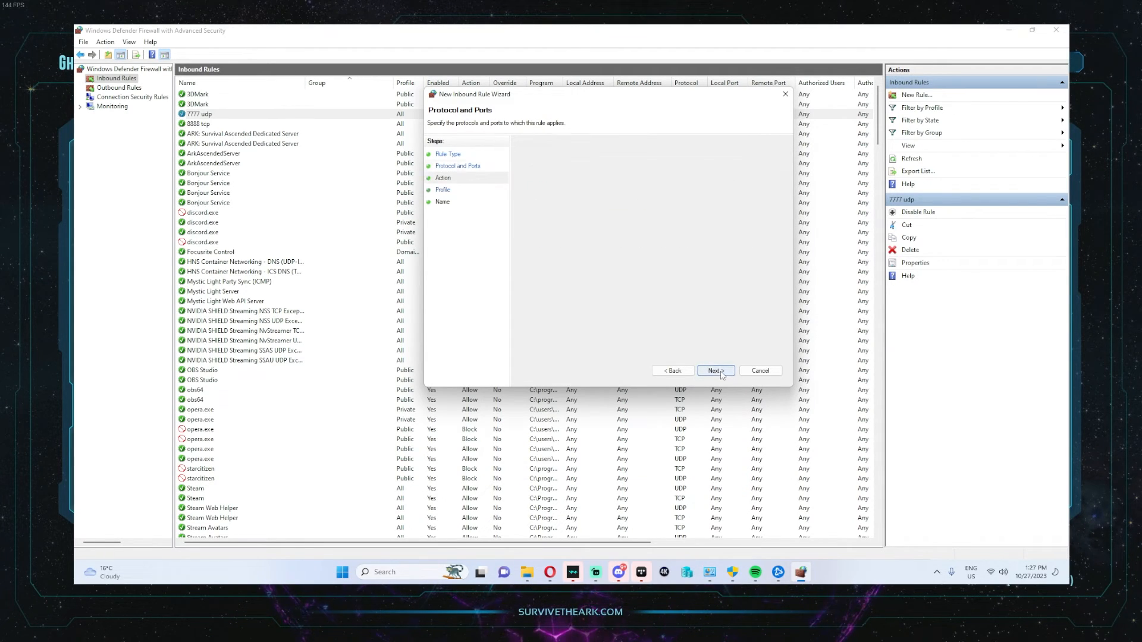
pyautogui.click(712, 372)
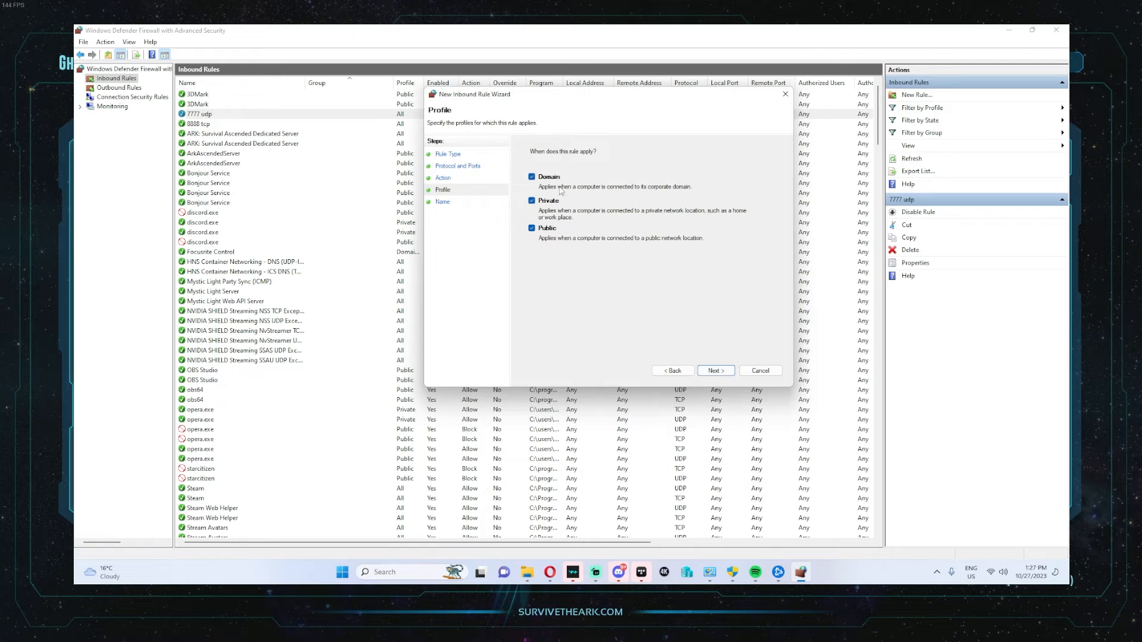
pyautogui.click(715, 371)
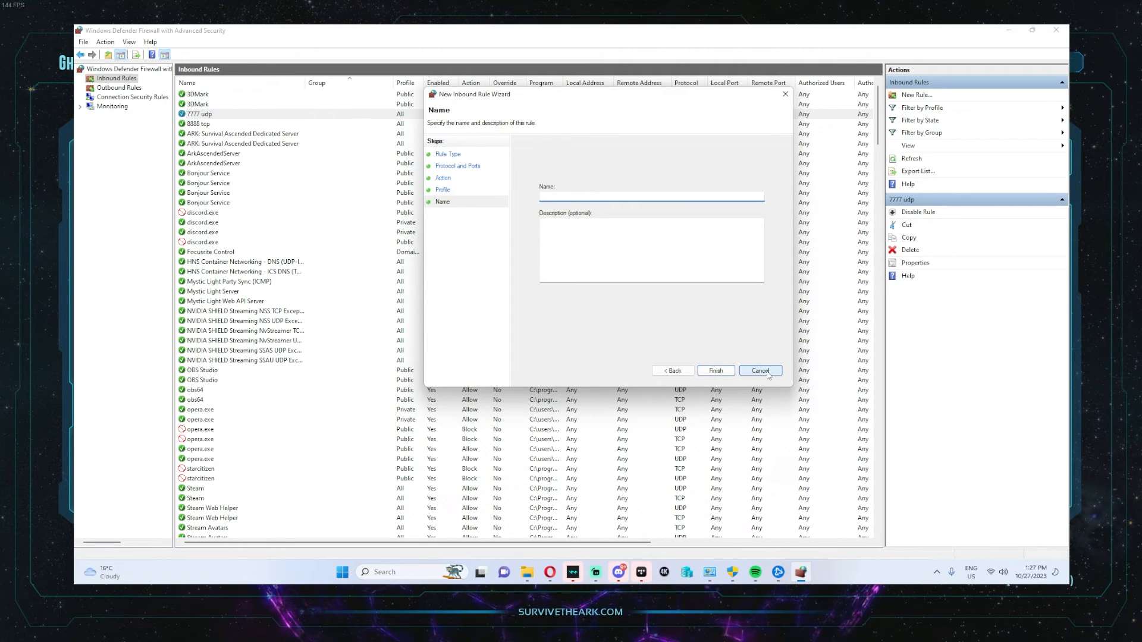
pyautogui.click(760, 371)
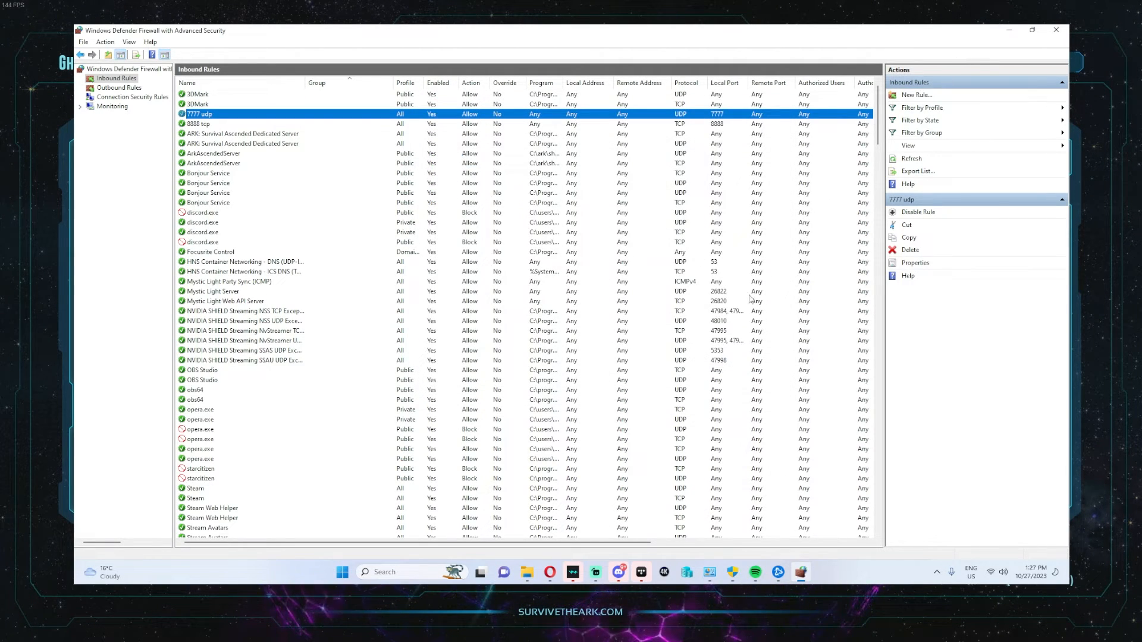
pyautogui.moveTo(595, 572)
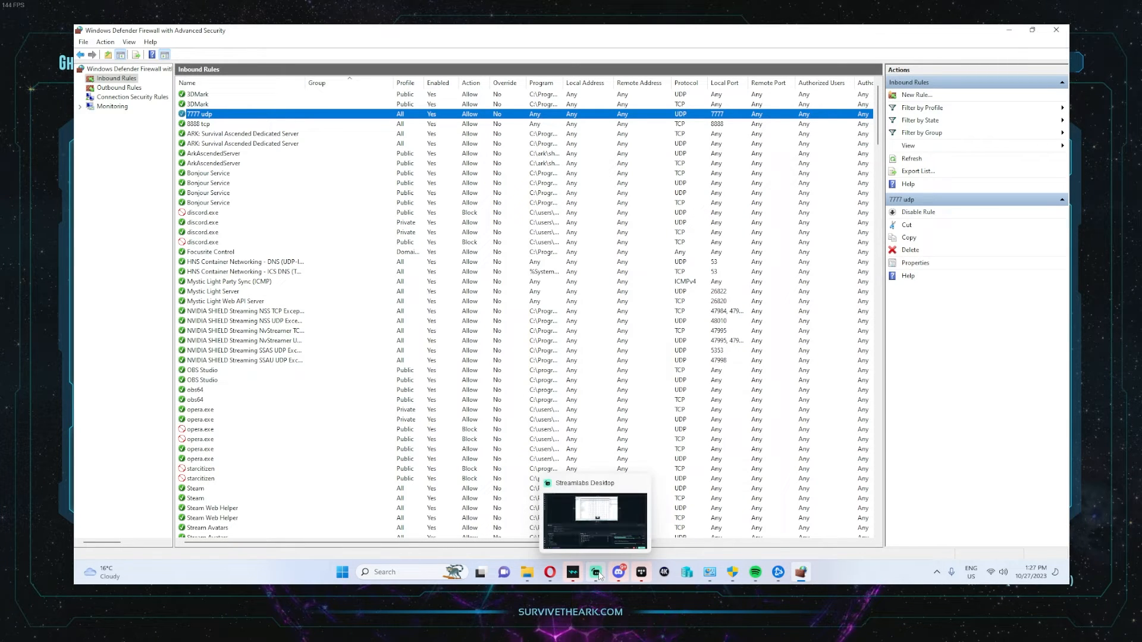
# Navigate File Explorer to C:\ARK\ShooterGame\Binaries\Win64 and launch server.bat to start the ARK server.
pyautogui.click(594, 572)
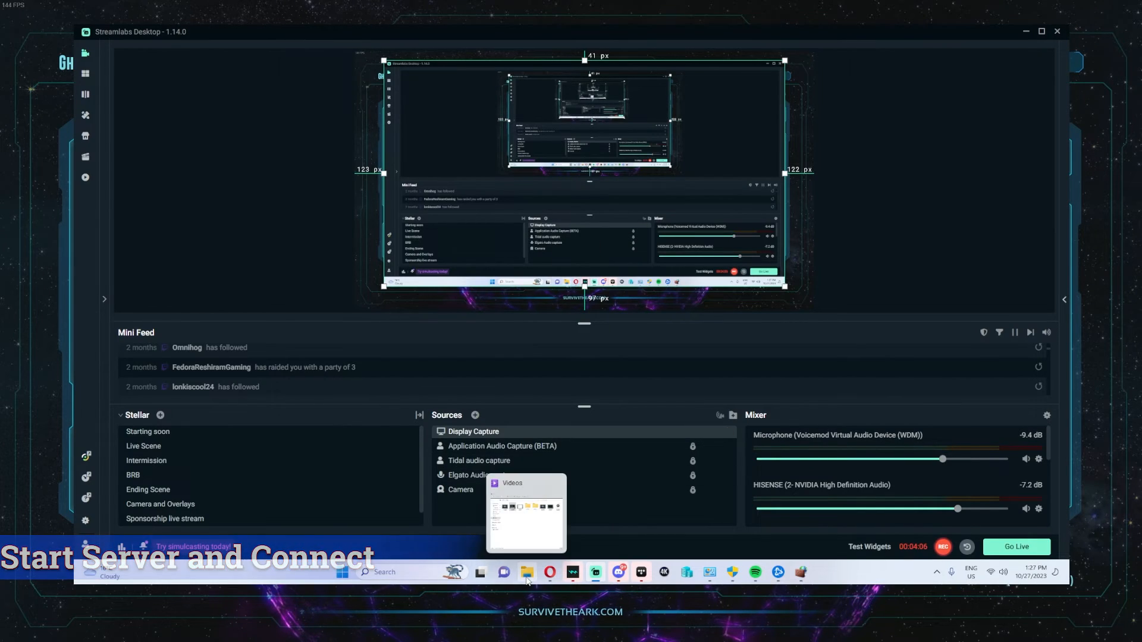
pyautogui.click(526, 572)
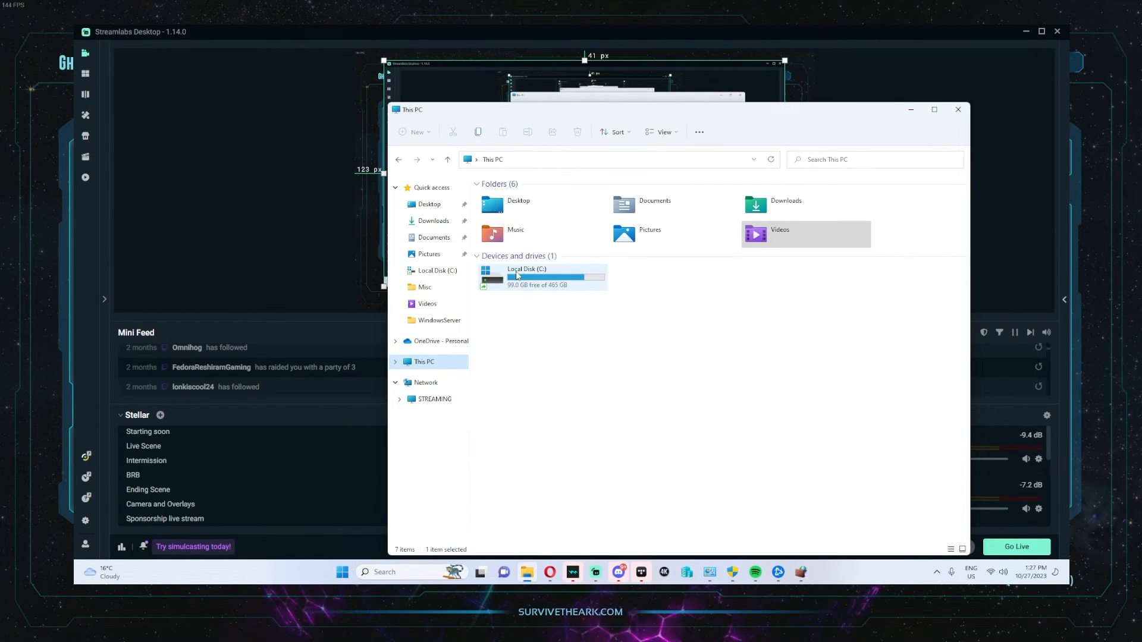
pyautogui.doubleClick(525, 277)
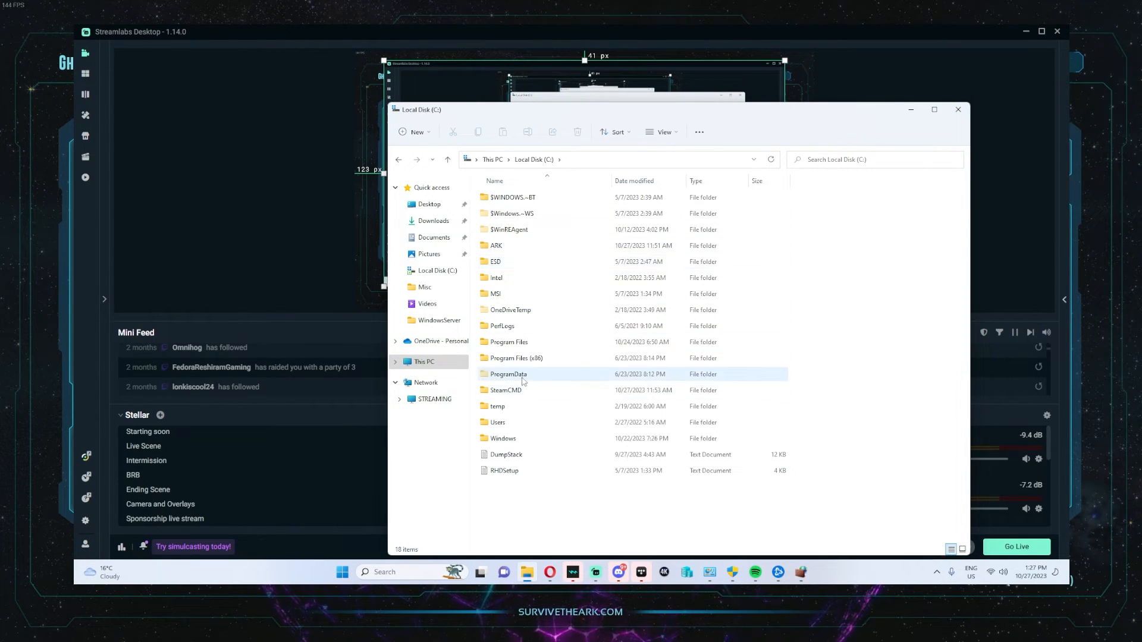
pyautogui.doubleClick(496, 245)
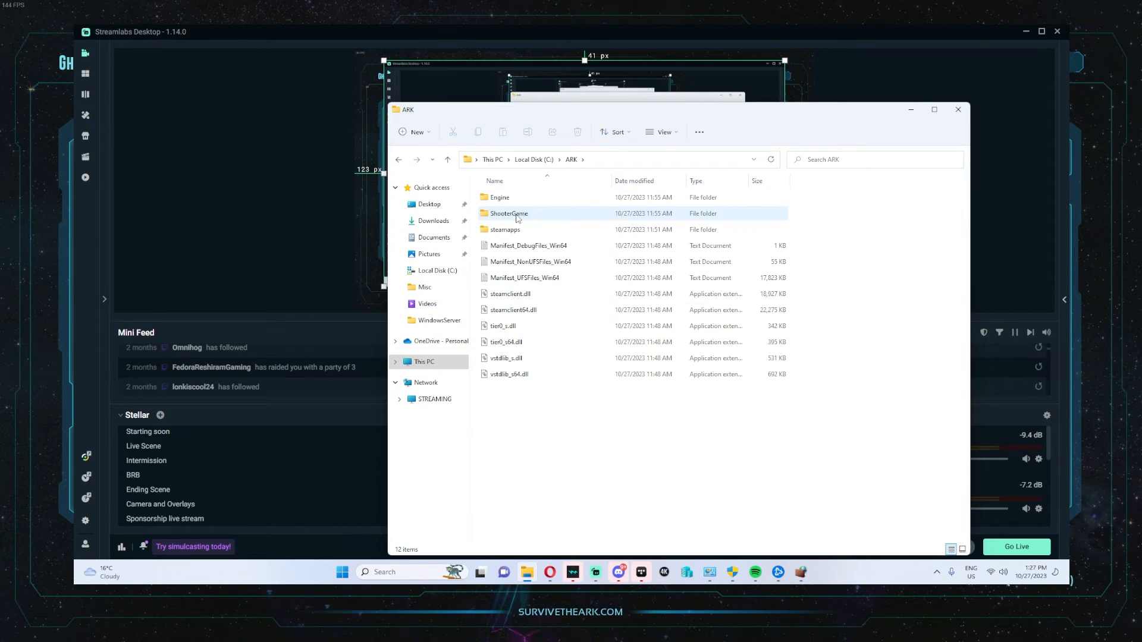
pyautogui.doubleClick(508, 213)
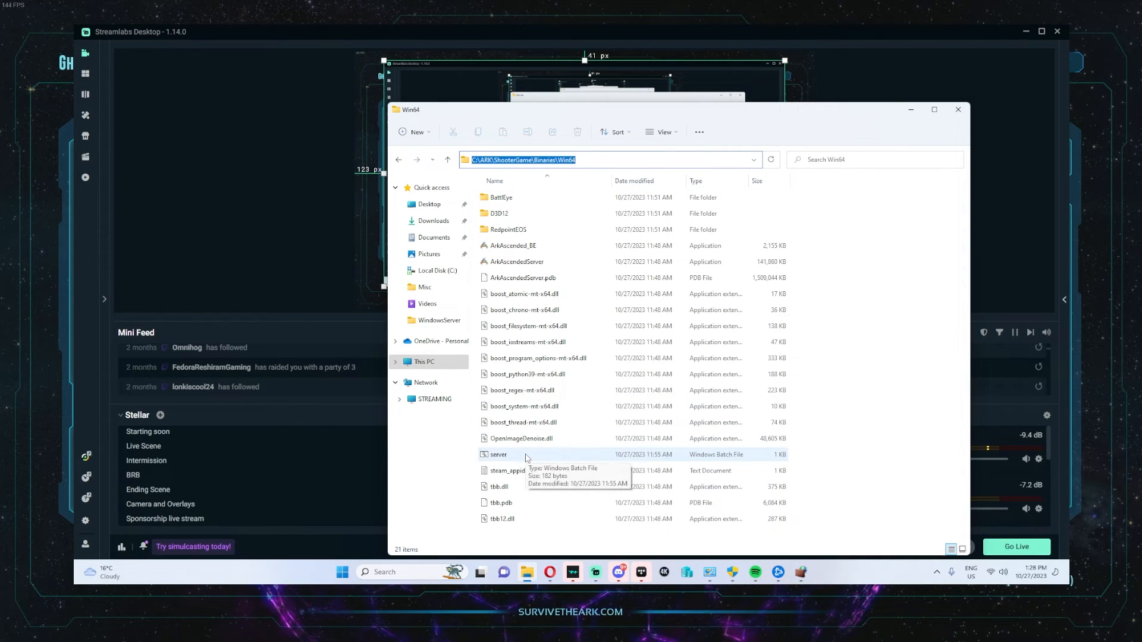
pyautogui.click(525, 454)
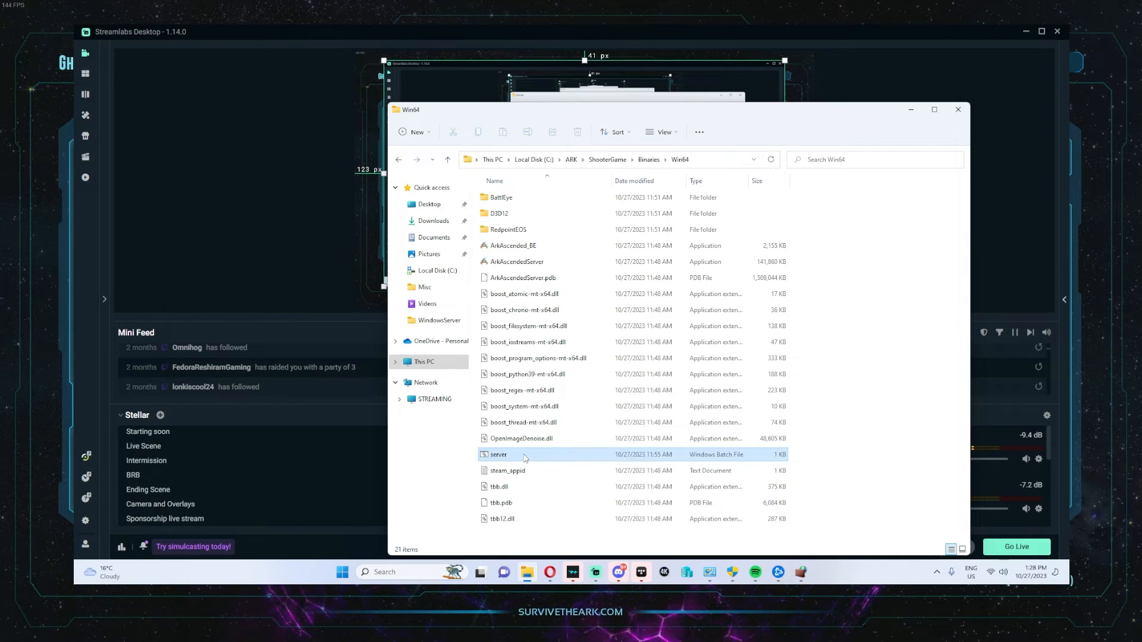
pyautogui.doubleClick(499, 454)
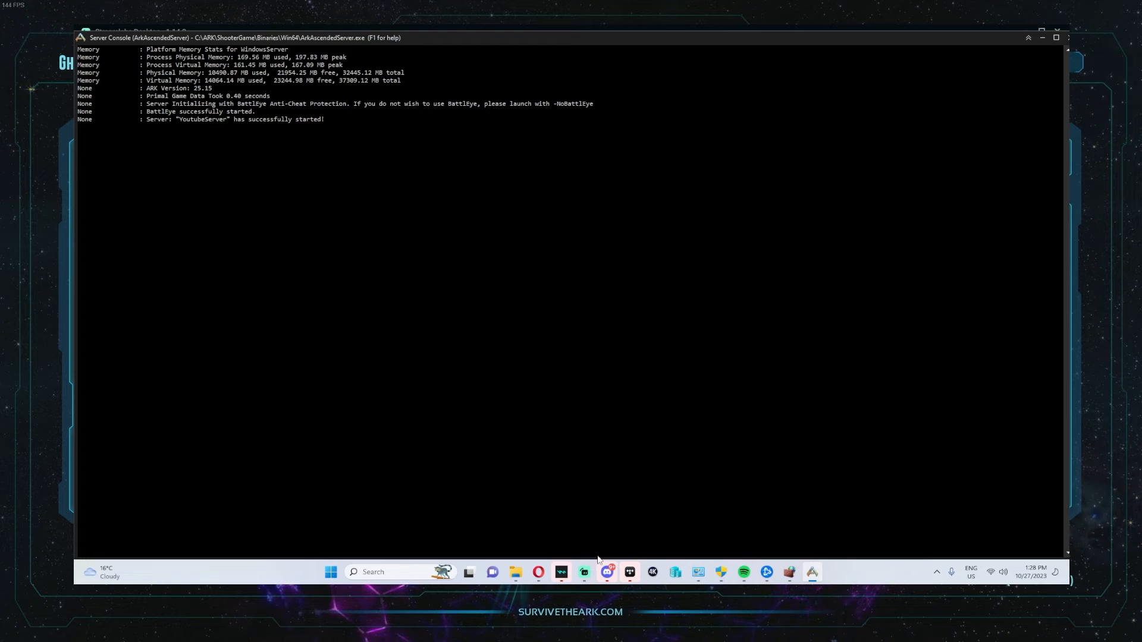
# Wait for YoutubeServer to finish starting, then bring ARK's multiplayer server browser to the front.
pyautogui.click(583, 572)
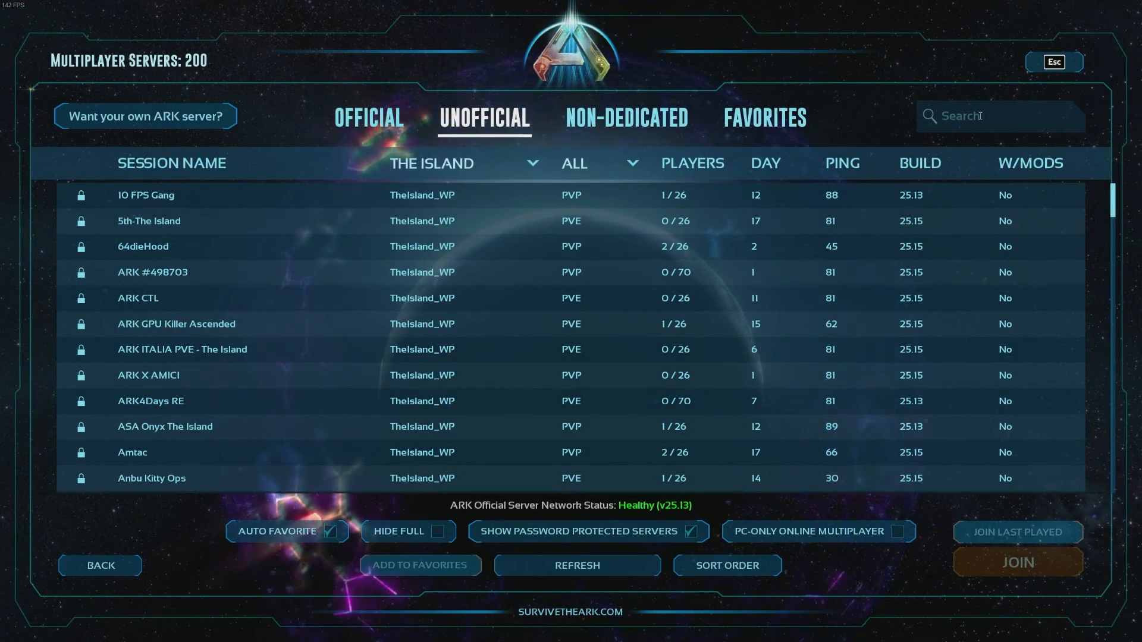
# Search the Unofficial list for 'YoutubeServer' and refresh until it appears (PvP, The Island, 0/70).
pyautogui.write('Y')
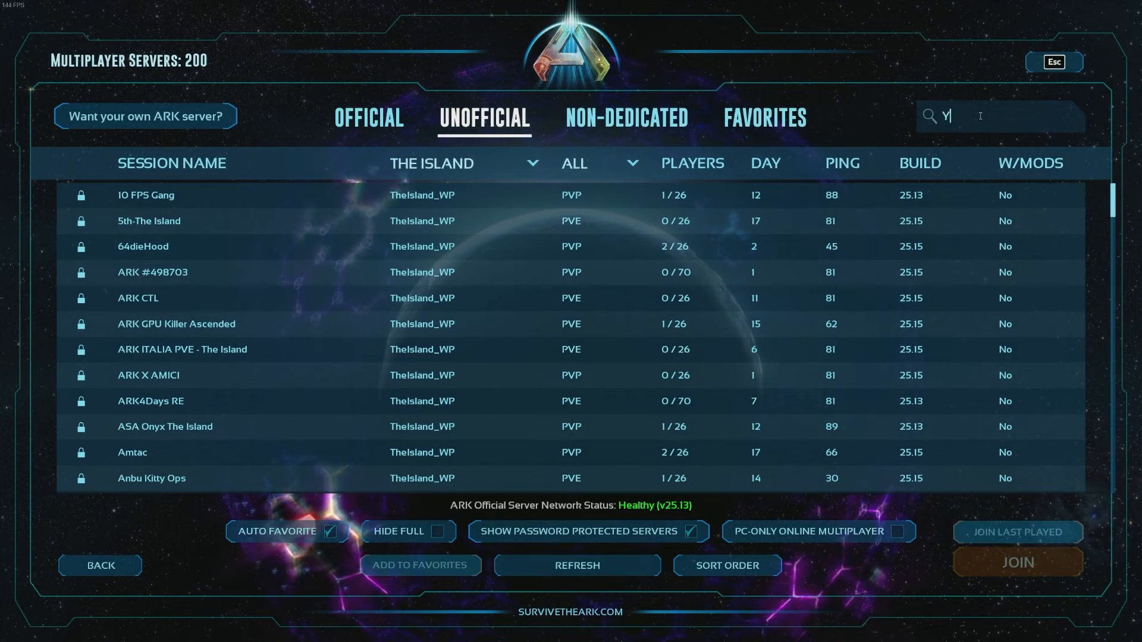
pyautogui.write('outubeServer')
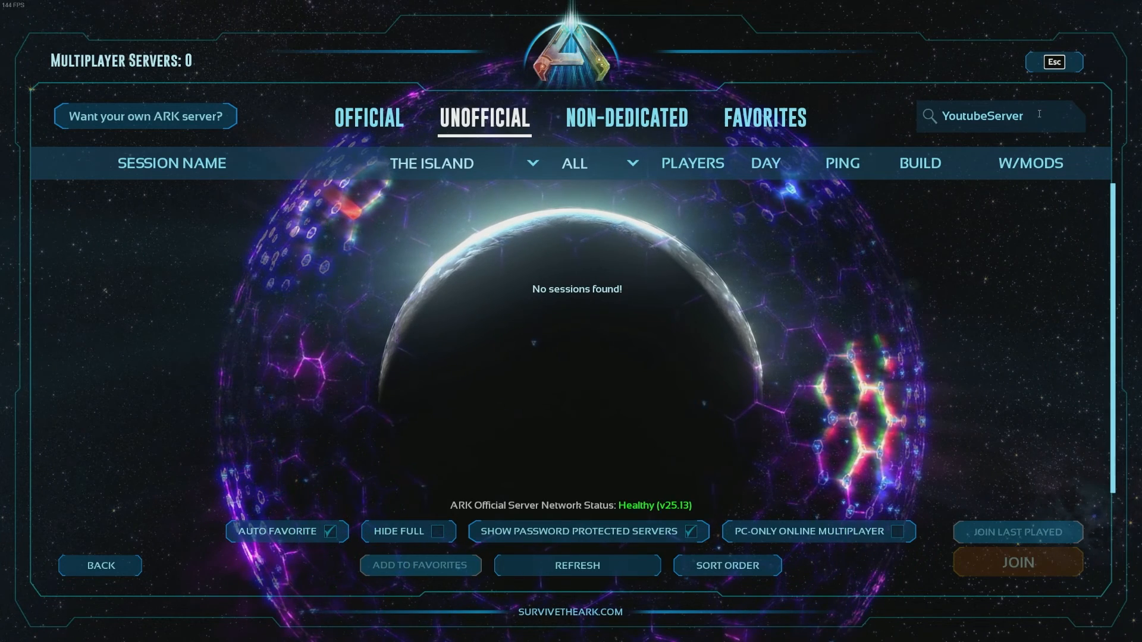
pyautogui.moveTo(998, 291)
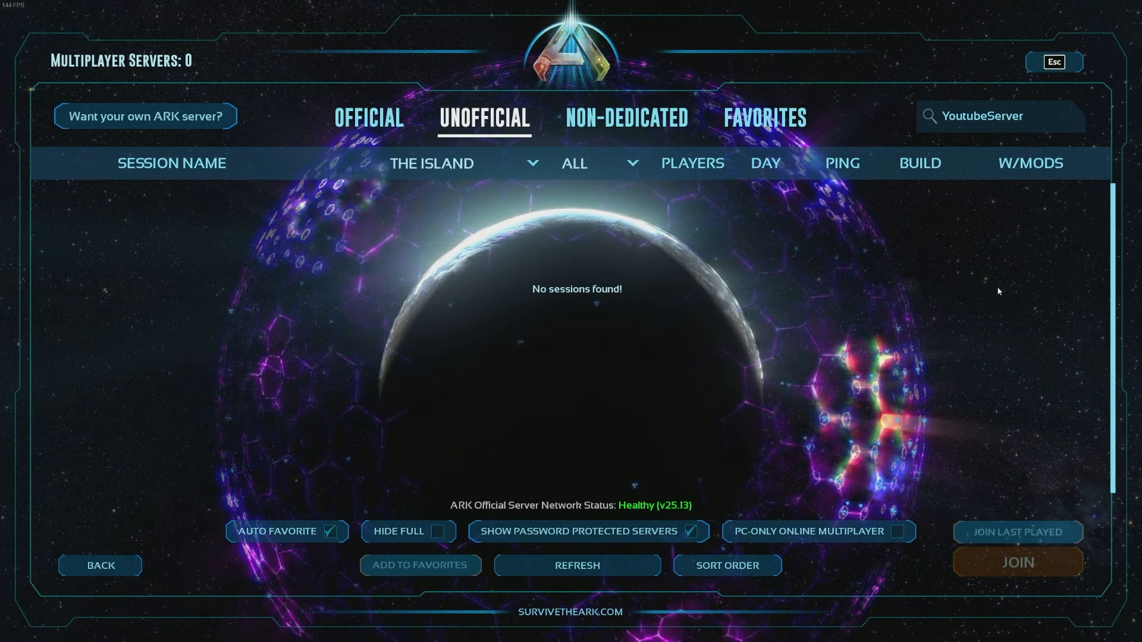
pyautogui.moveTo(686, 358)
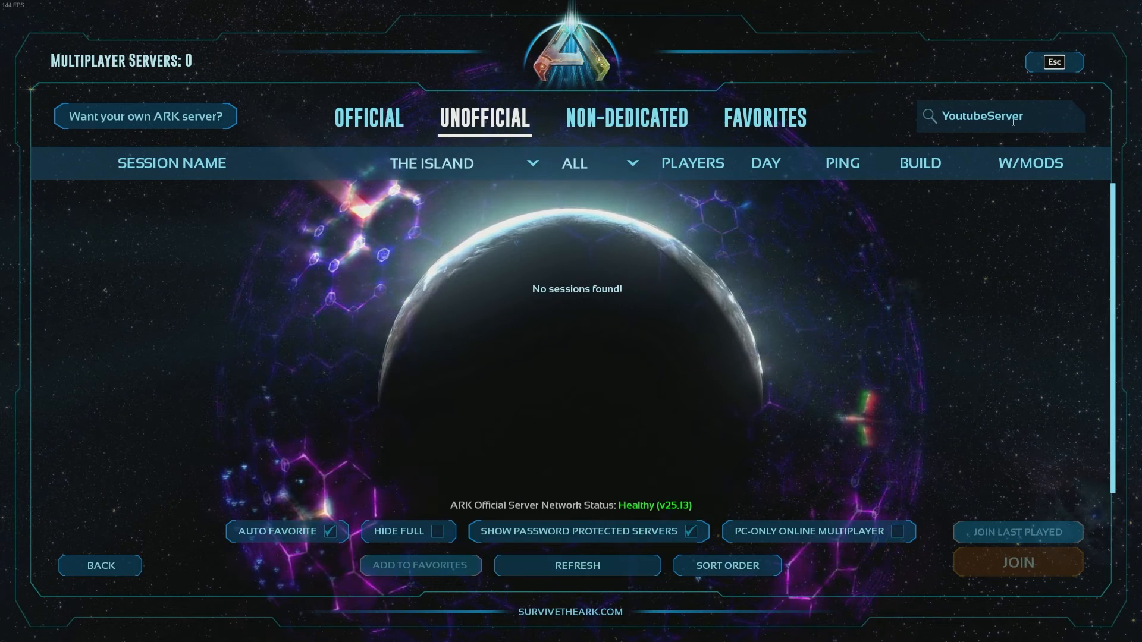
pyautogui.press('Backspace')
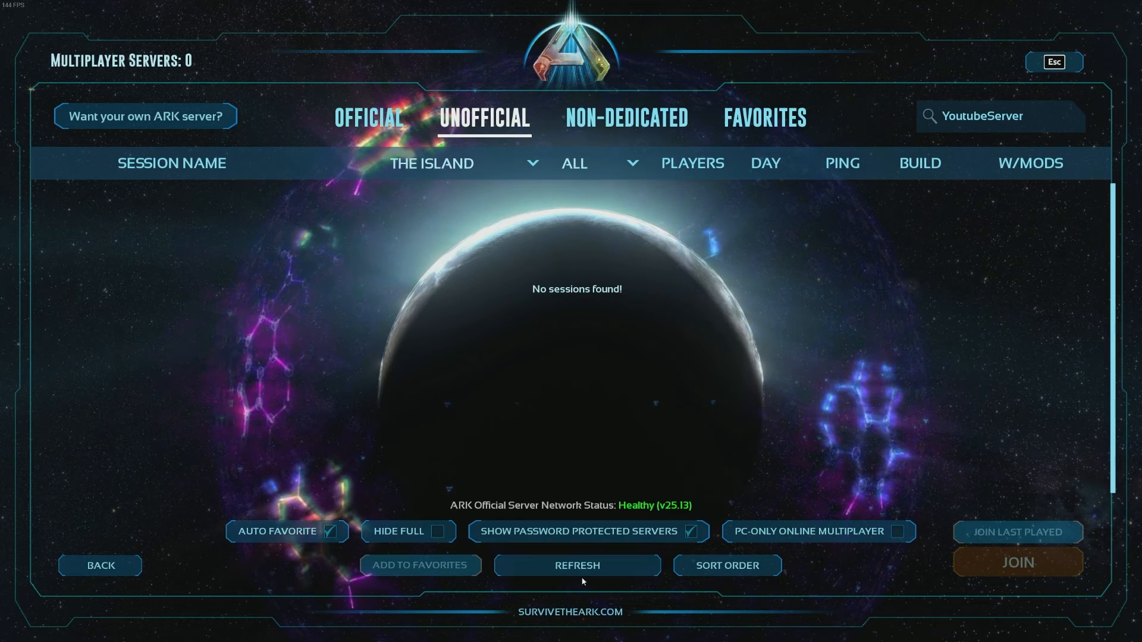
pyautogui.click(576, 565)
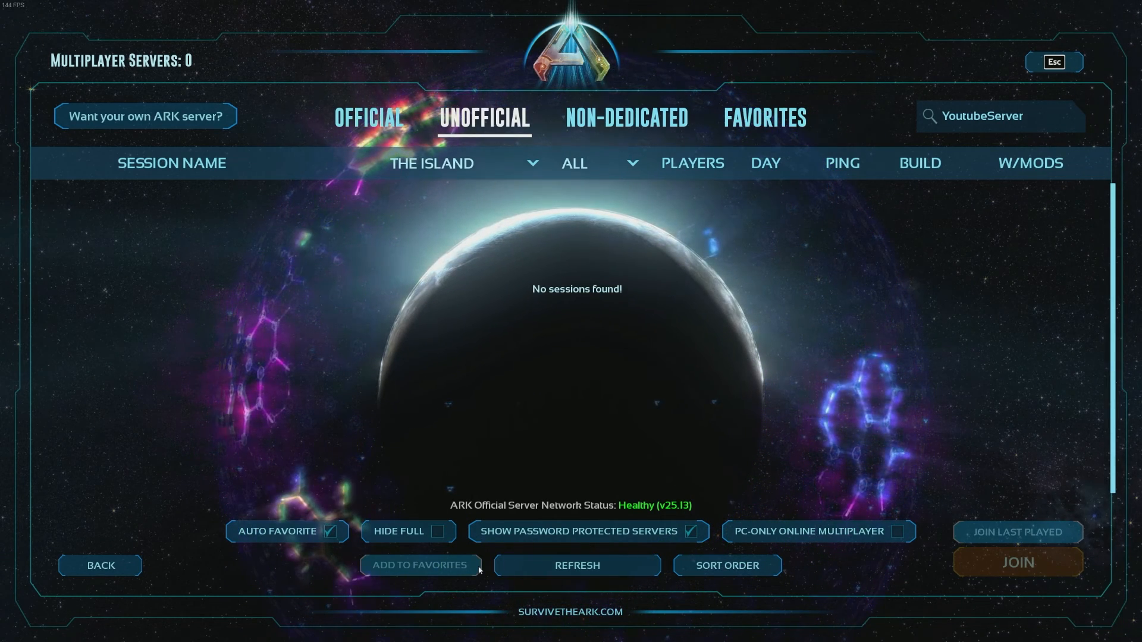
pyautogui.click(575, 565)
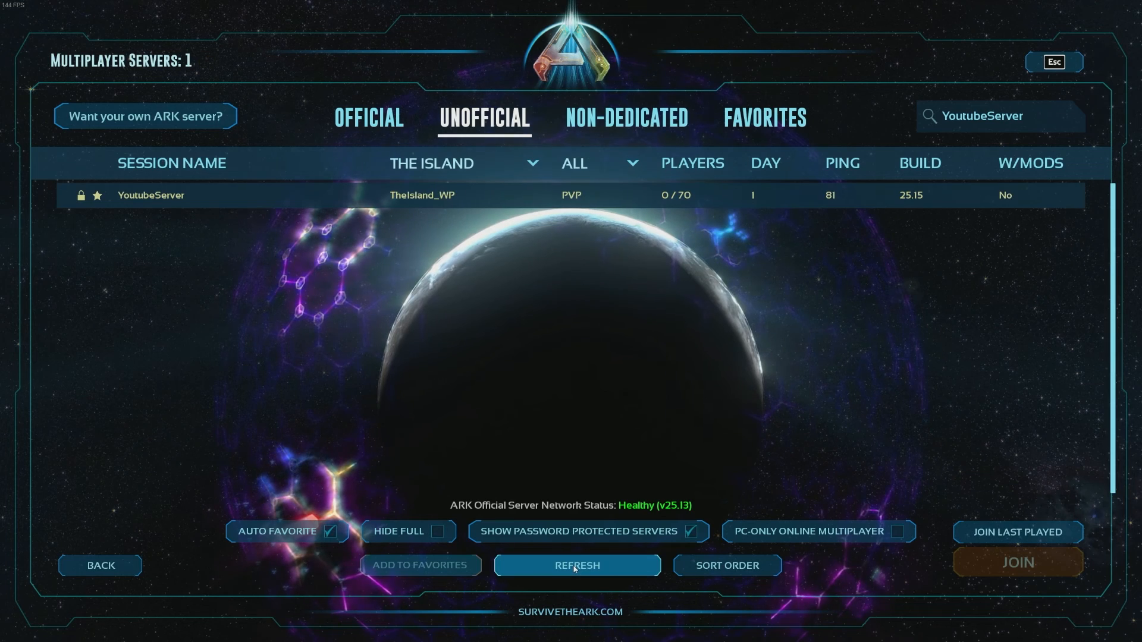
# Join YoutubeServer with its password, retrying after the Joining Failed message, reaching The Island spawn map.
pyautogui.click(576, 565)
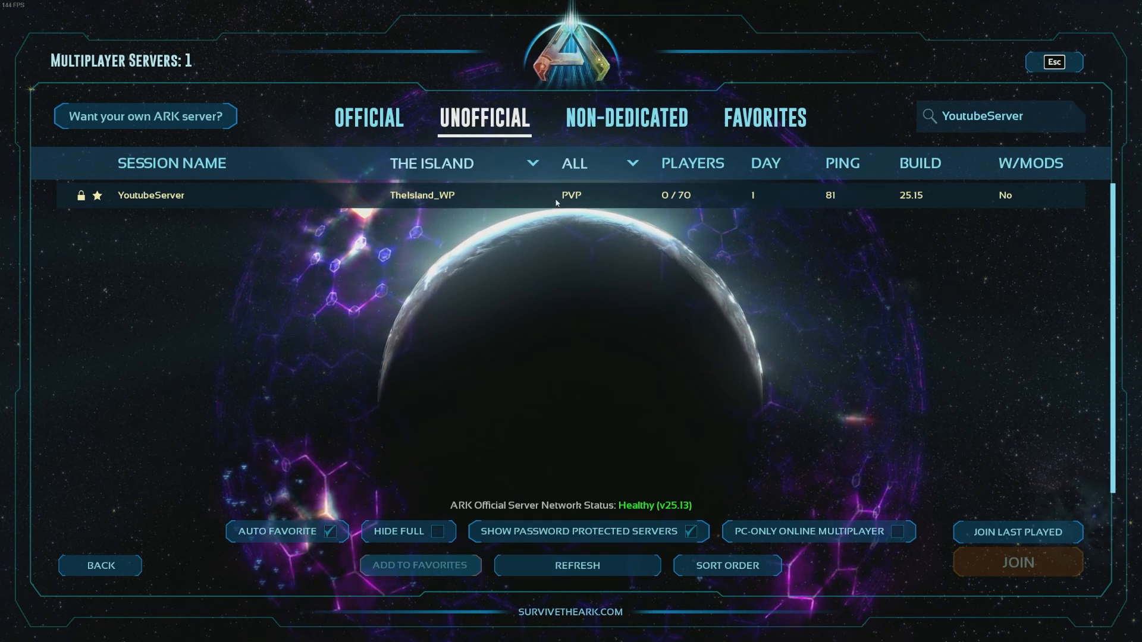
pyautogui.click(1017, 562)
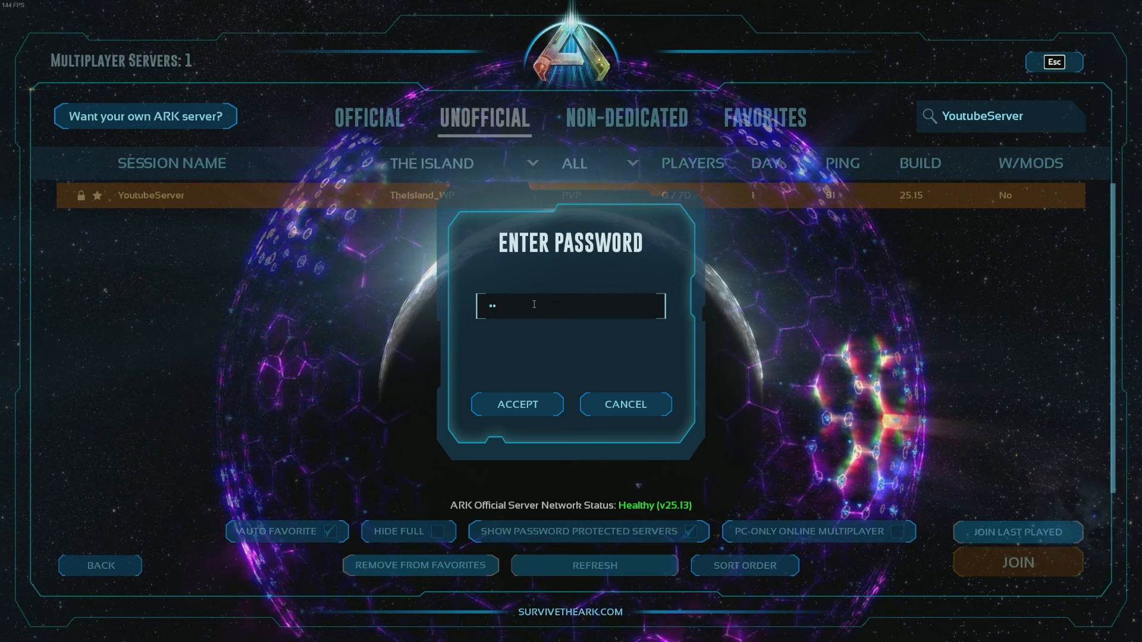
pyautogui.click(516, 404)
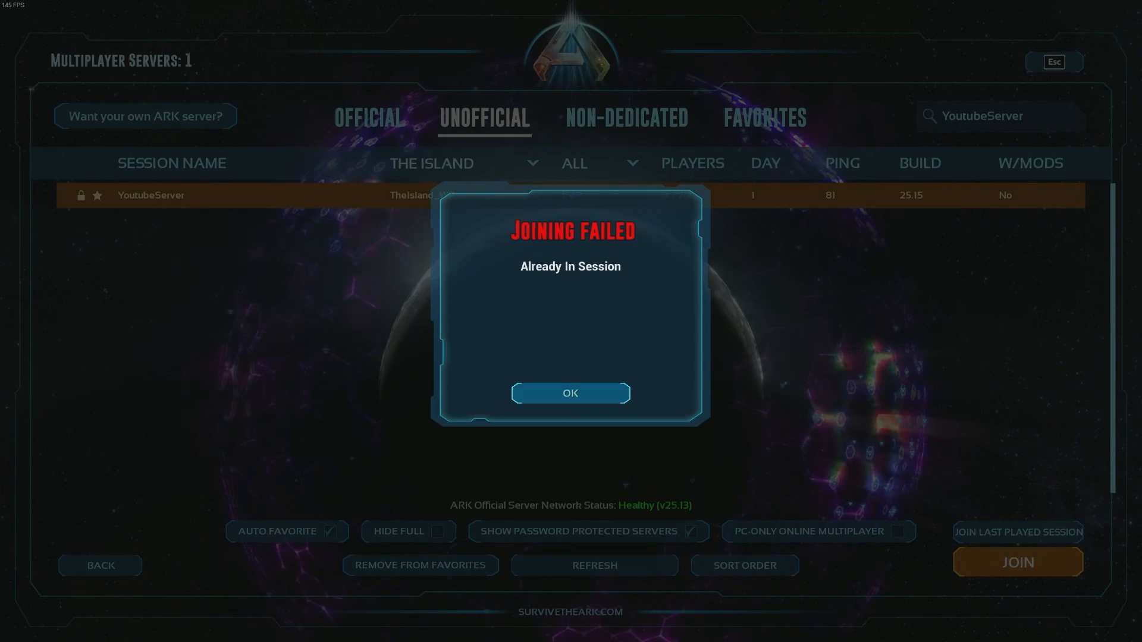
pyautogui.click(570, 393)
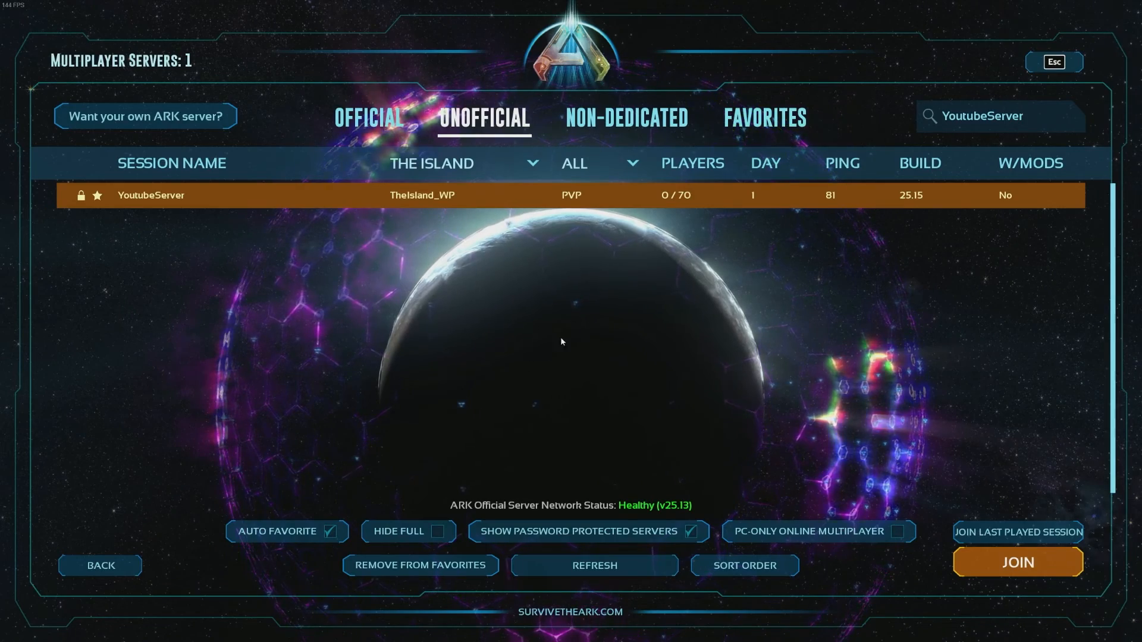
pyautogui.click(1015, 561)
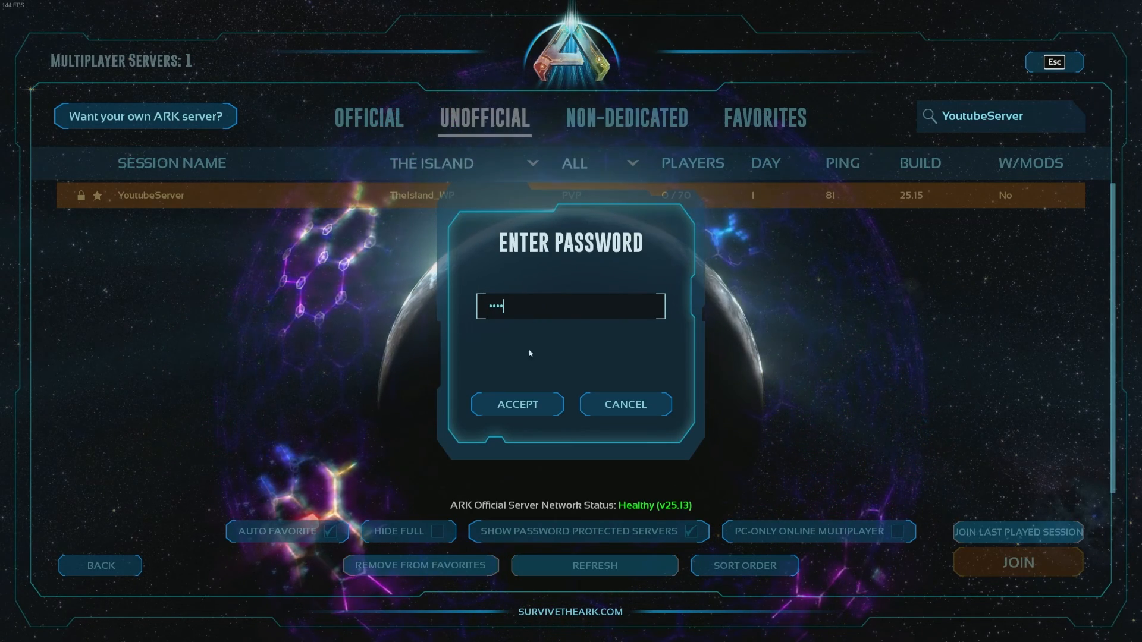
pyautogui.click(517, 405)
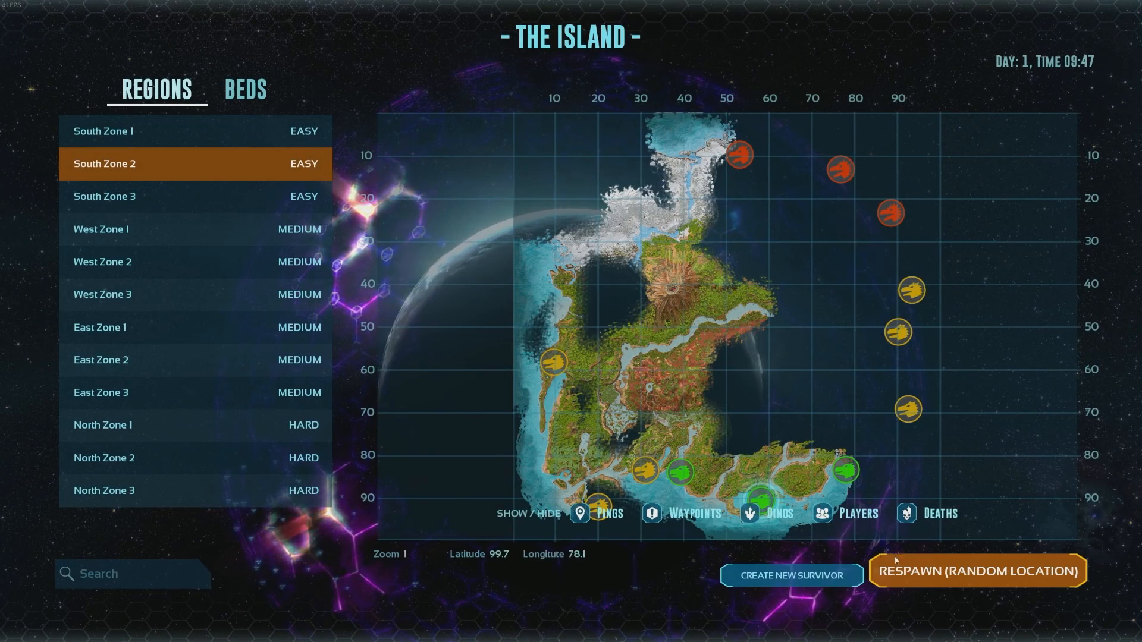
# Respawn at a random location on The Island and walk the survivor across the beach into the jungle.
pyautogui.click(977, 571)
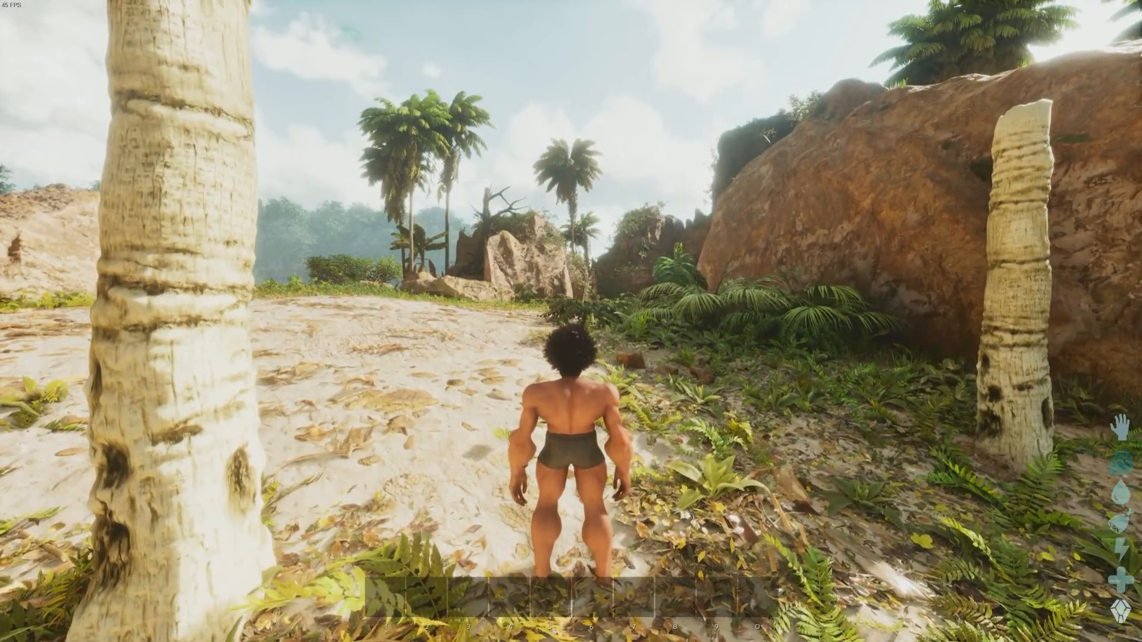
pyautogui.press('w')
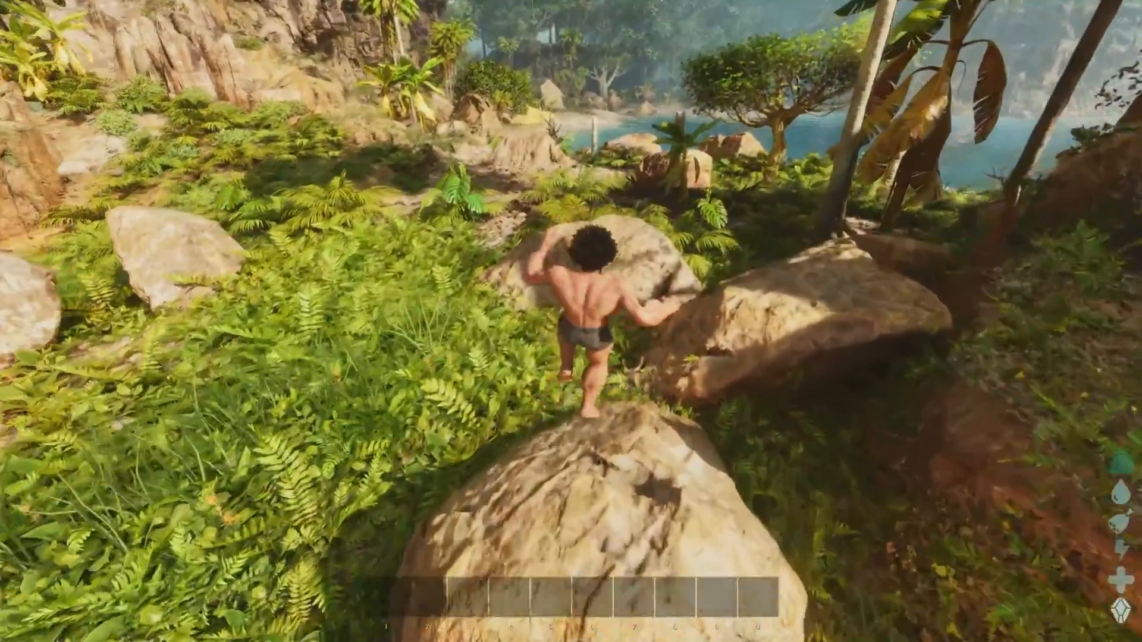
pyautogui.press('w')
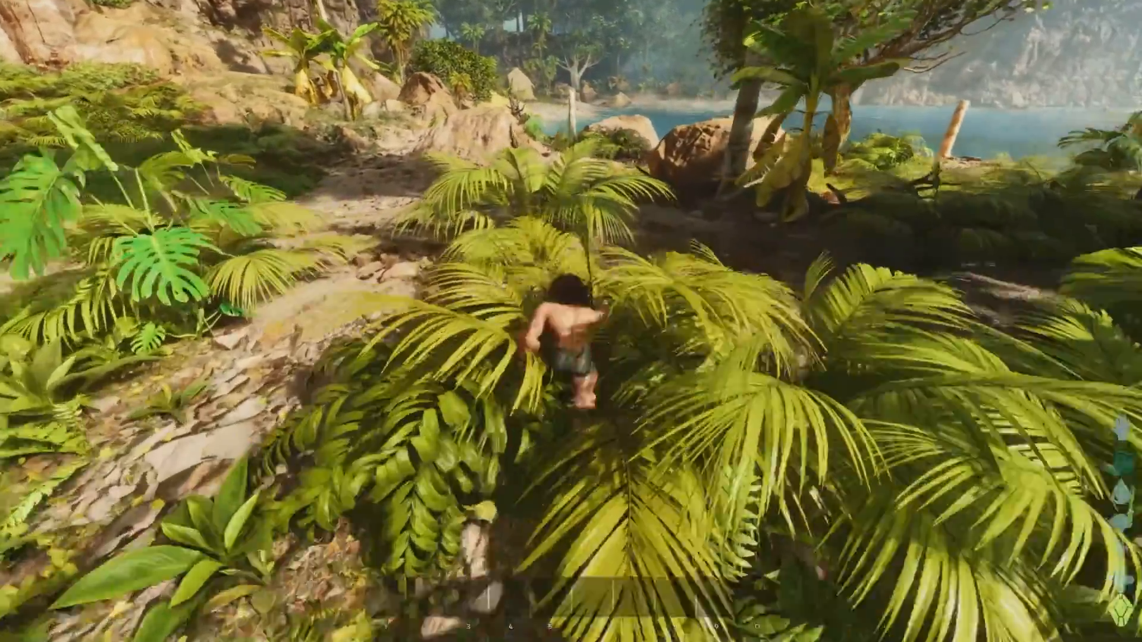